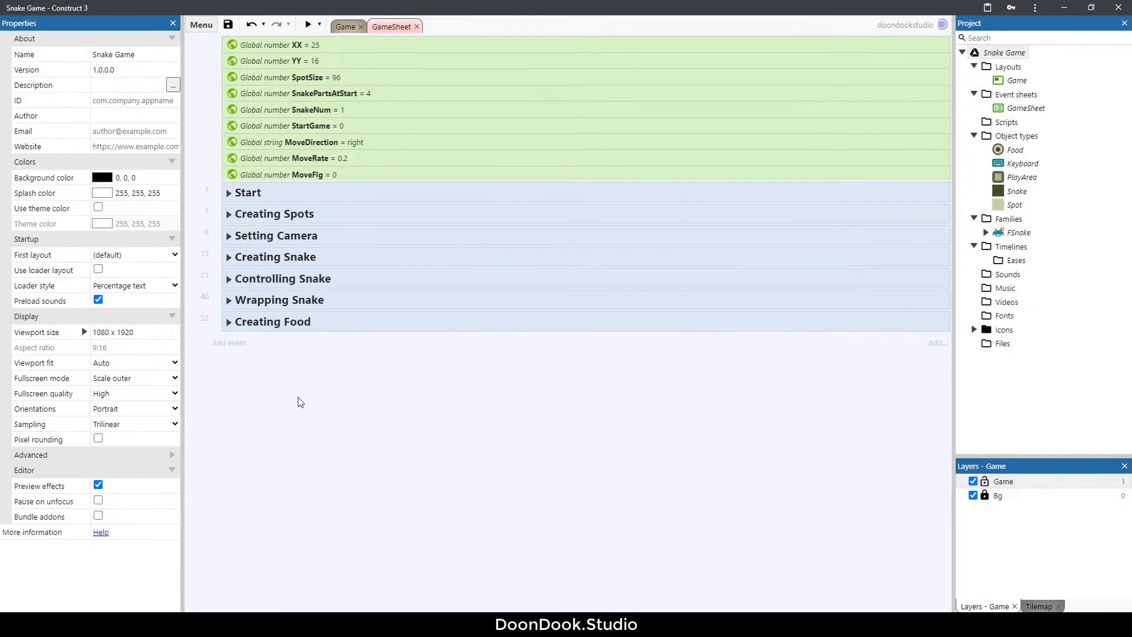
pyautogui.moveTo(290, 389)
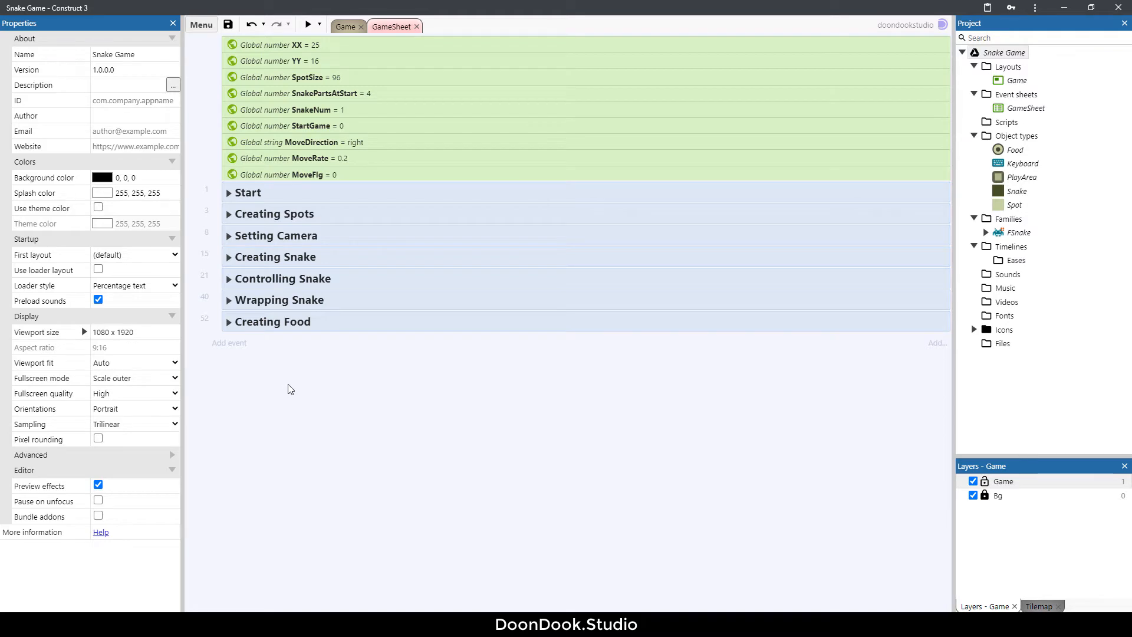
# Create global number variables Score and BestScore on the Snake Game event sheet, each starting at 0.
pyautogui.rightClick(291, 389)
pyautogui.write('Sc')
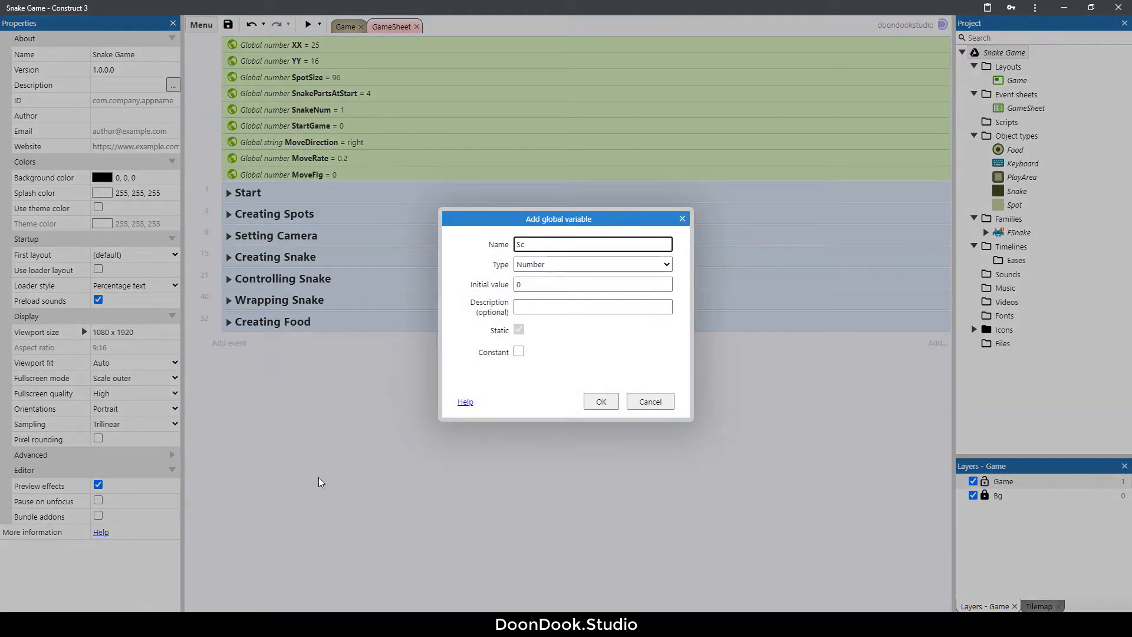
pyautogui.click(601, 401)
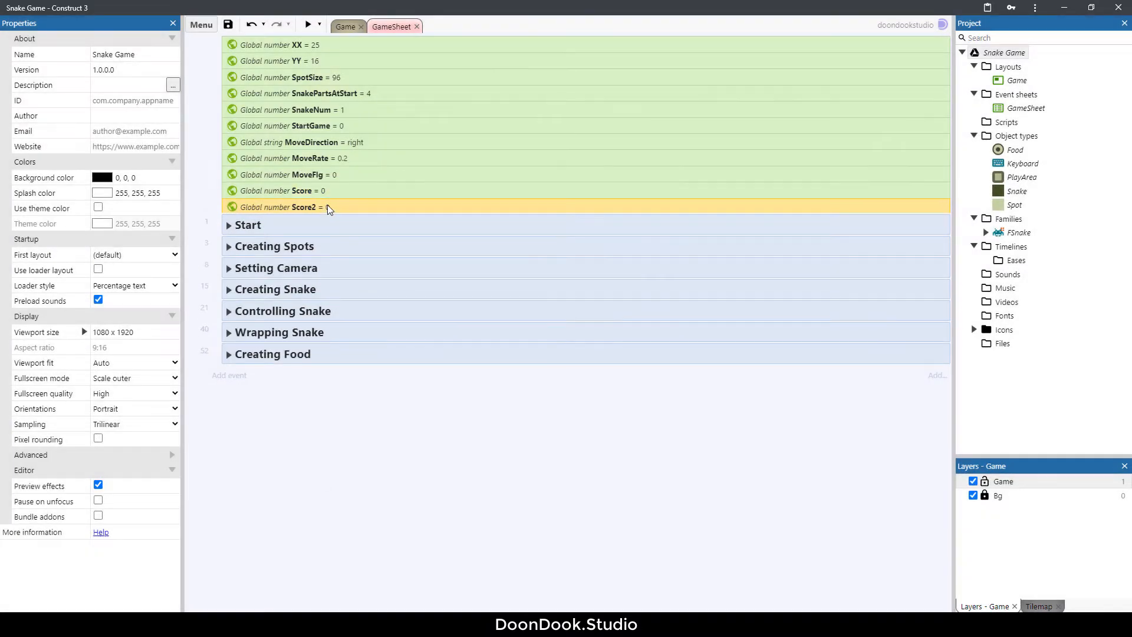
pyautogui.doubleClick(297, 207)
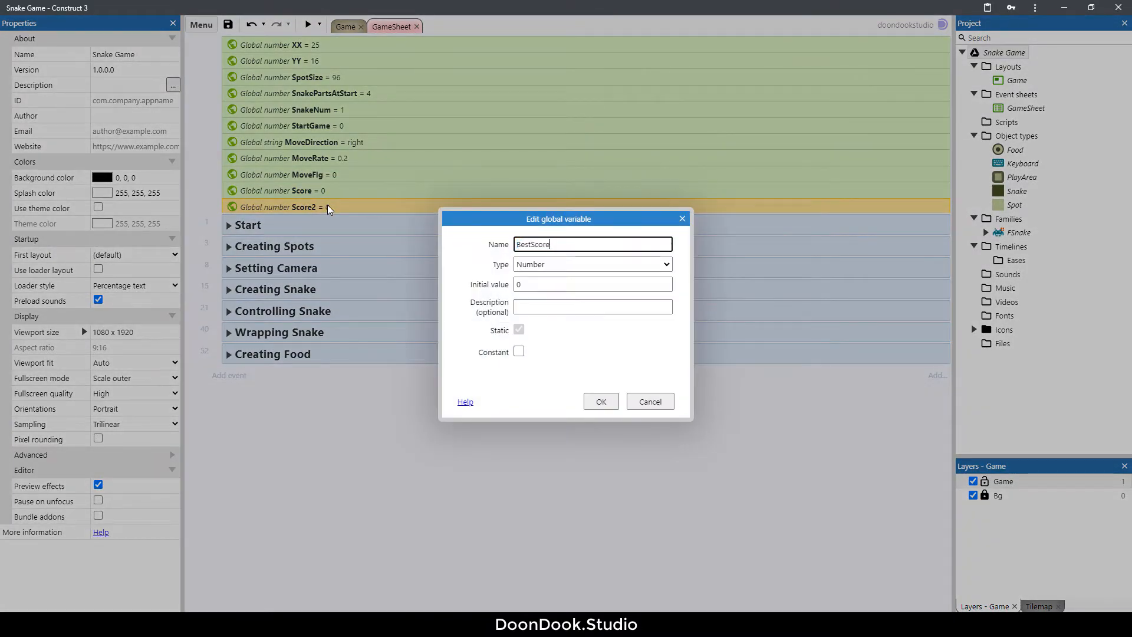
pyautogui.click(600, 401)
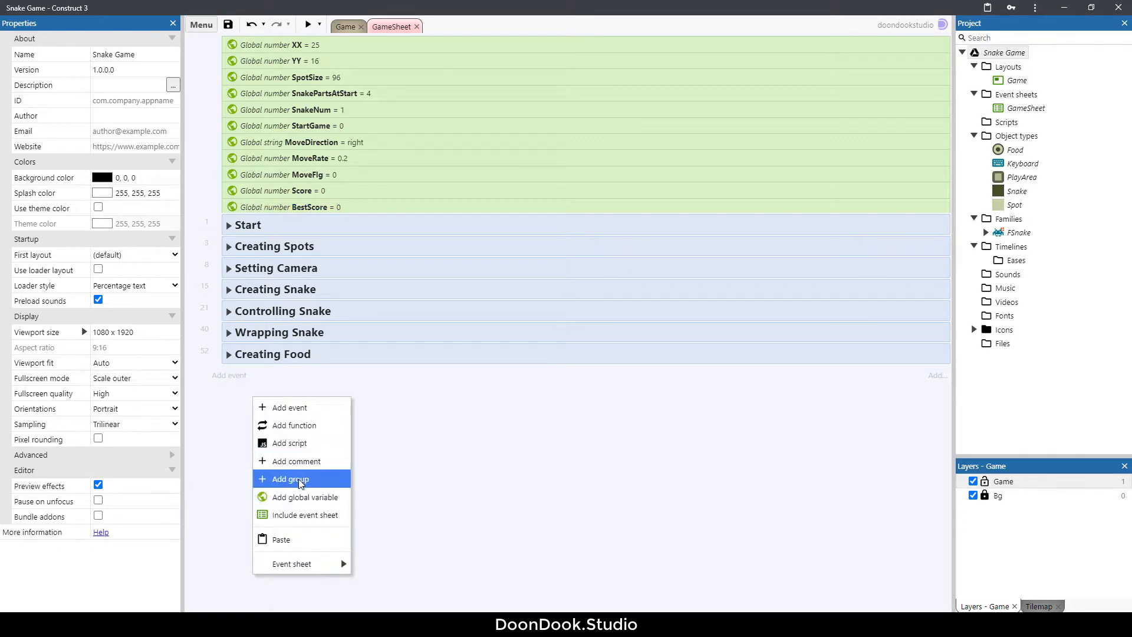
# Add a 'Score System' group containing an empty AddToScore function.
pyautogui.click(290, 479)
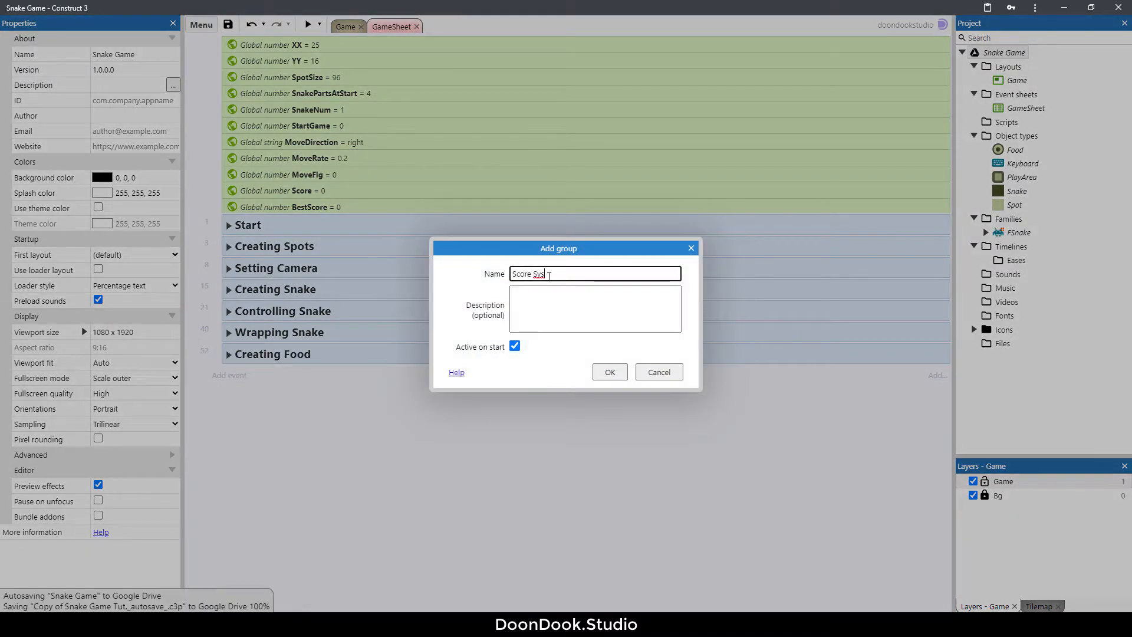
pyautogui.click(609, 372)
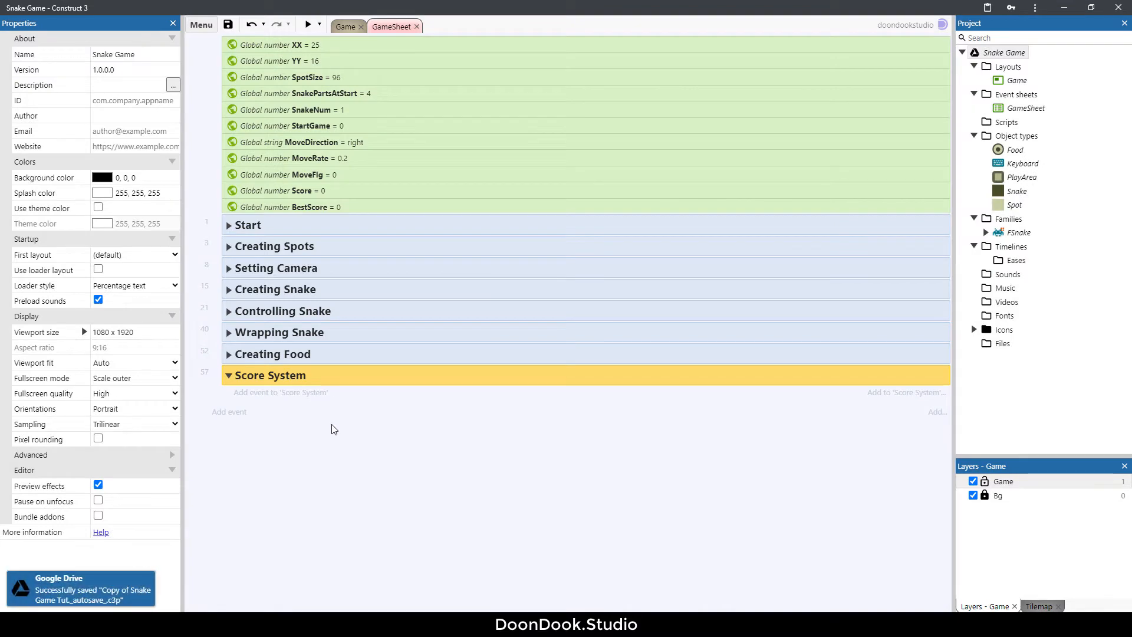
pyautogui.click(281, 392)
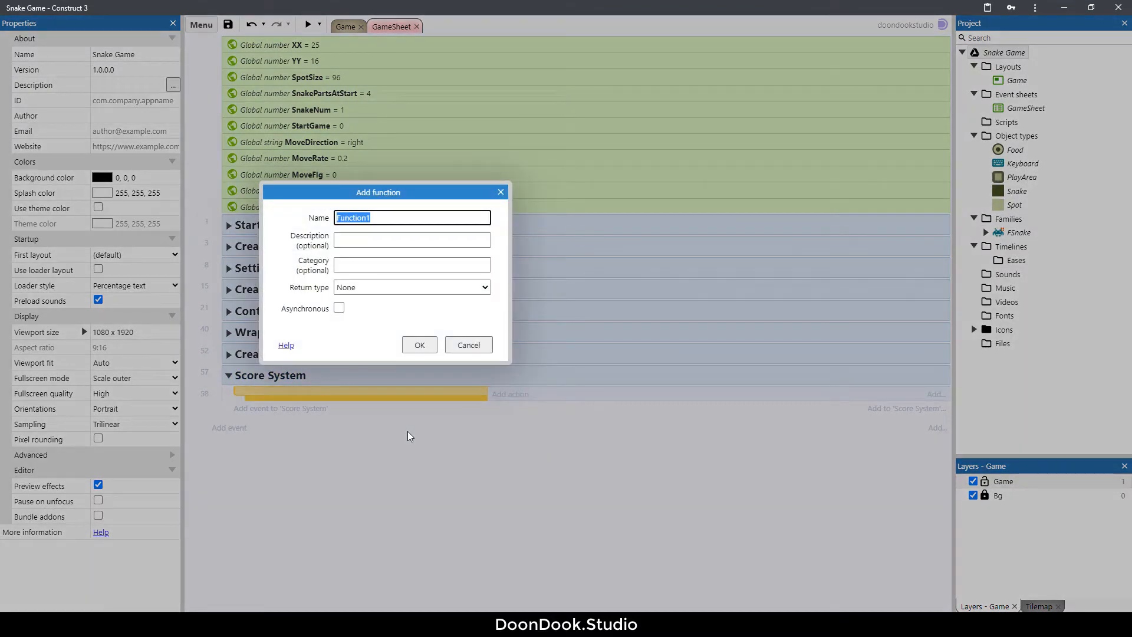
pyautogui.write('AddT')
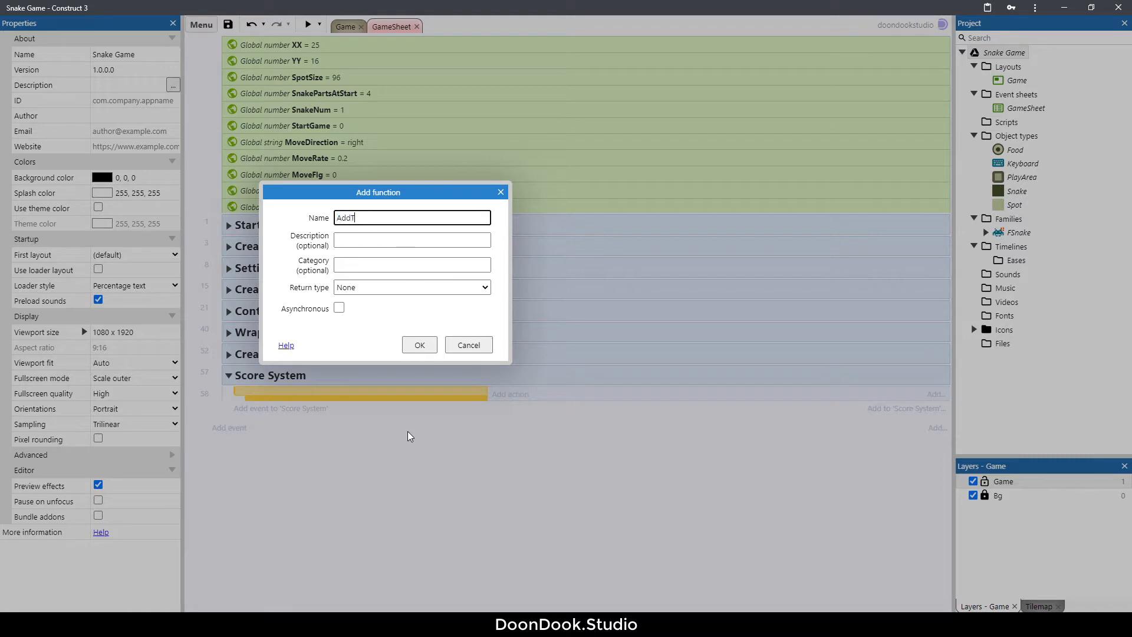
pyautogui.click(420, 344)
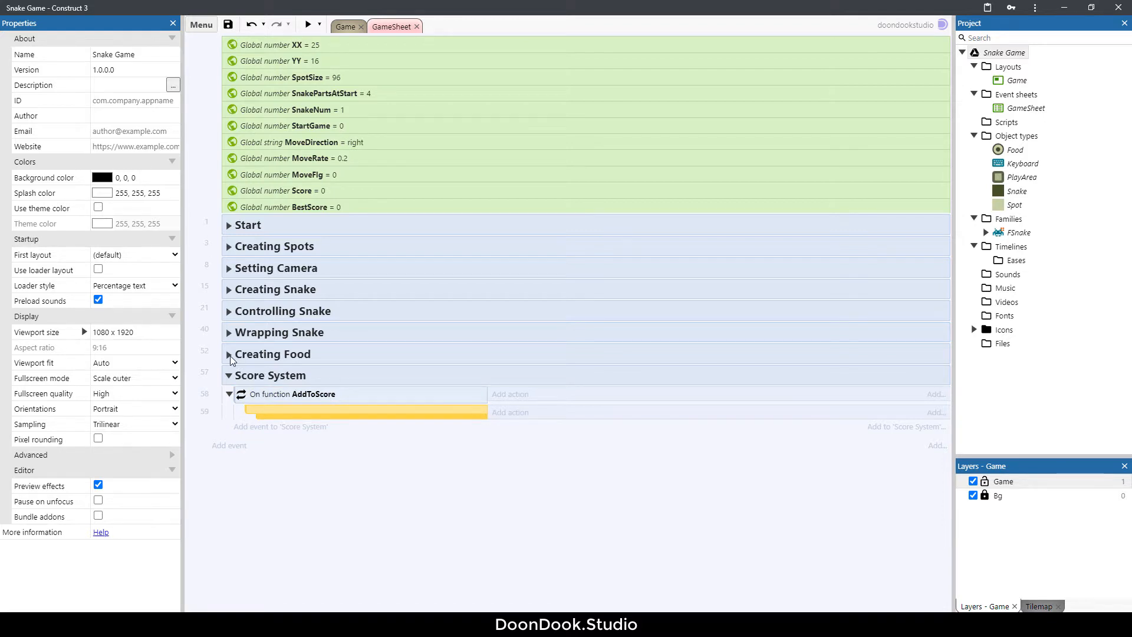
# Call AddToScore from the food collision event in the Creating Food group.
pyautogui.click(230, 353)
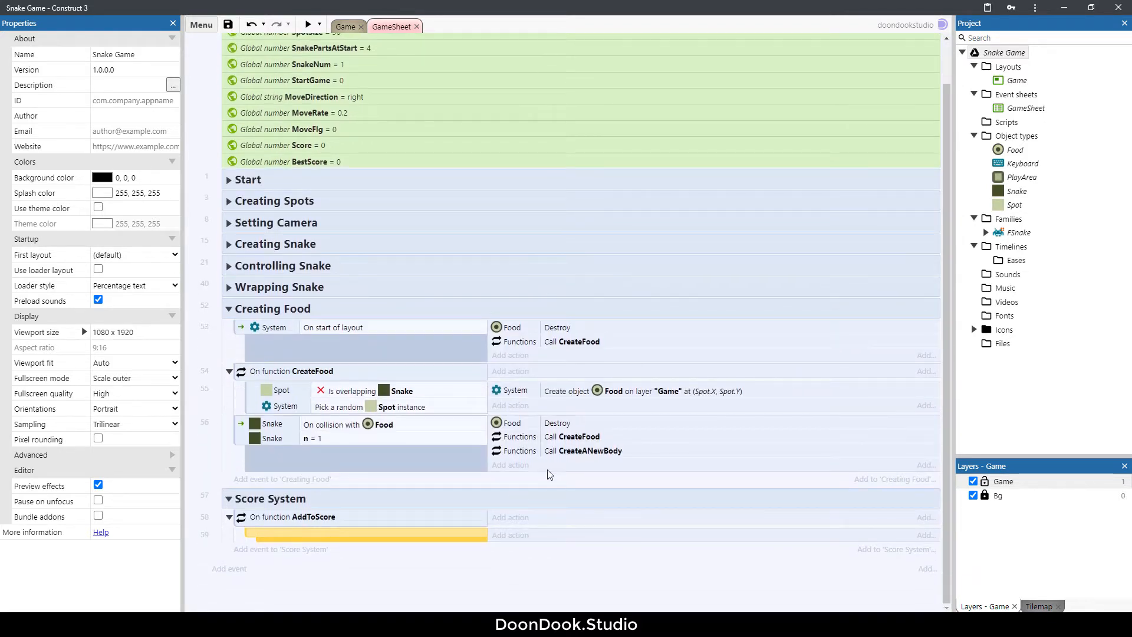
pyautogui.click(510, 464)
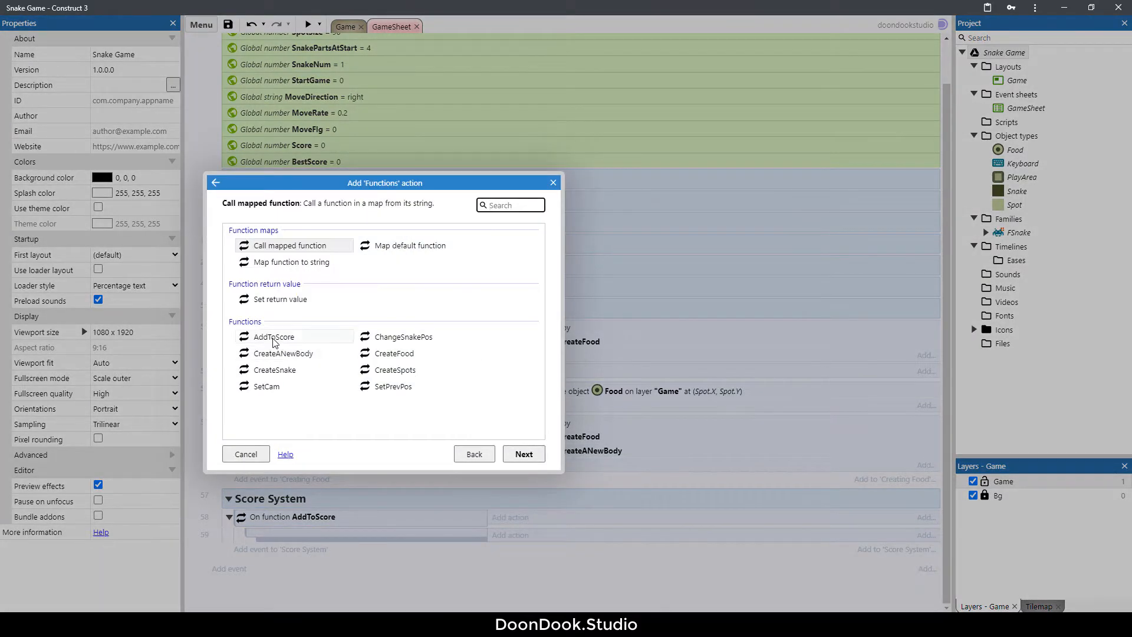
pyautogui.click(245, 454)
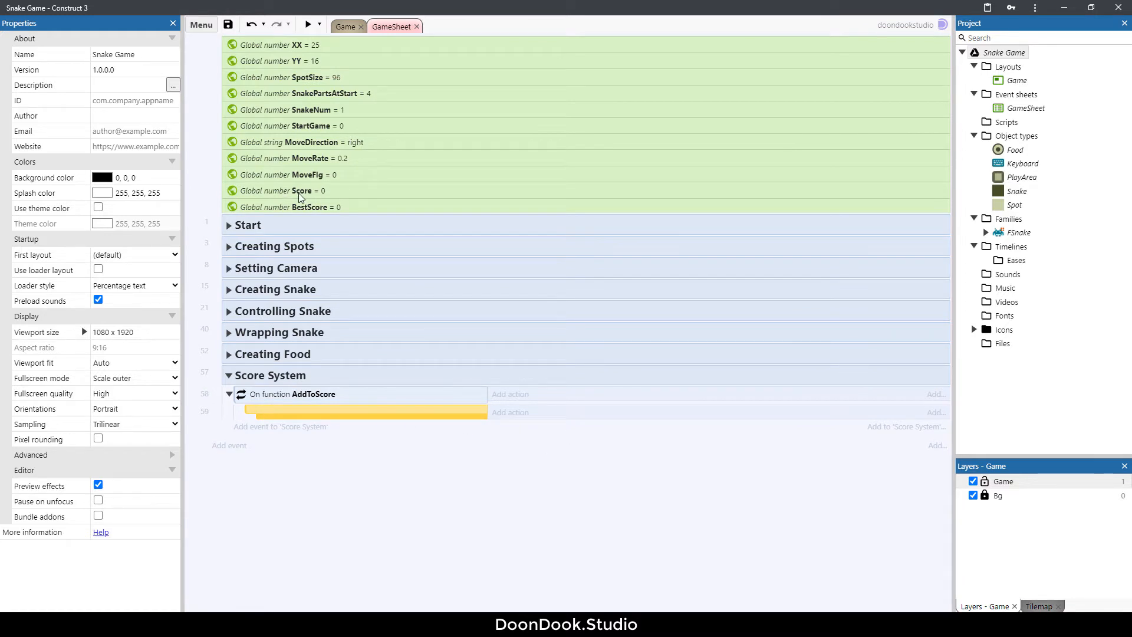
# Make AddToScore add 1 to Score, with a Score > BestScore sub-event setting BestScore to Score.
pyautogui.click(510, 412)
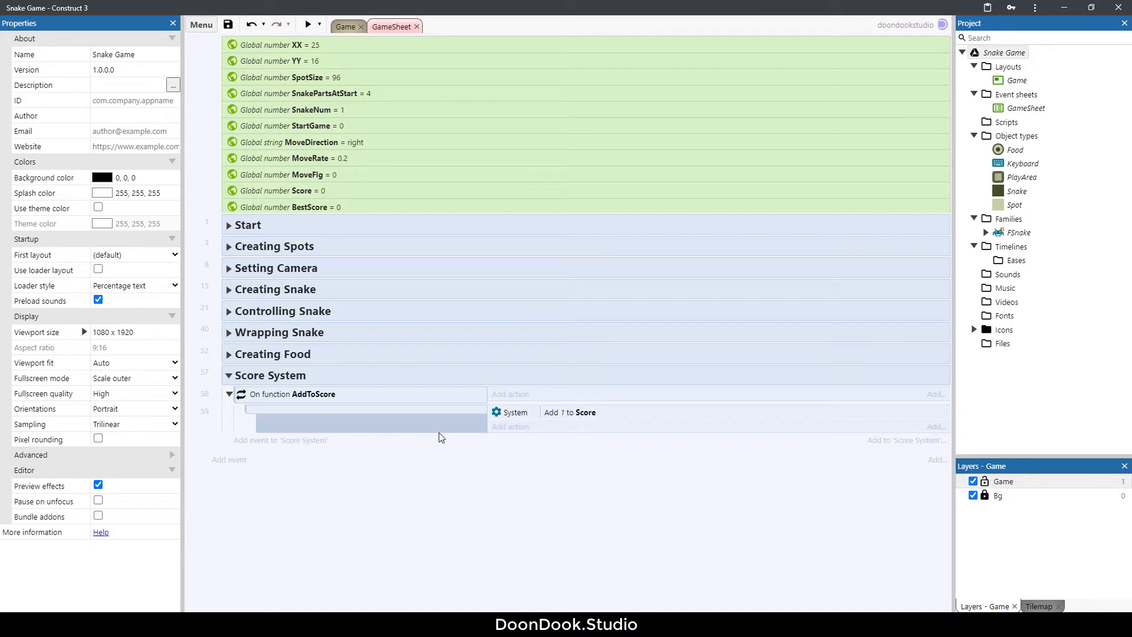
pyautogui.moveTo(434, 413)
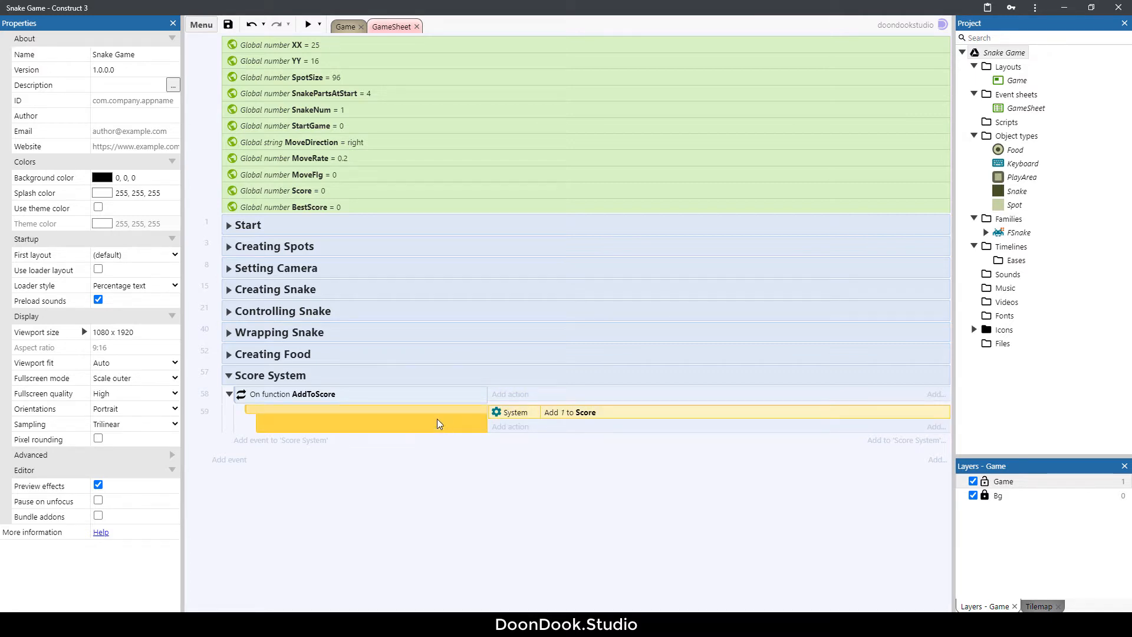
pyautogui.moveTo(425, 437)
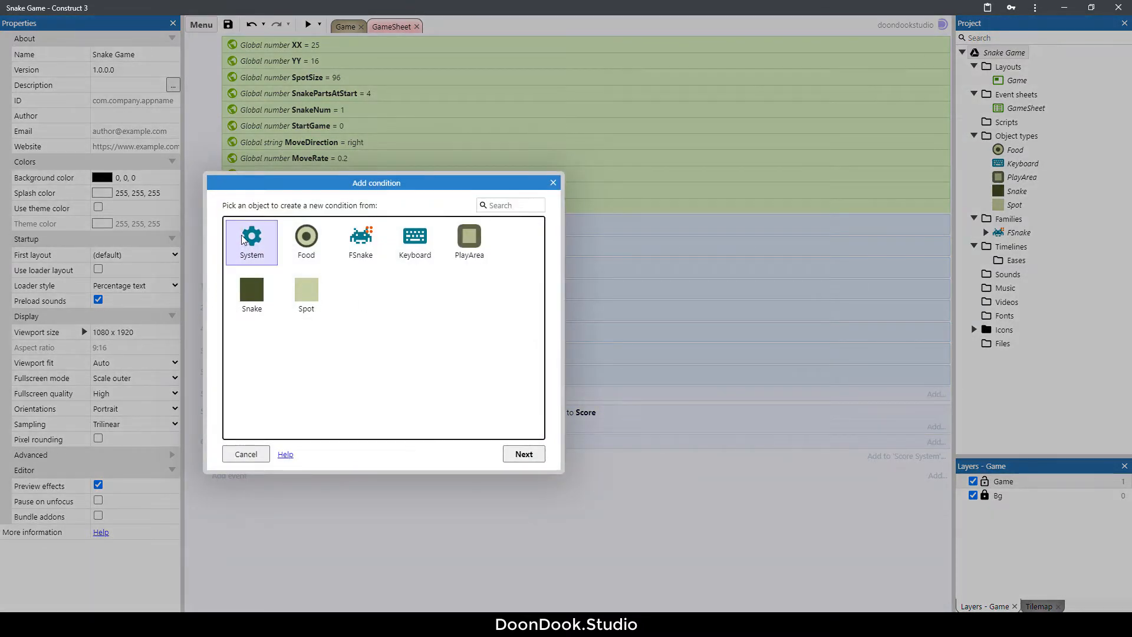
pyautogui.click(524, 454)
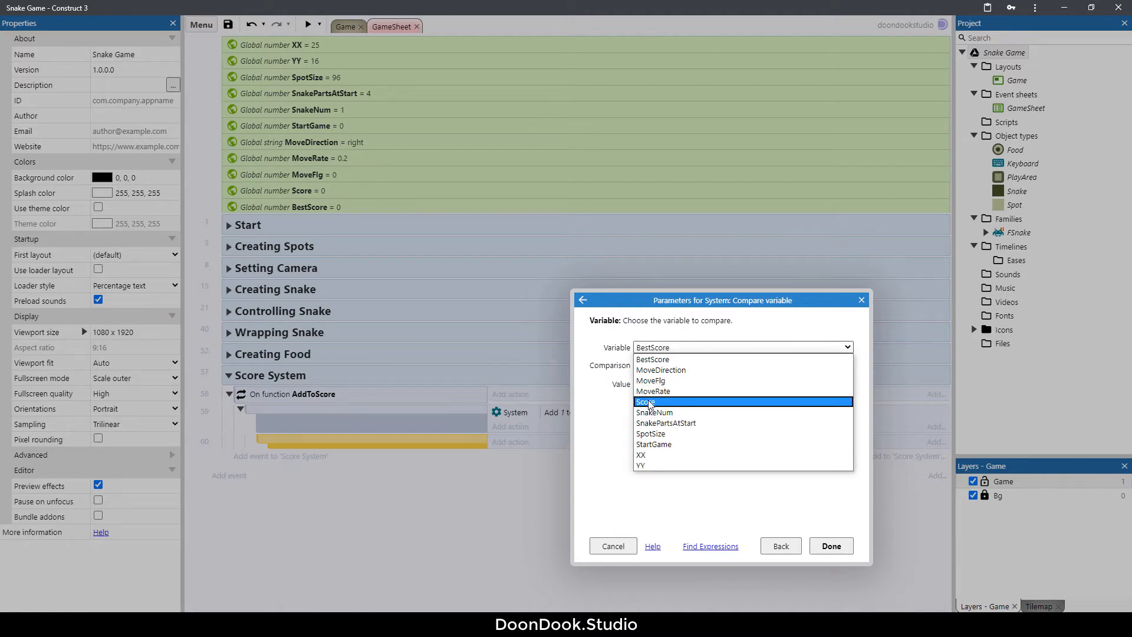
pyautogui.click(645, 402)
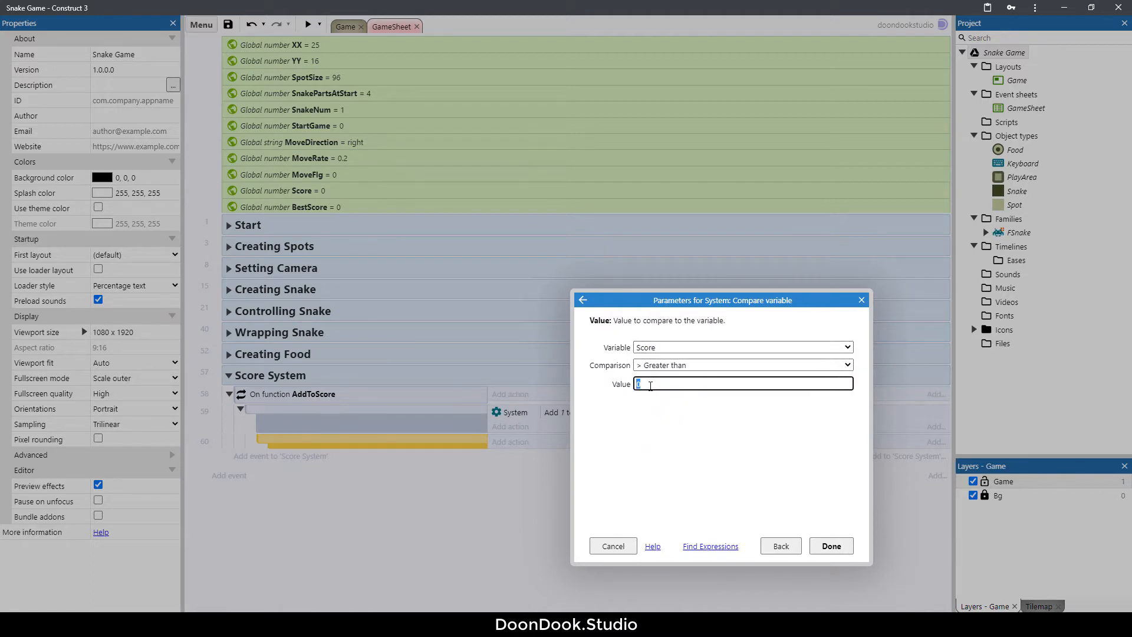
pyautogui.click(831, 546)
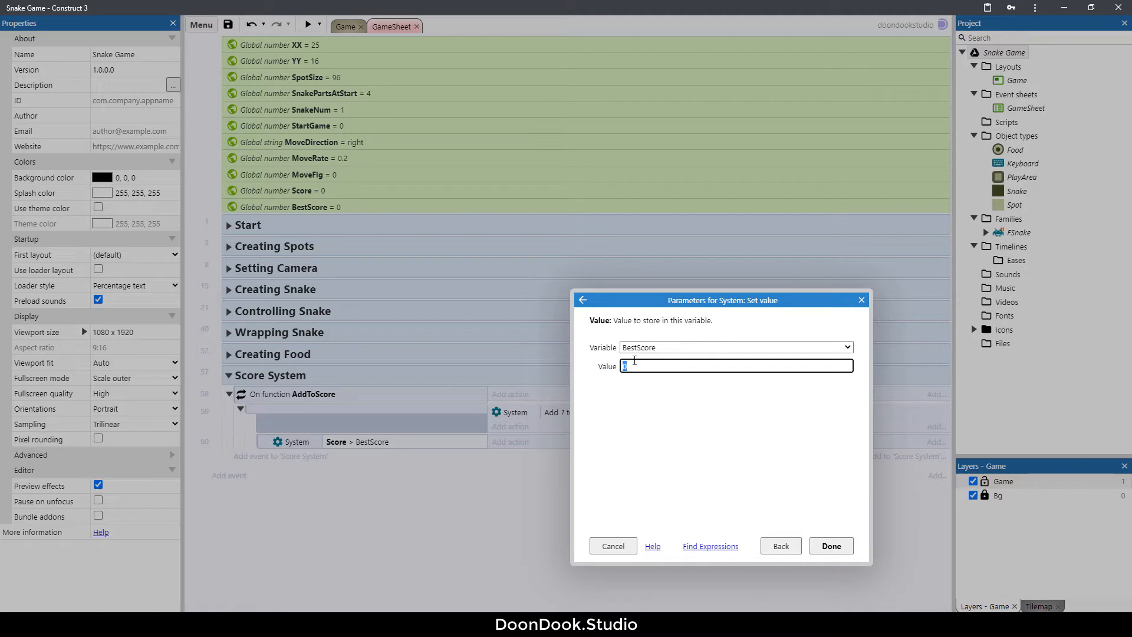
pyautogui.click(830, 545)
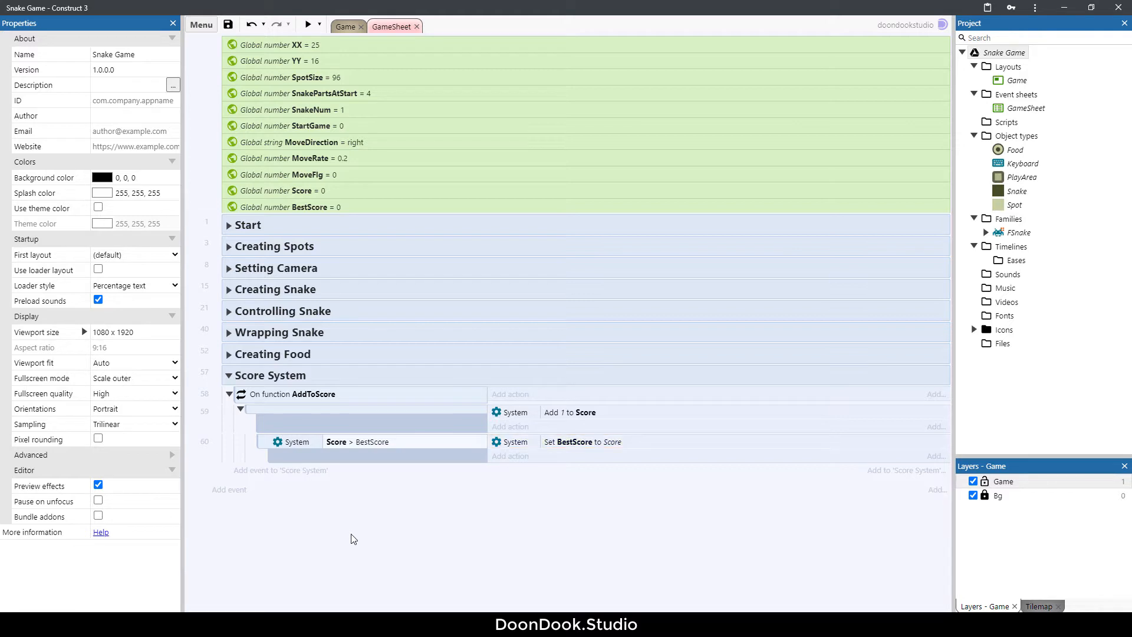
pyautogui.moveTo(358, 514)
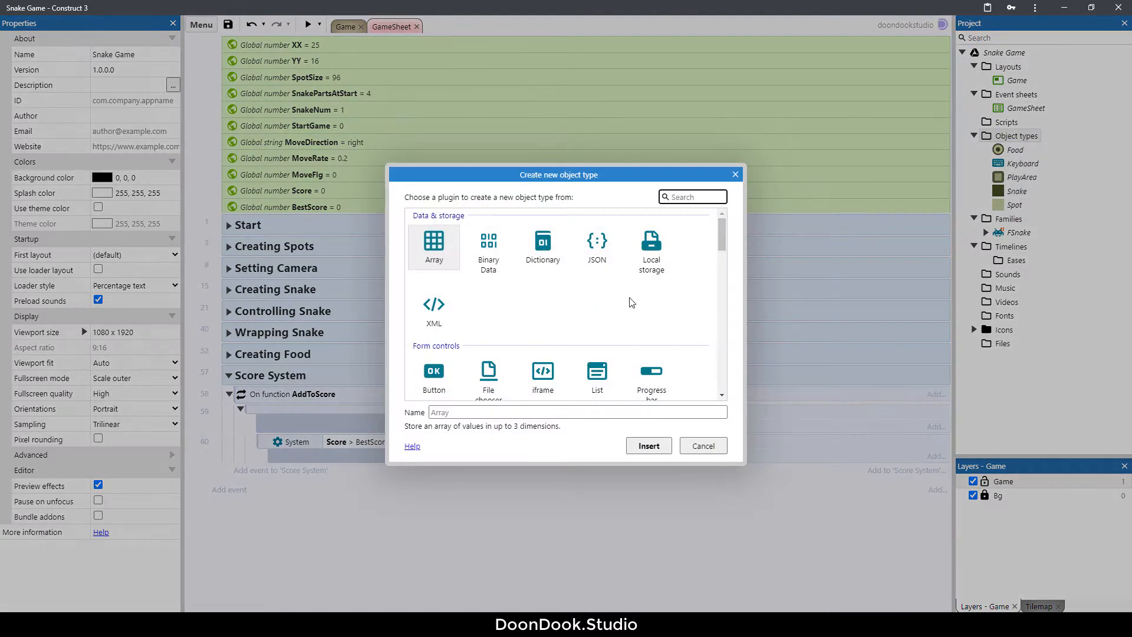
# Search 'local' and insert the Local storage object.
pyautogui.write('local')
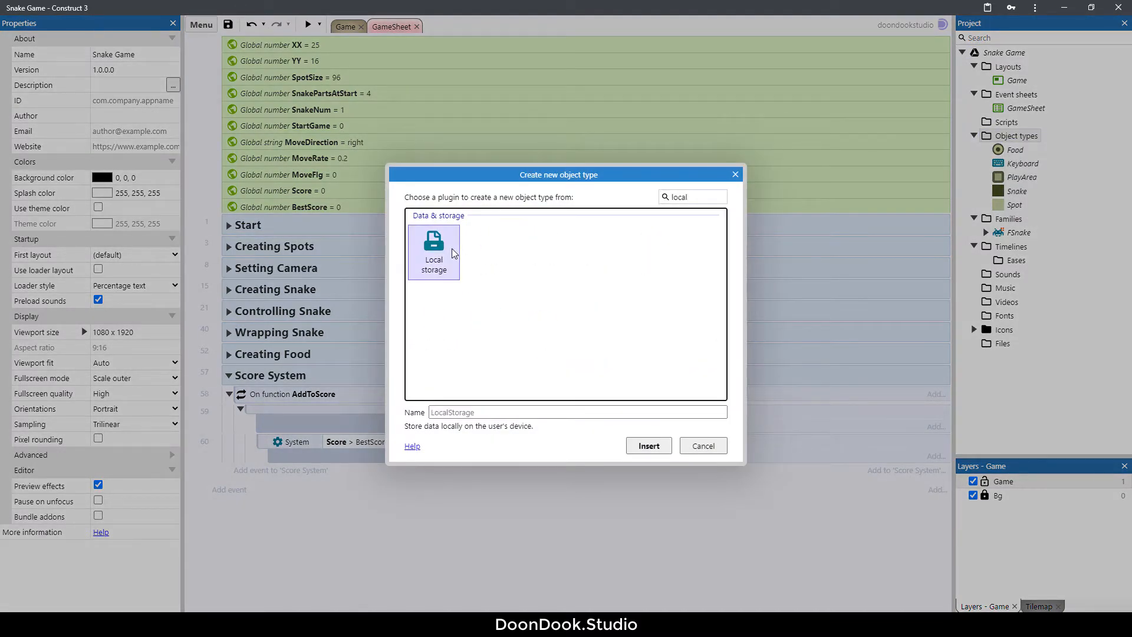
pyautogui.click(649, 445)
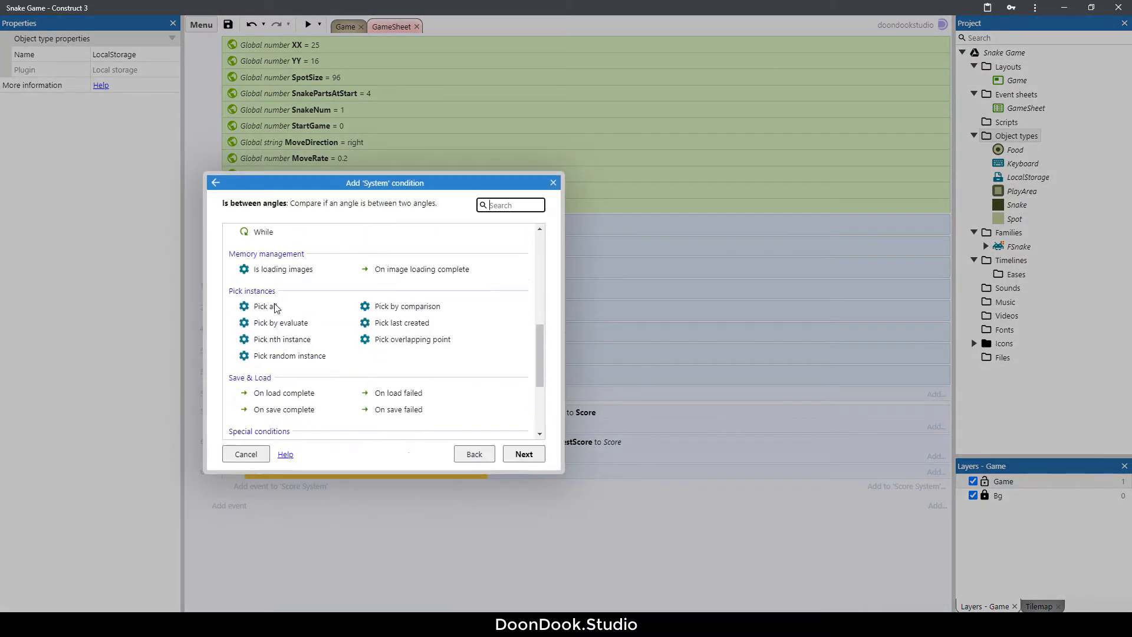
# Add an On start of layout event that checks whether the 'Snake_Best' item exists.
pyautogui.click(245, 453)
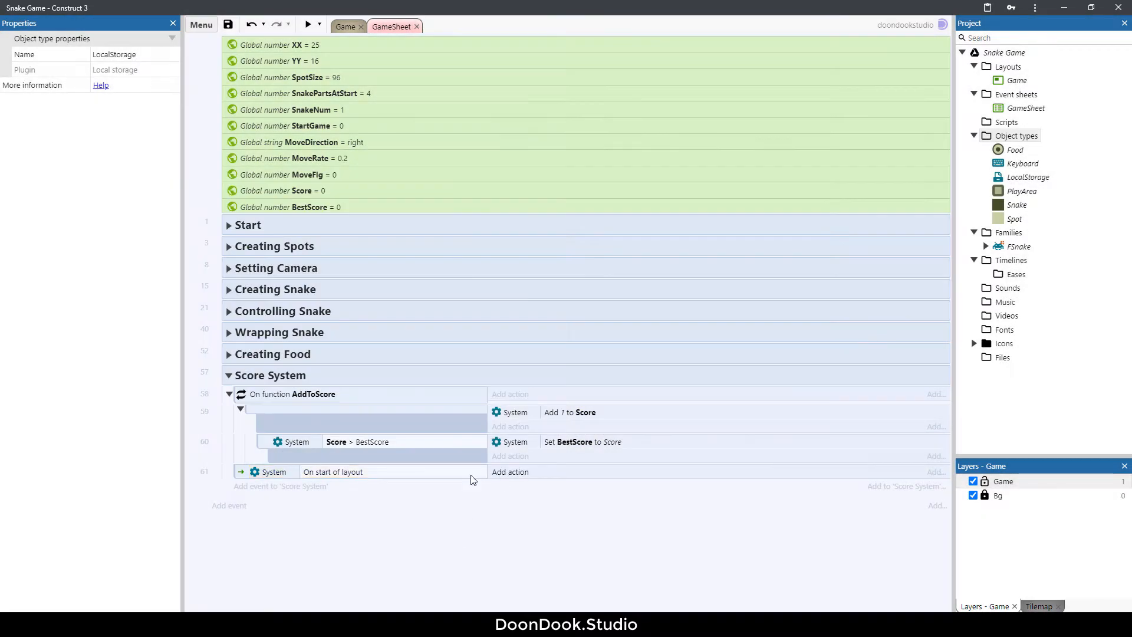
pyautogui.click(509, 471)
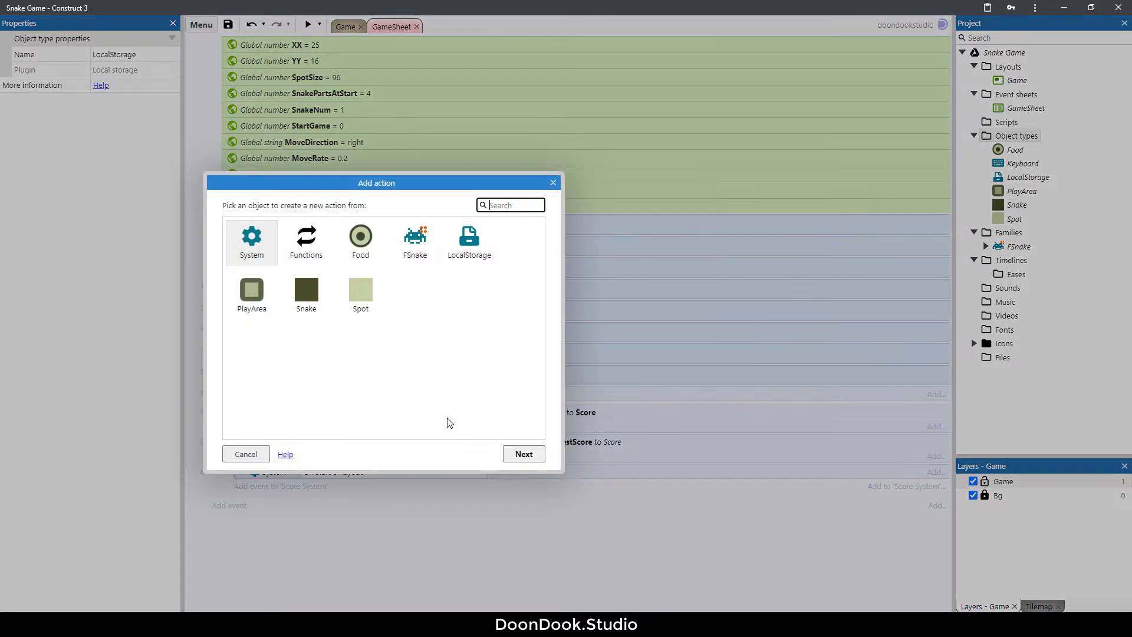
pyautogui.moveTo(482, 257)
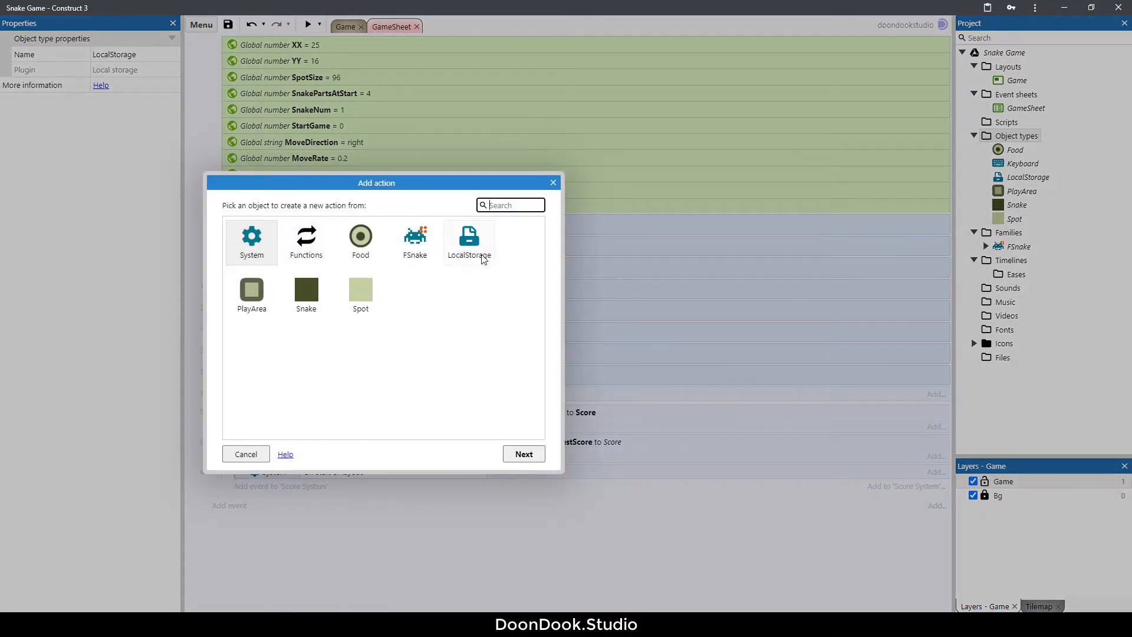
pyautogui.click(469, 242)
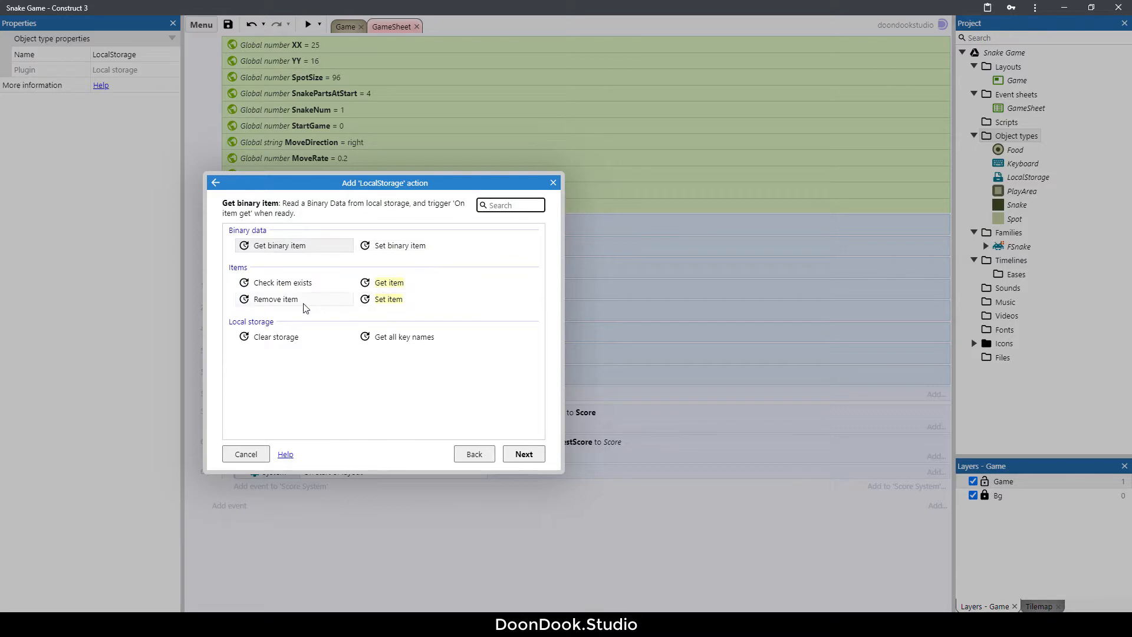
pyautogui.click(283, 283)
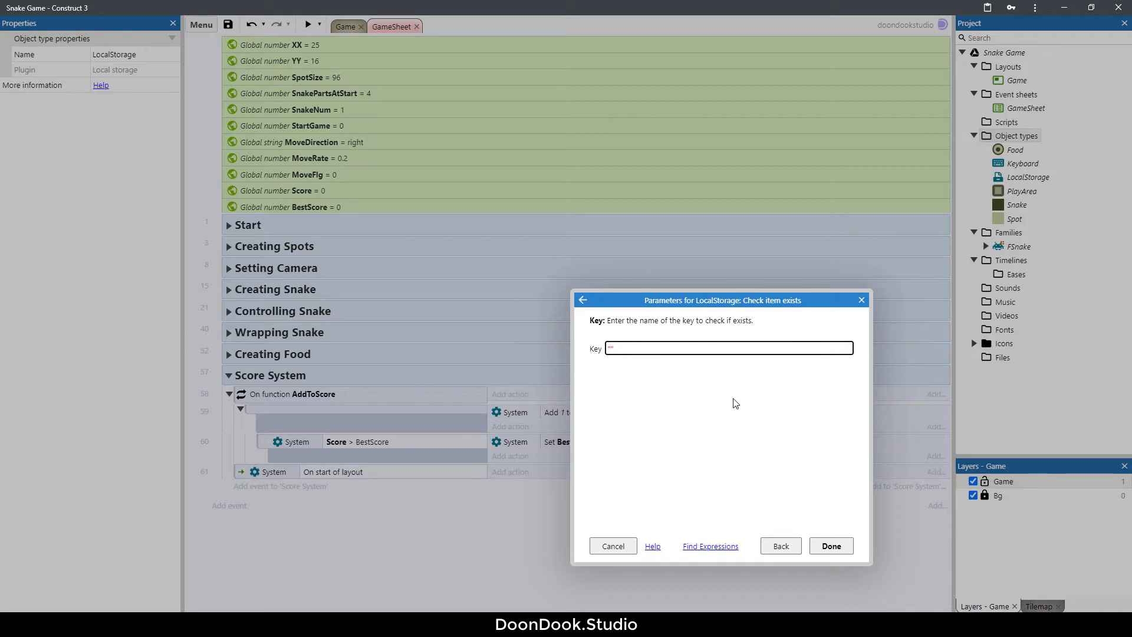
pyautogui.write('"Snake_"')
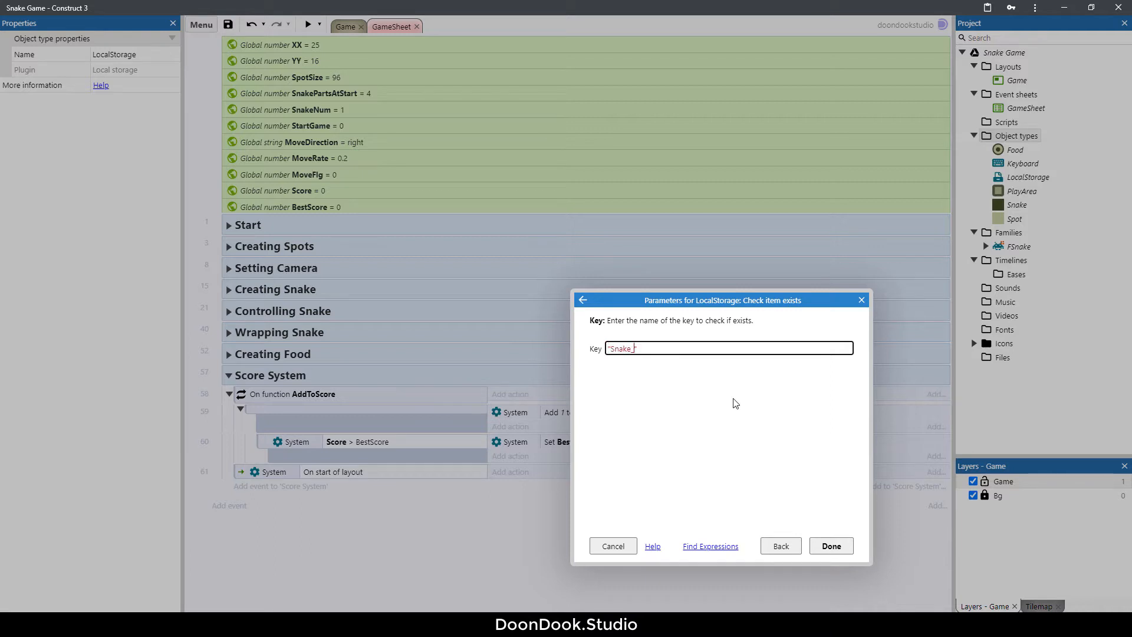
pyautogui.write('B')
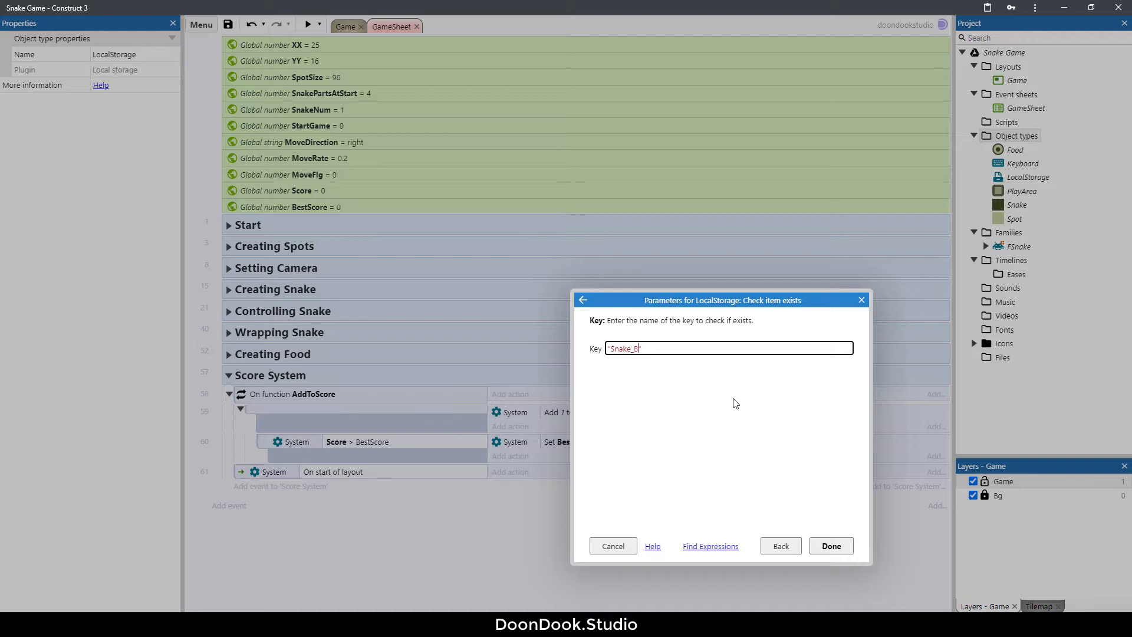
pyautogui.write('est')
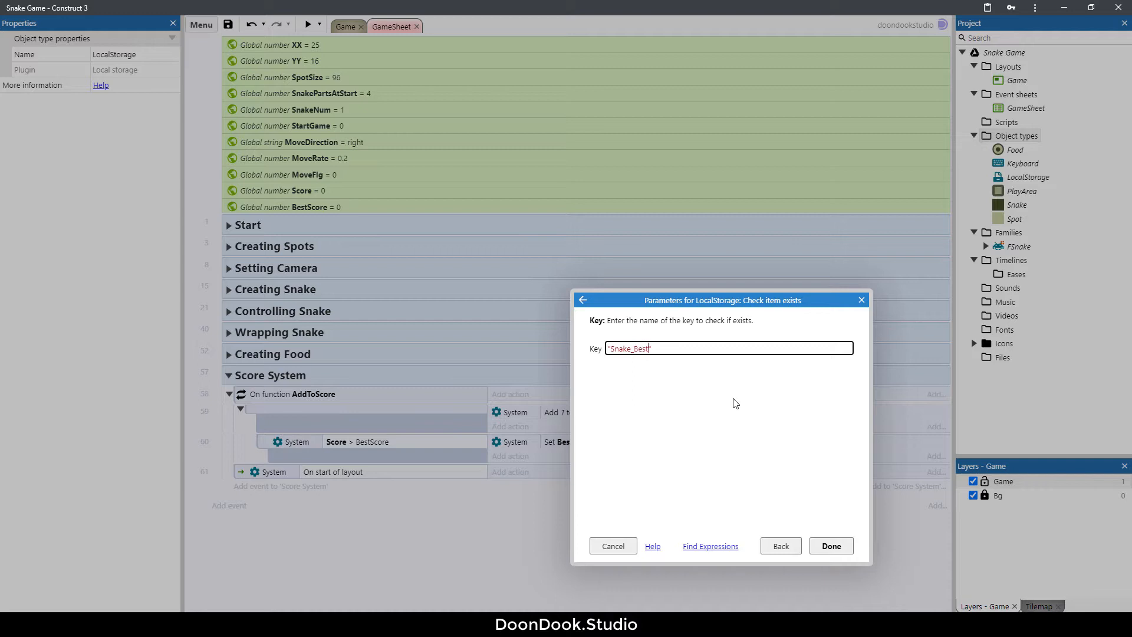
pyautogui.click(831, 545)
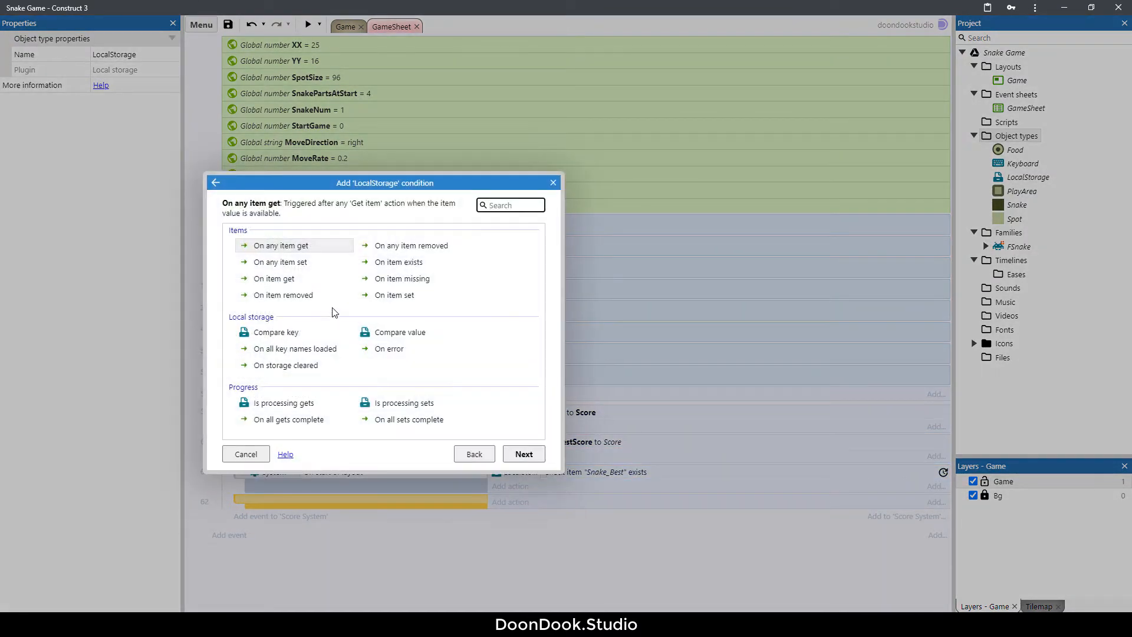
# Add an On item exists 'Snake_Best' event that gets the item.
pyautogui.click(398, 262)
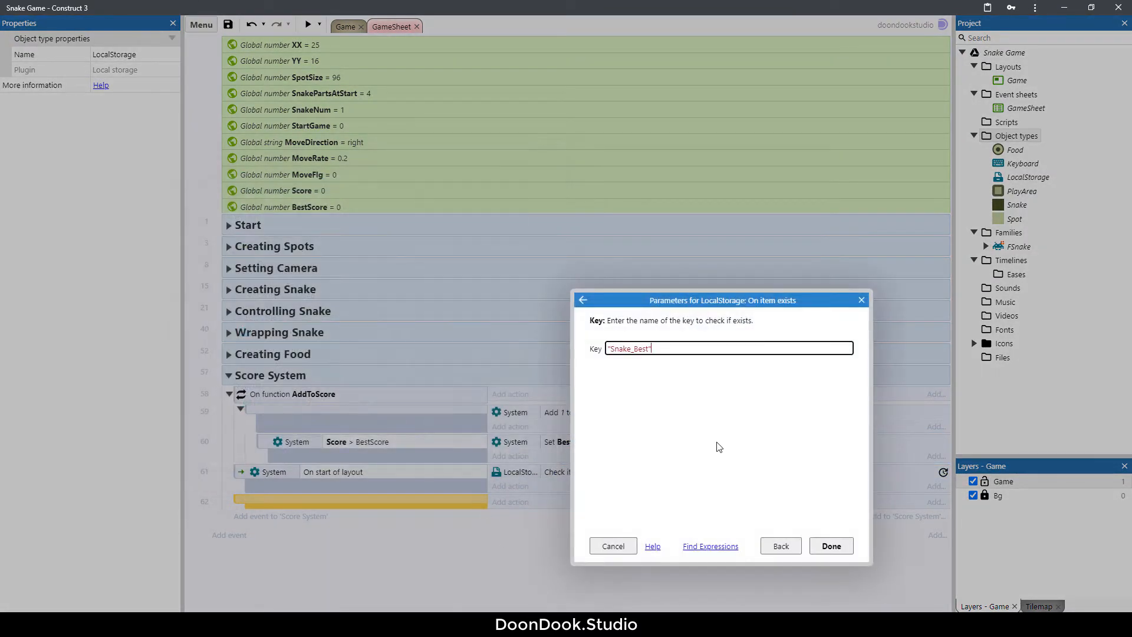
pyautogui.click(830, 546)
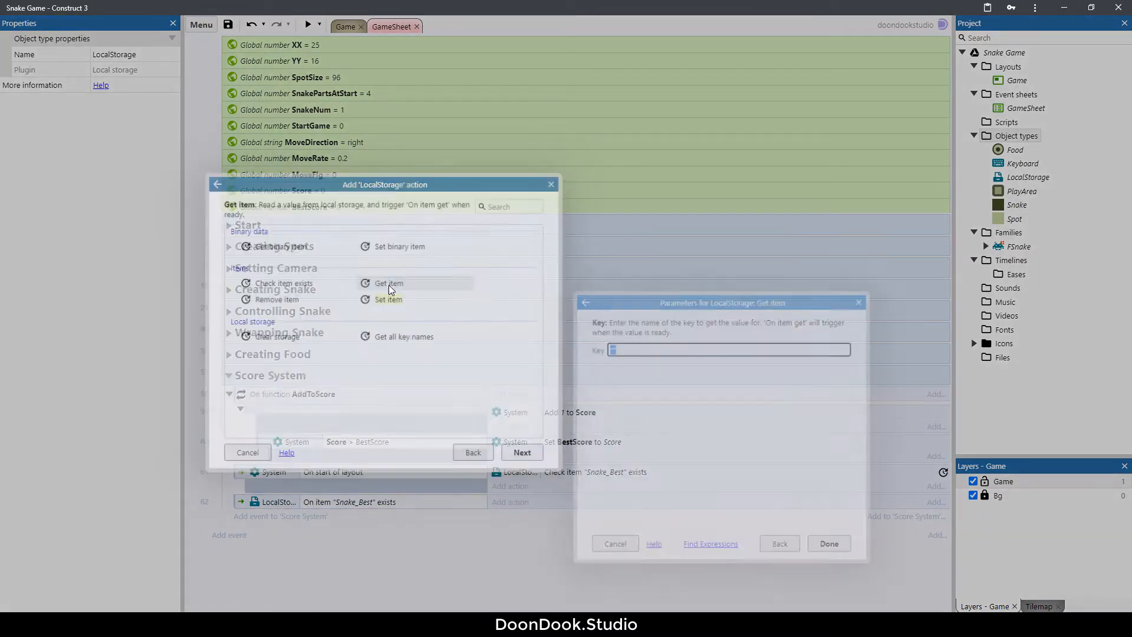
pyautogui.click(829, 543)
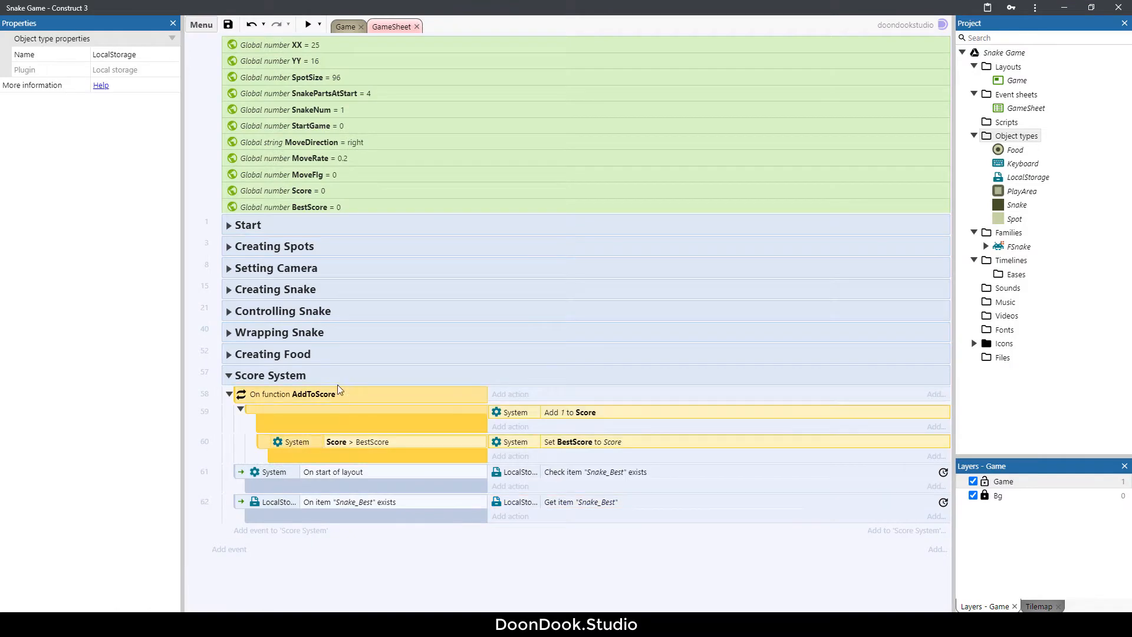
# Add an On item get 'Snake_Best' event setting BestScore to LocalStorage.ItemValue.
pyautogui.click(229, 549)
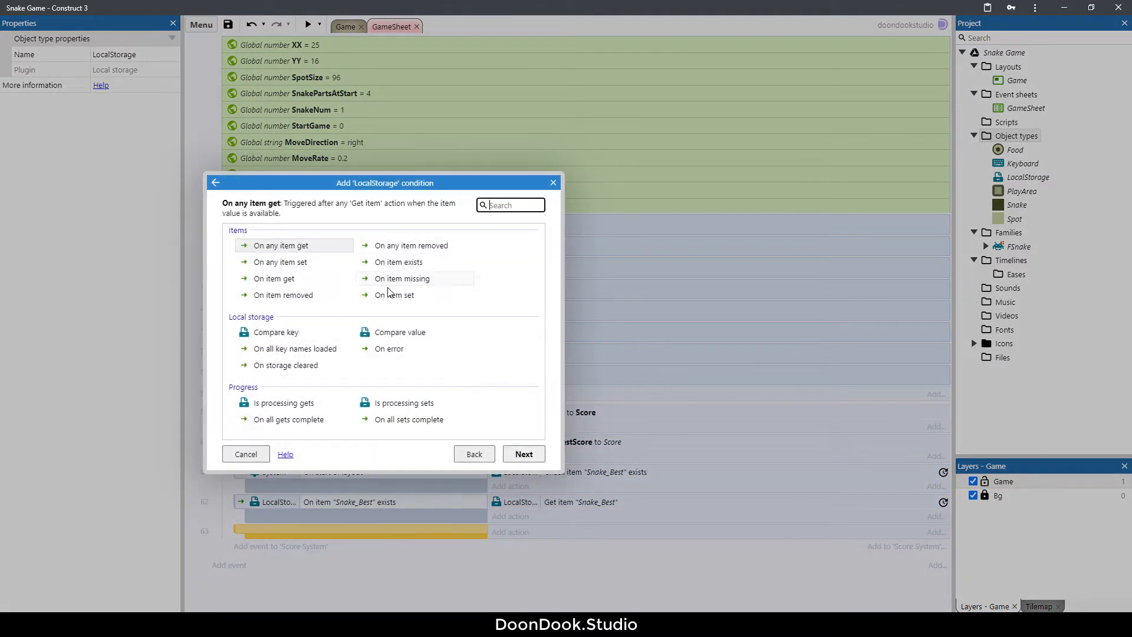
pyautogui.click(273, 278)
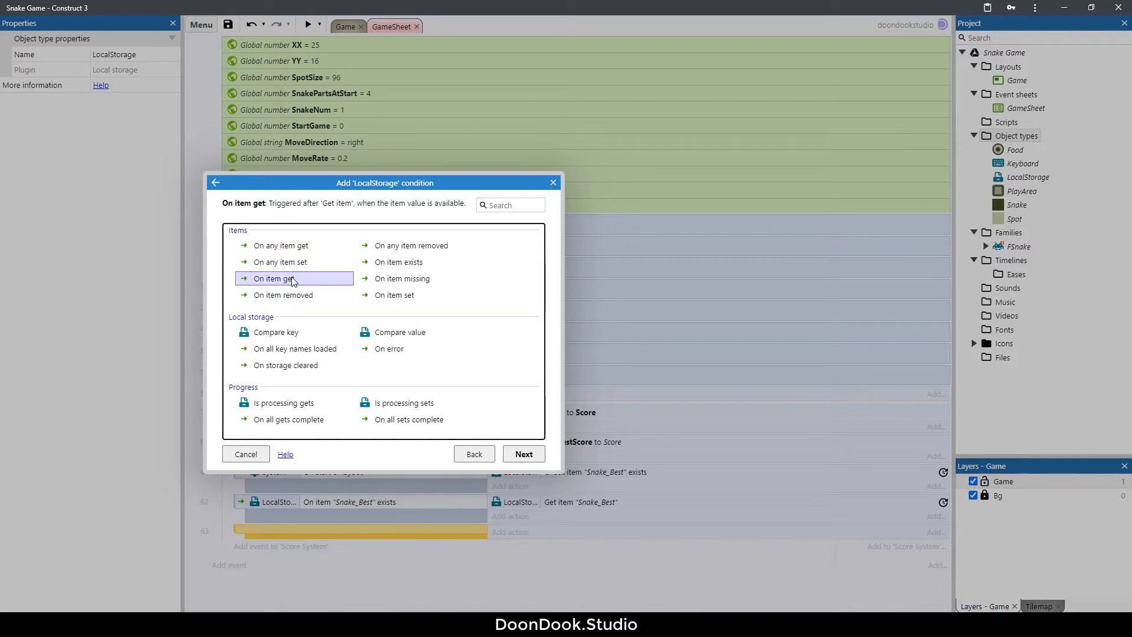
pyautogui.click(524, 453)
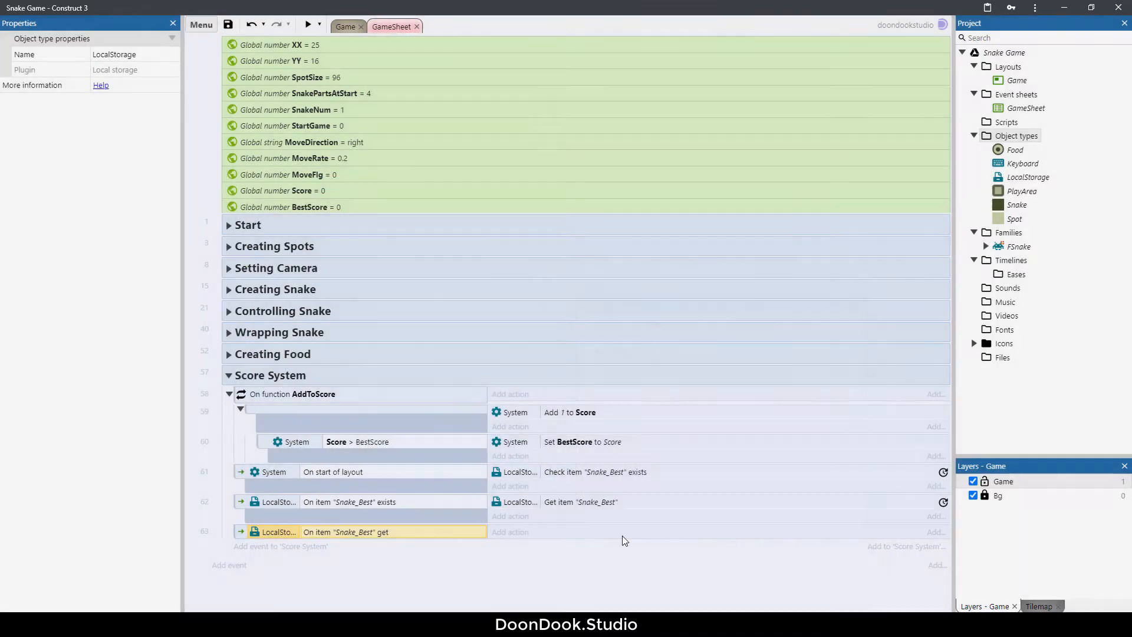
pyautogui.click(581, 442)
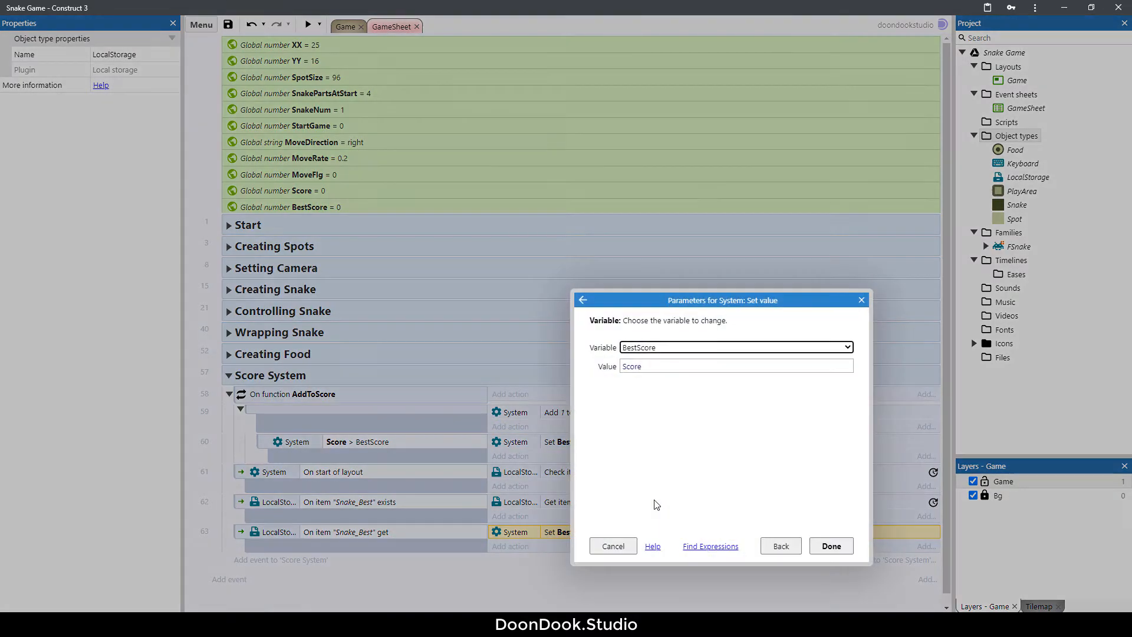
pyautogui.write('lo')
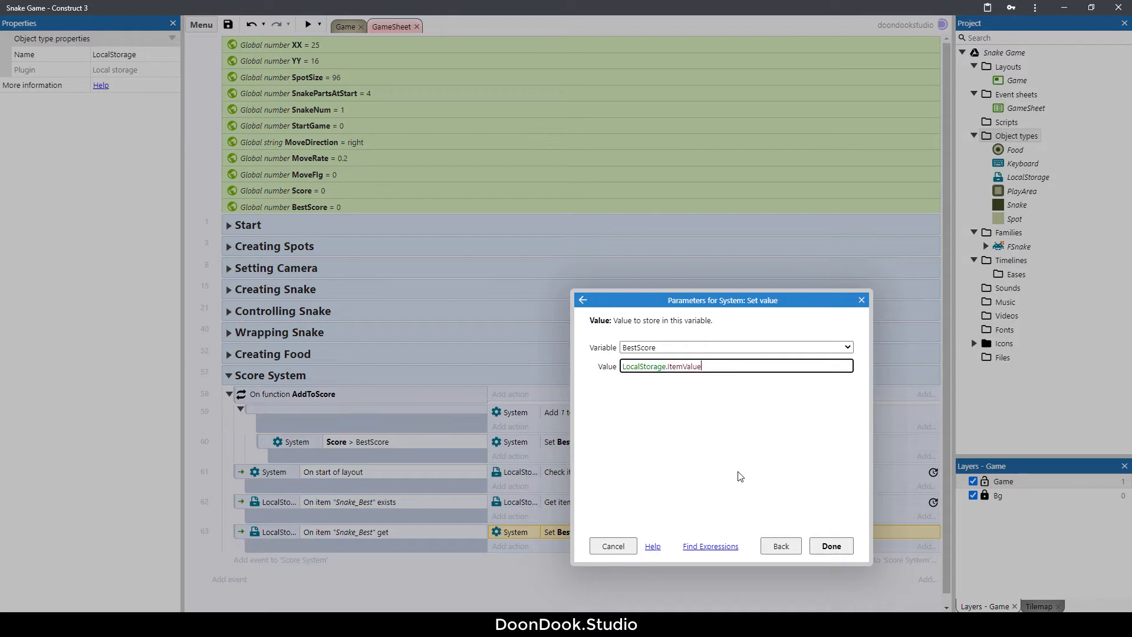
pyautogui.click(830, 546)
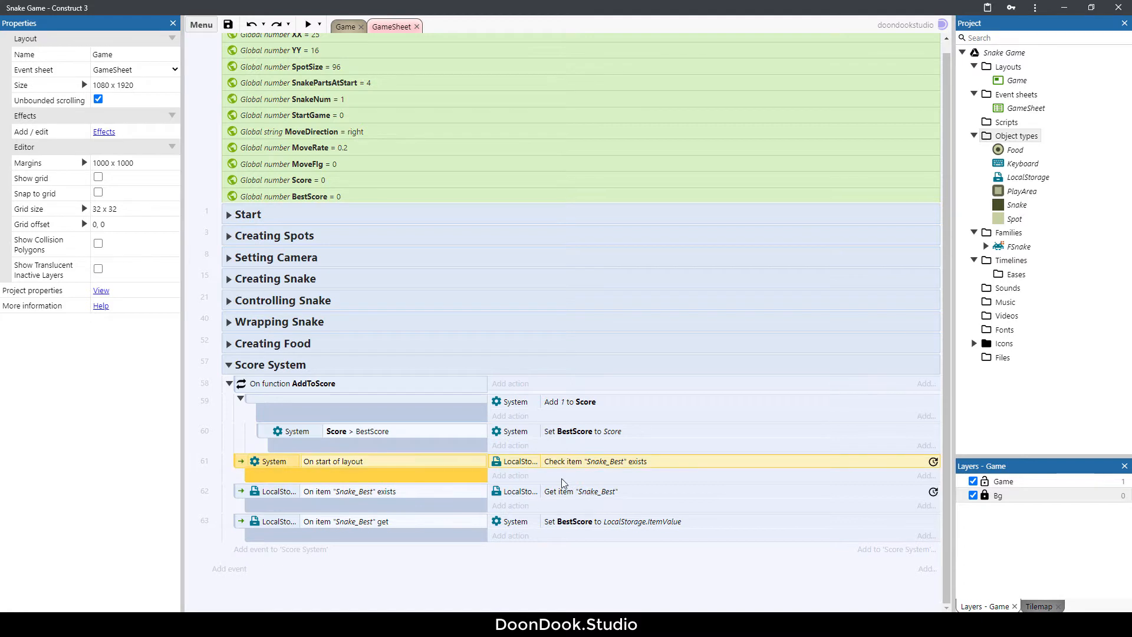
pyautogui.moveTo(605, 465)
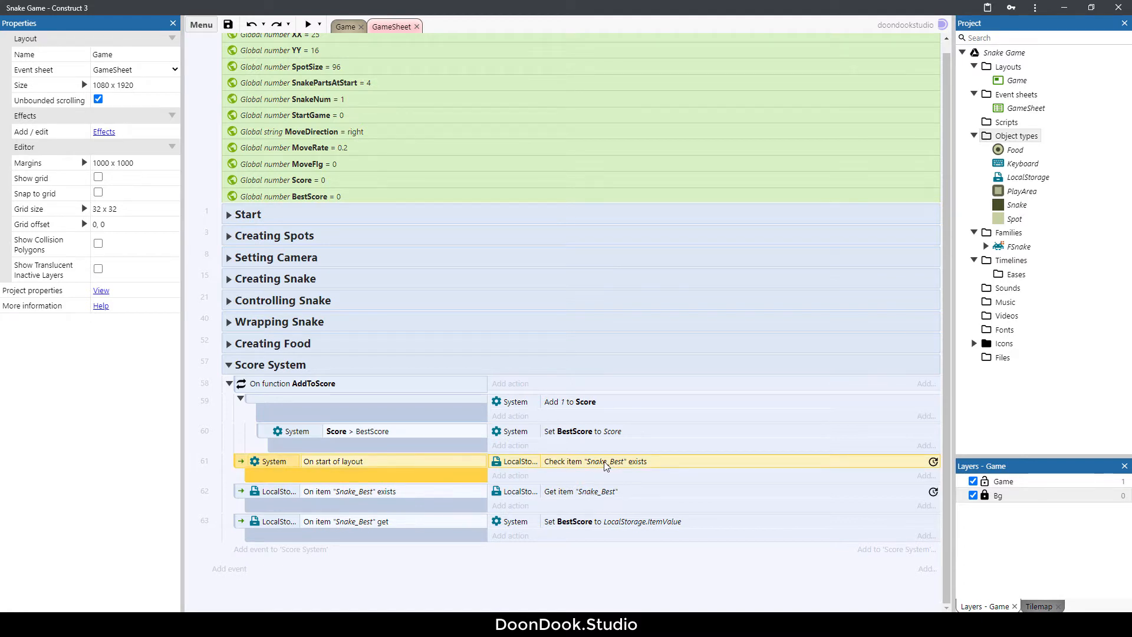
pyautogui.moveTo(618, 462)
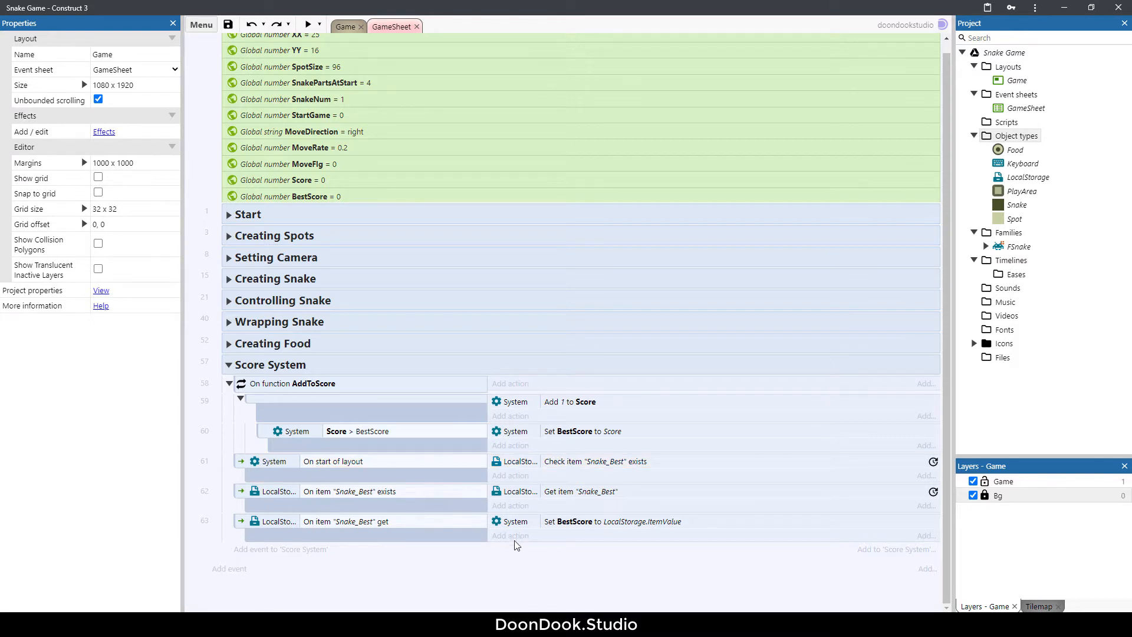
# Open the Game layout tab.
pyautogui.click(344, 27)
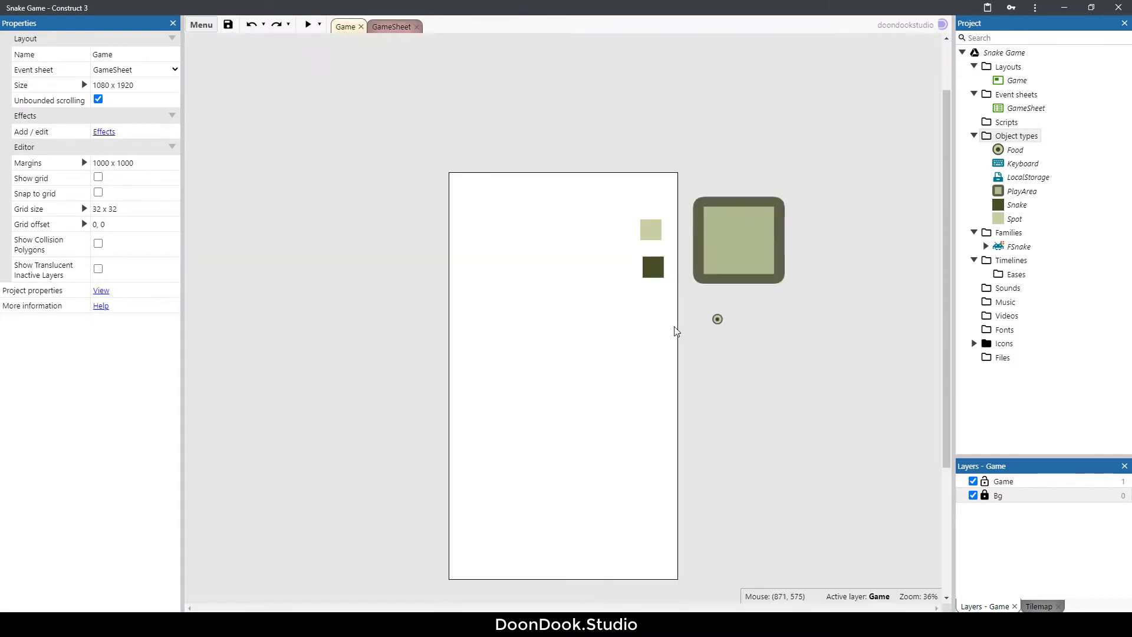
pyautogui.moveTo(625, 291)
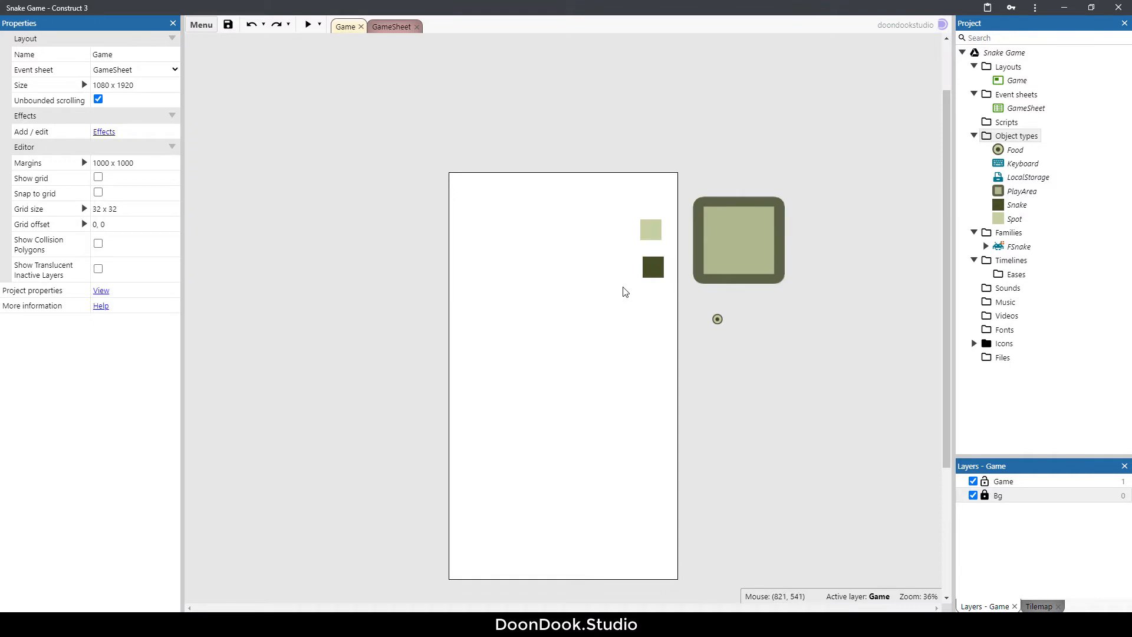
pyautogui.moveTo(597, 297)
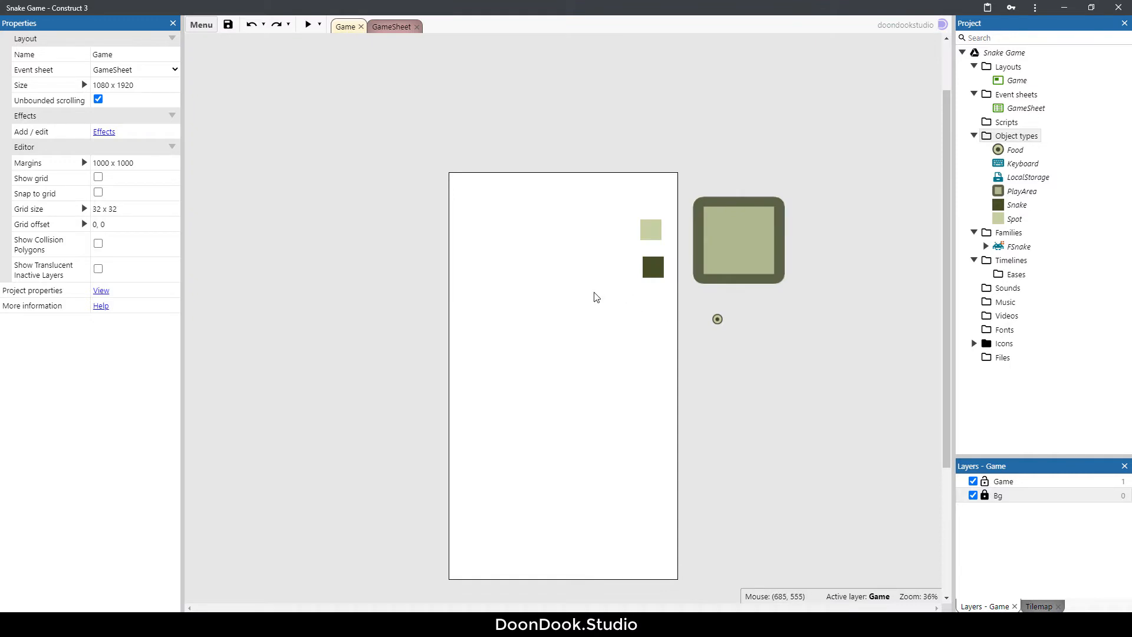
pyautogui.moveTo(739, 377)
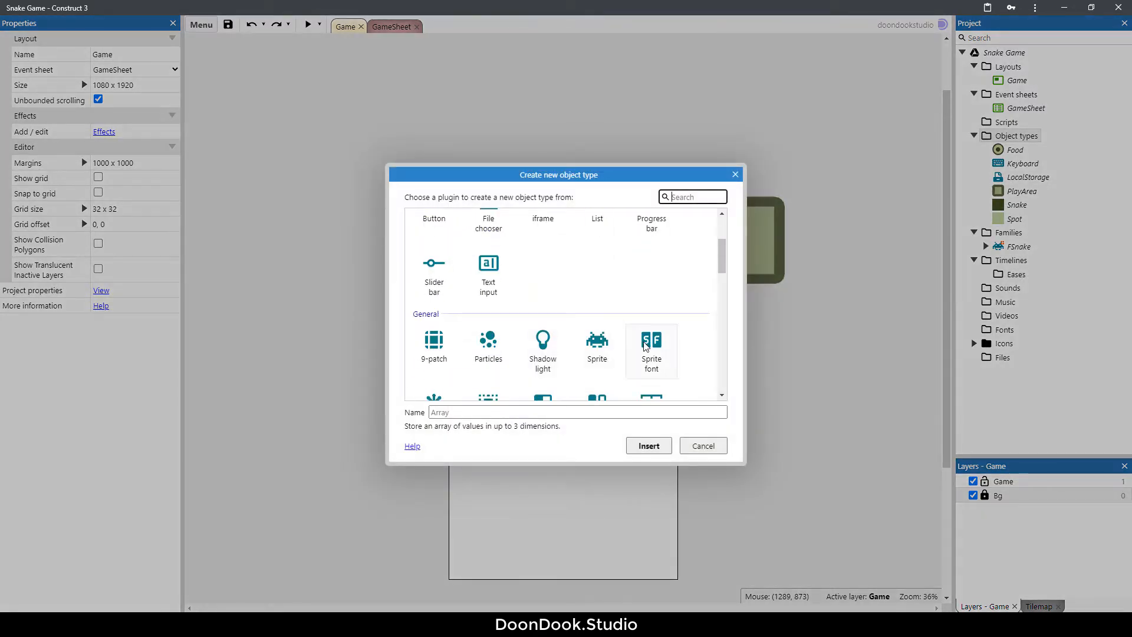
# Insert a Sprite font object and pick the VCR OSD Mono sheet image from the Desktop.
pyautogui.click(651, 347)
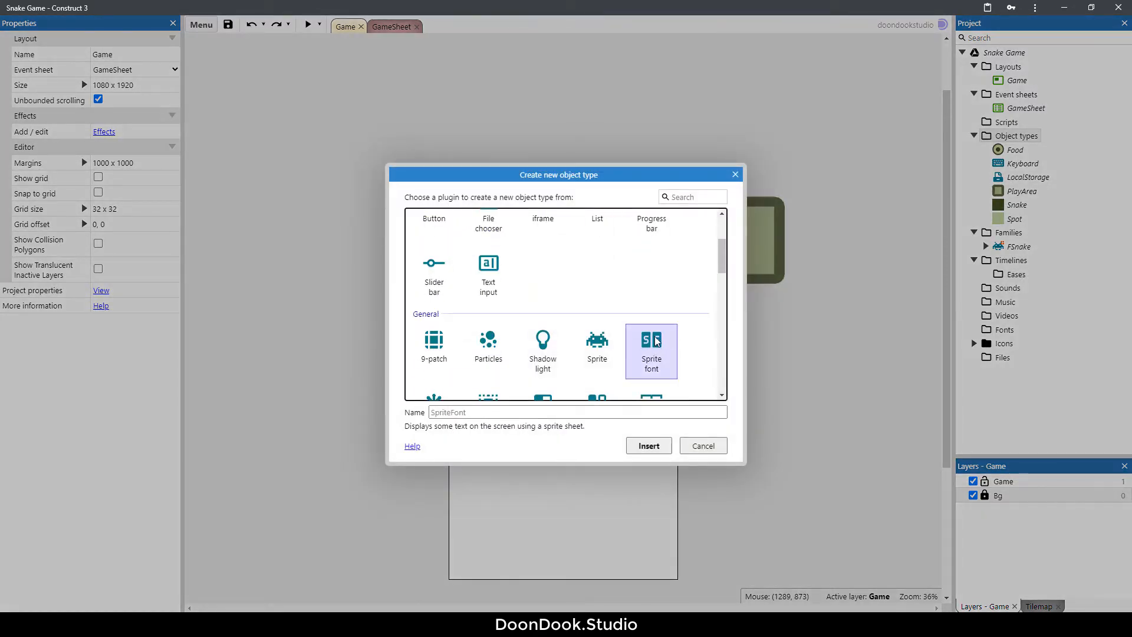
pyautogui.click(648, 445)
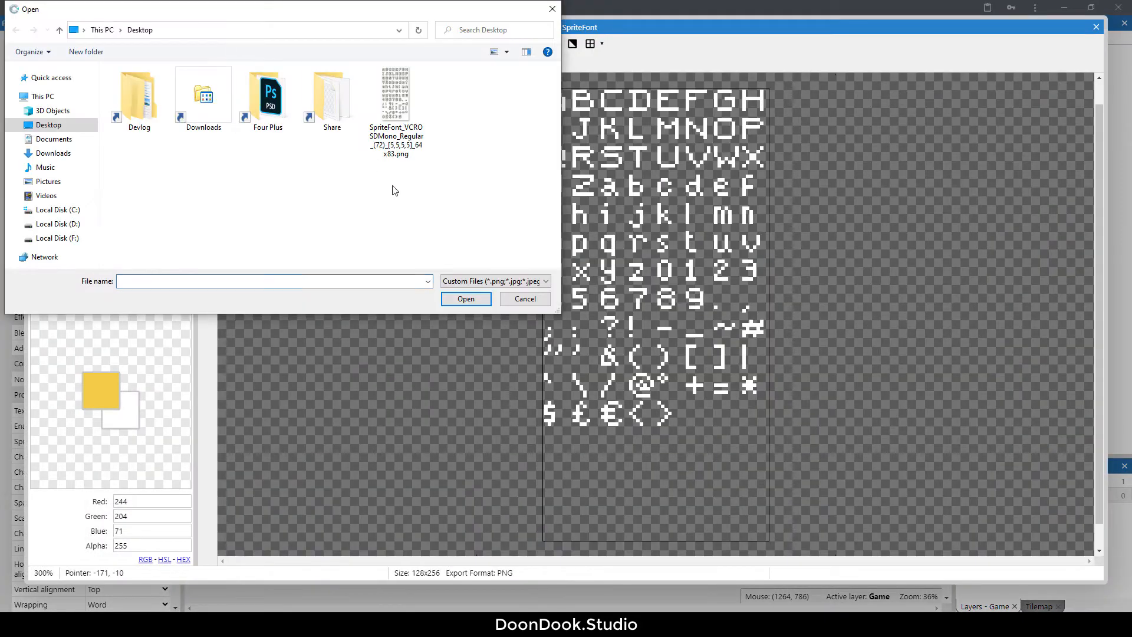
pyautogui.click(396, 94)
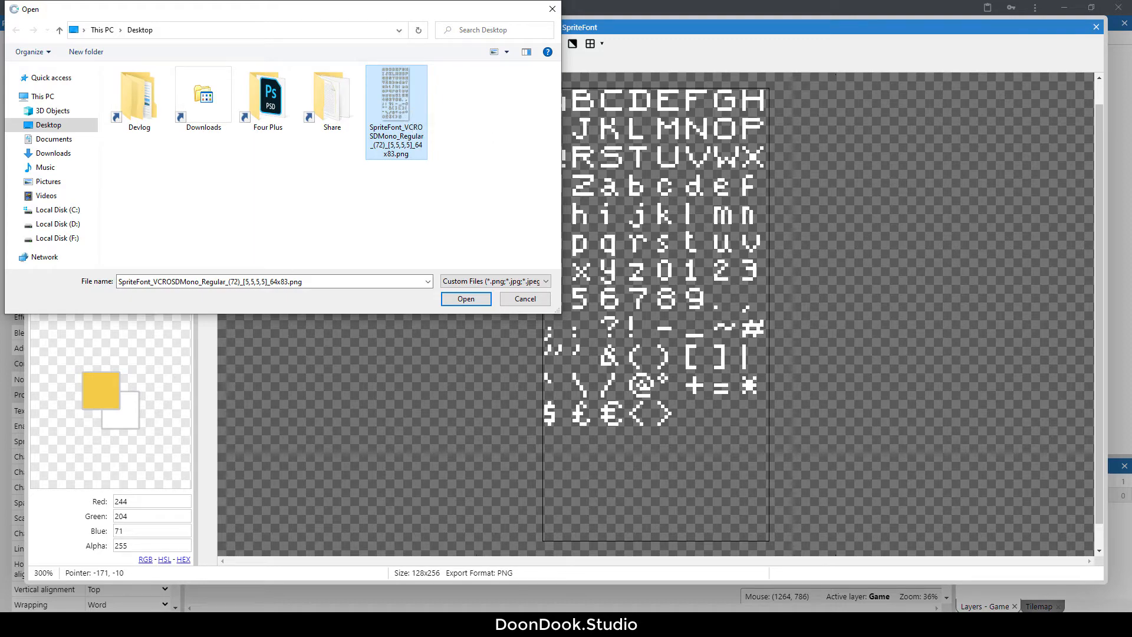
# Bring up Give Your Fonts Mono with the VCR OSD Mono 72 sheet and 5-pixel borders.
pyautogui.click(466, 299)
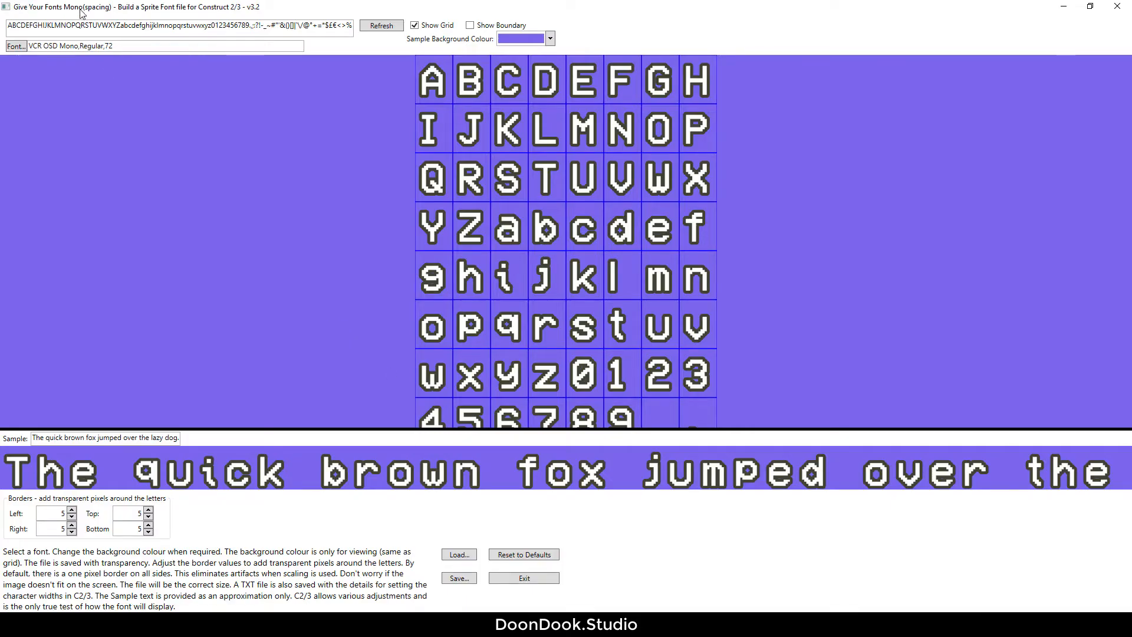
pyautogui.moveTo(397, 226)
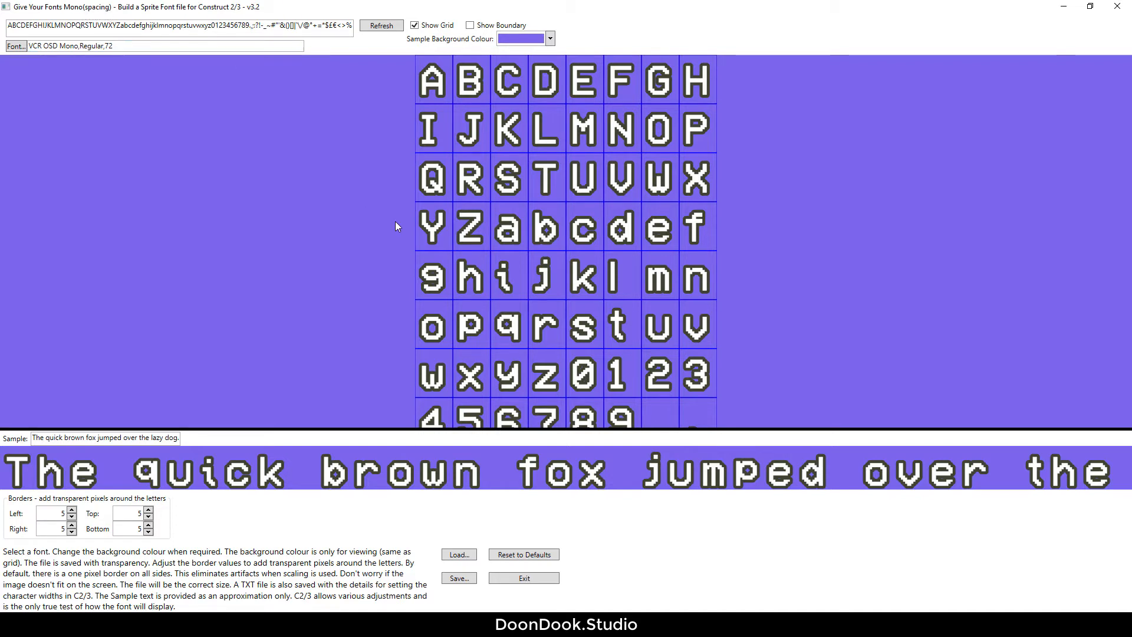
pyautogui.moveTo(623, 493)
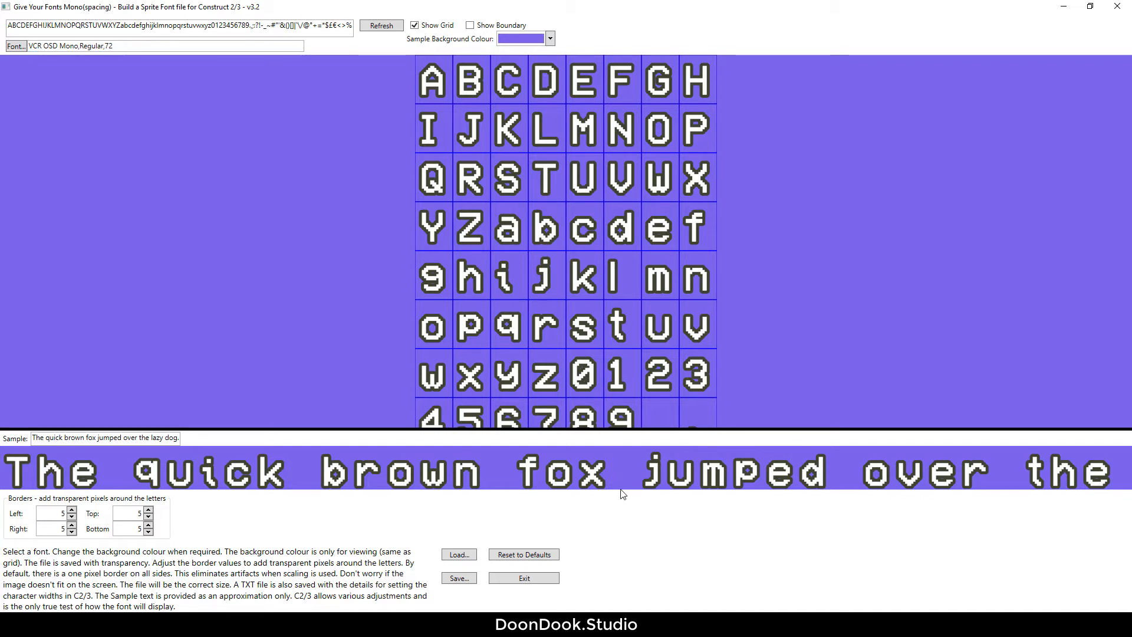
pyautogui.moveTo(414, 234)
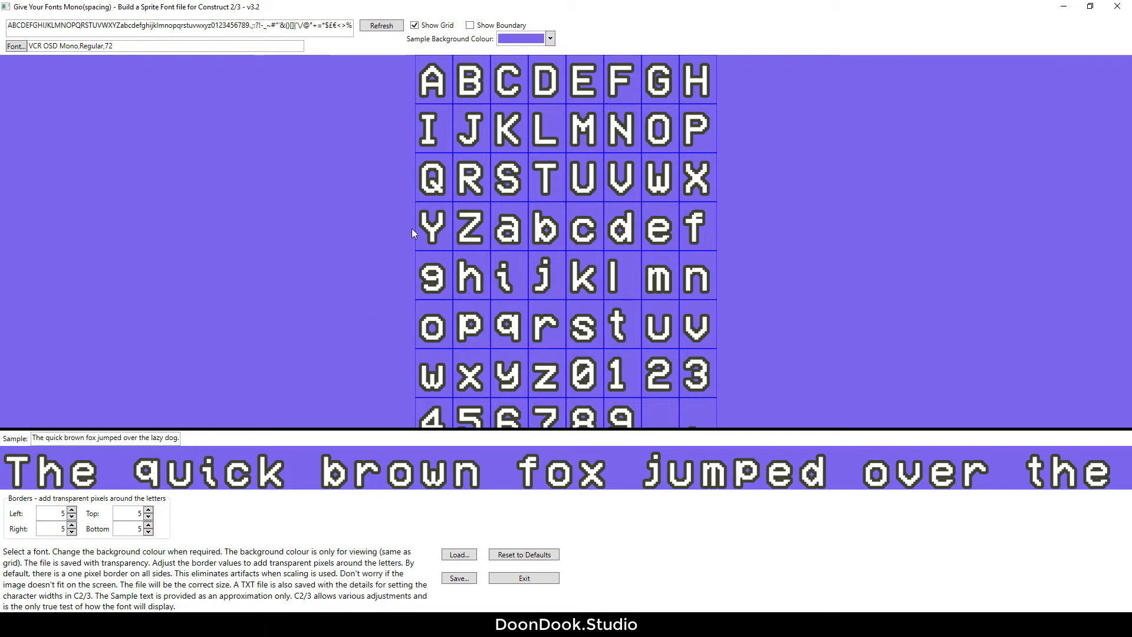
pyautogui.moveTo(618, 514)
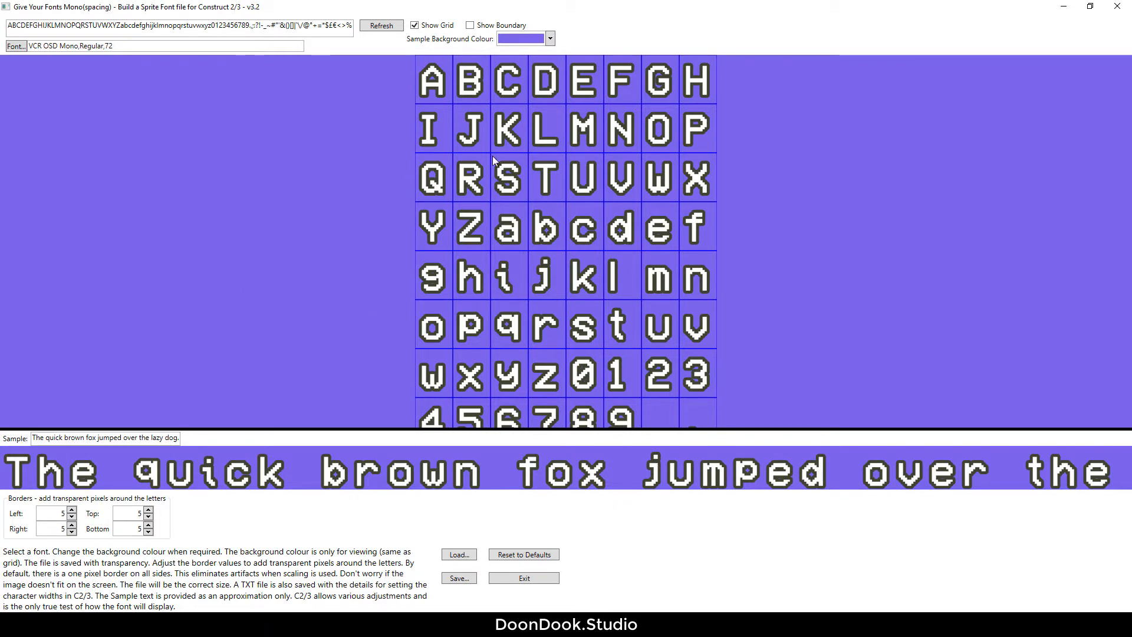
pyautogui.moveTo(452, 527)
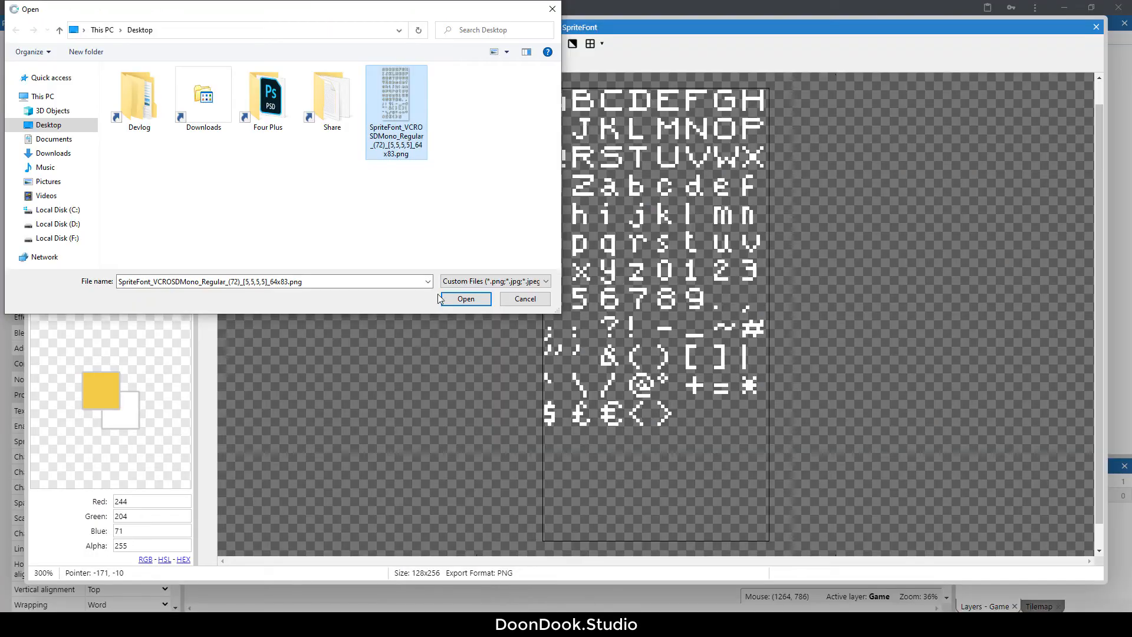
pyautogui.moveTo(423, 165)
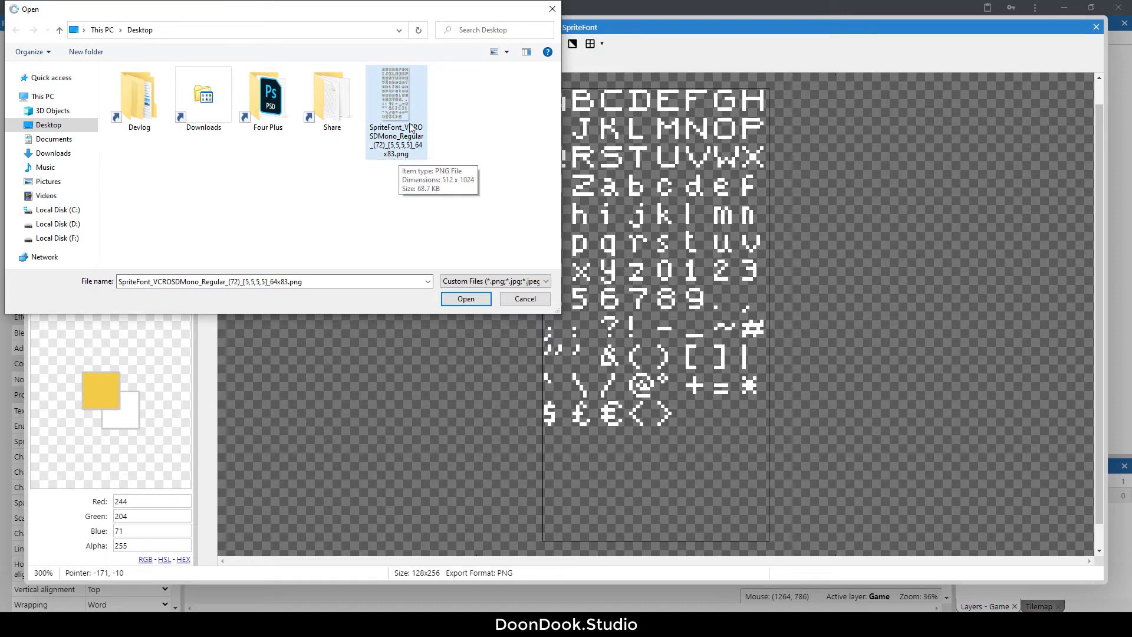
# Load the VCR OSD Mono sheet, tint it white, use 64×83 characters, centre vertically.
pyautogui.click(466, 298)
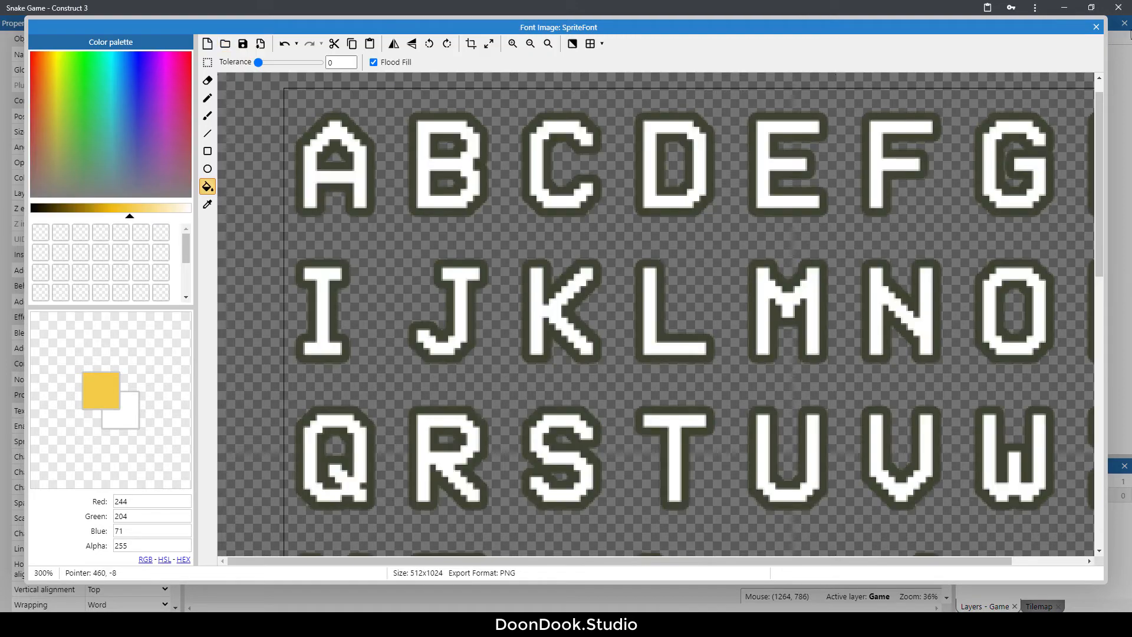
pyautogui.click(1095, 27)
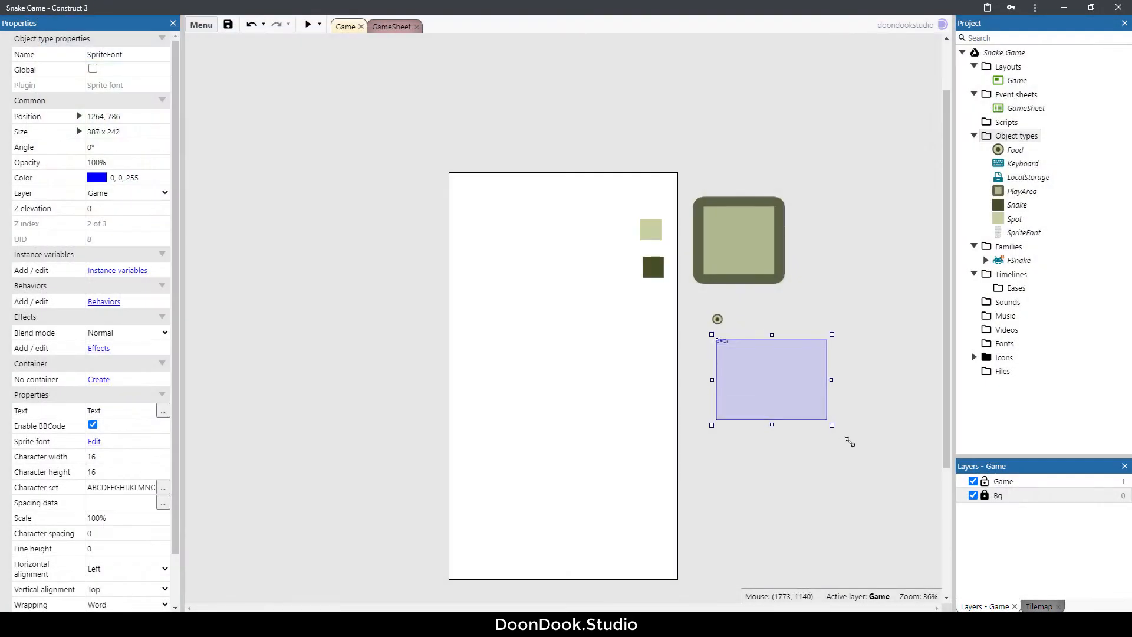
pyautogui.click(96, 177)
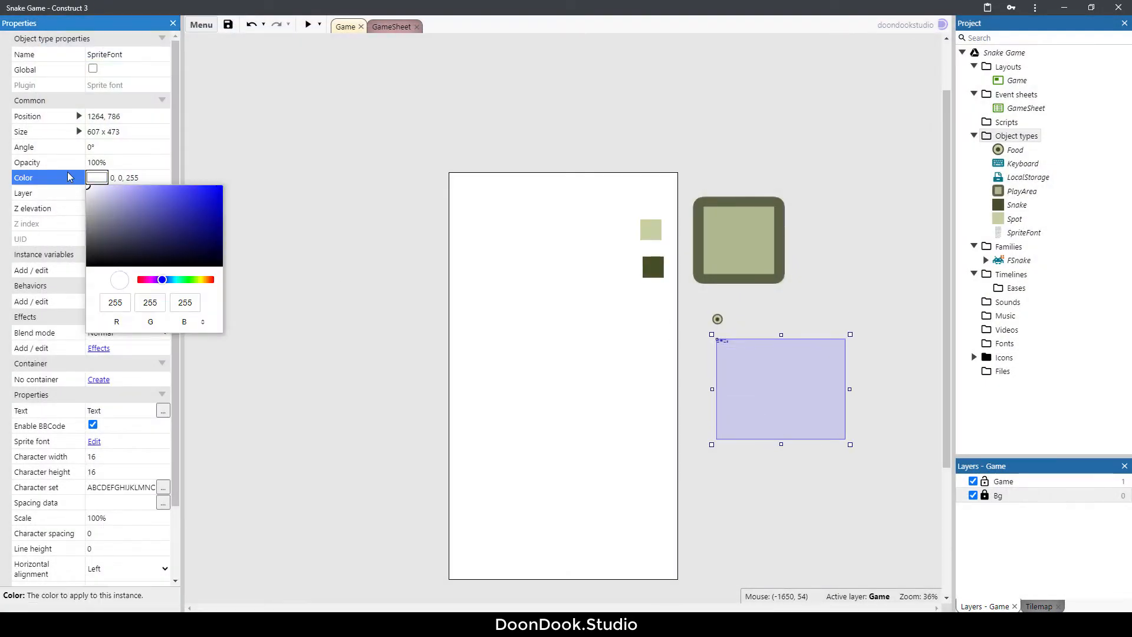
pyautogui.click(106, 455)
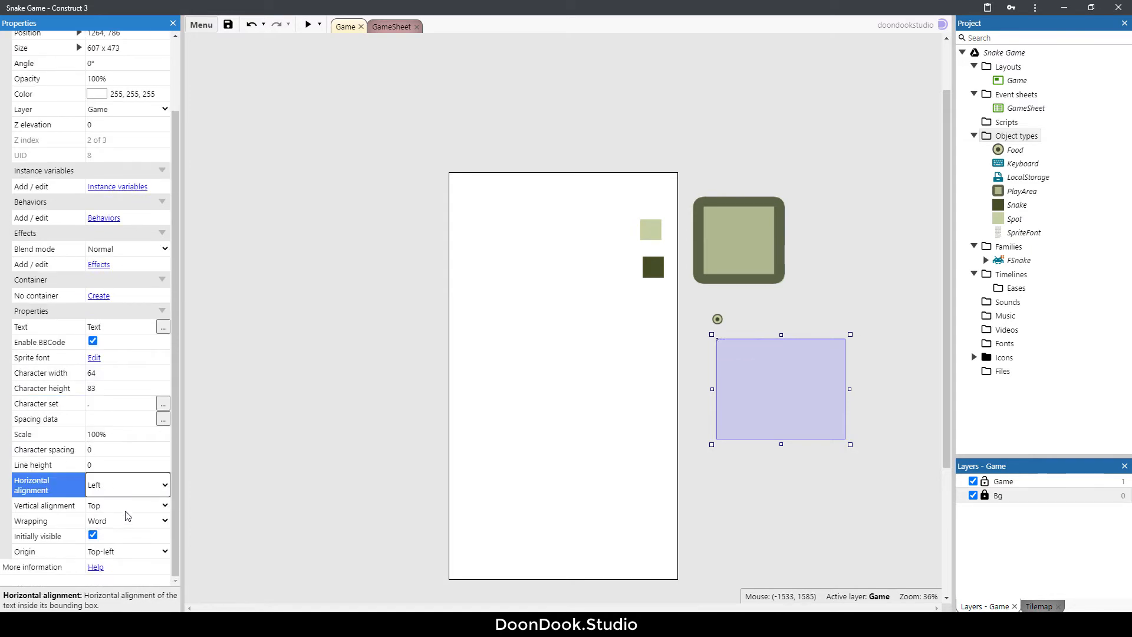
pyautogui.click(124, 504)
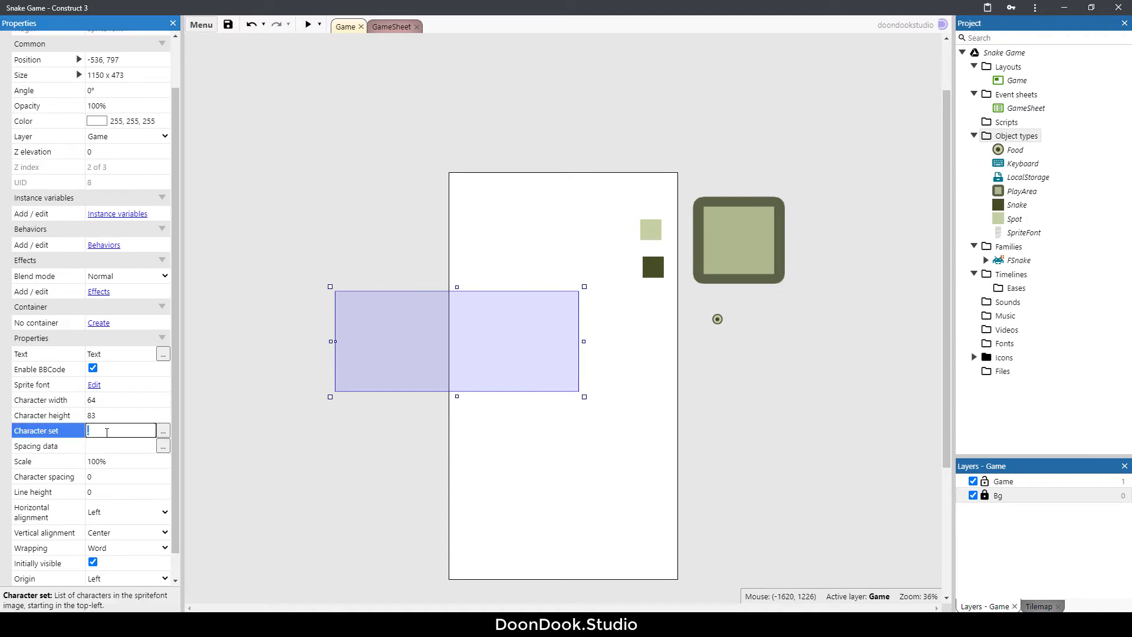
pyautogui.moveTo(573, 586)
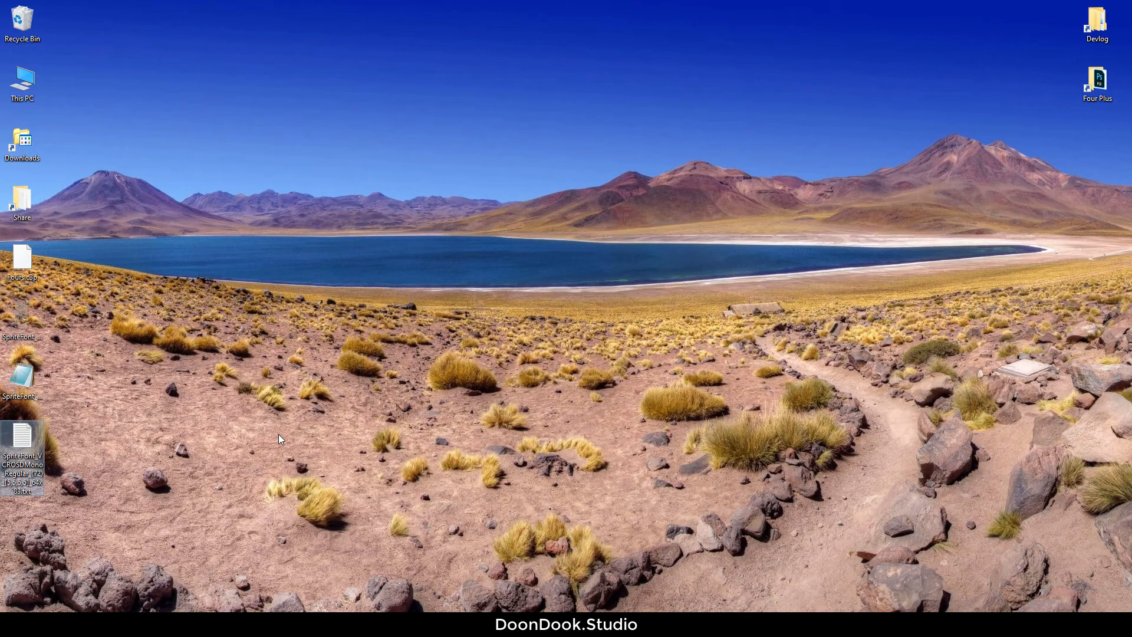
pyautogui.moveTo(32, 446)
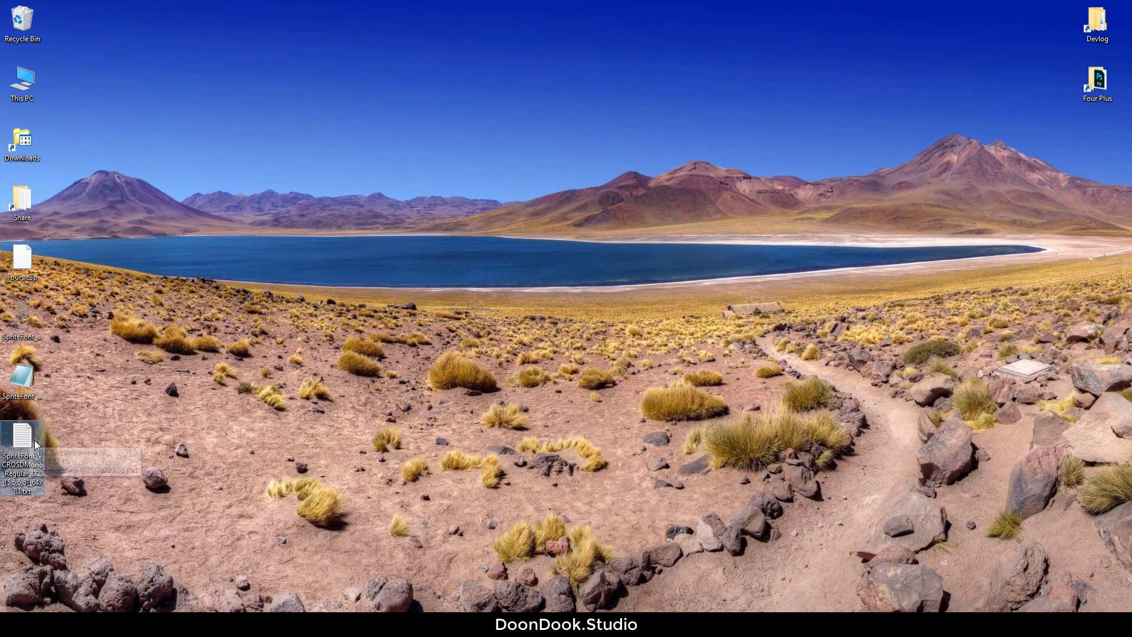
# Open the VCR OSD Mono sprite font details file and select its Construct 3 spacing JSON.
pyautogui.doubleClick(22, 435)
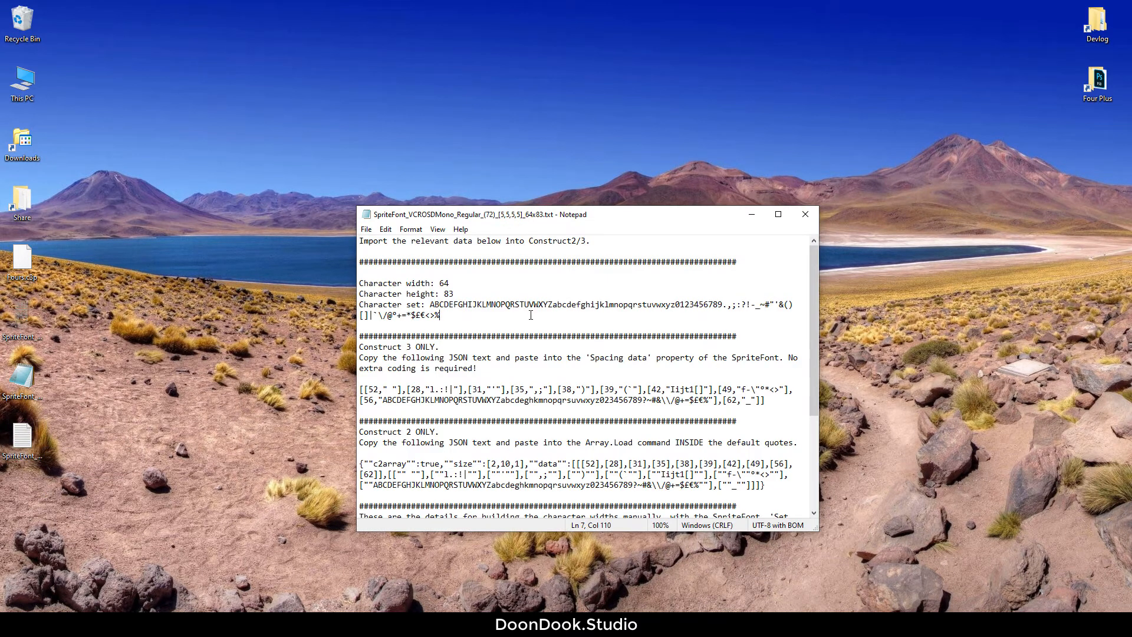
pyautogui.moveTo(520, 400); pyautogui.dragTo(764, 399)
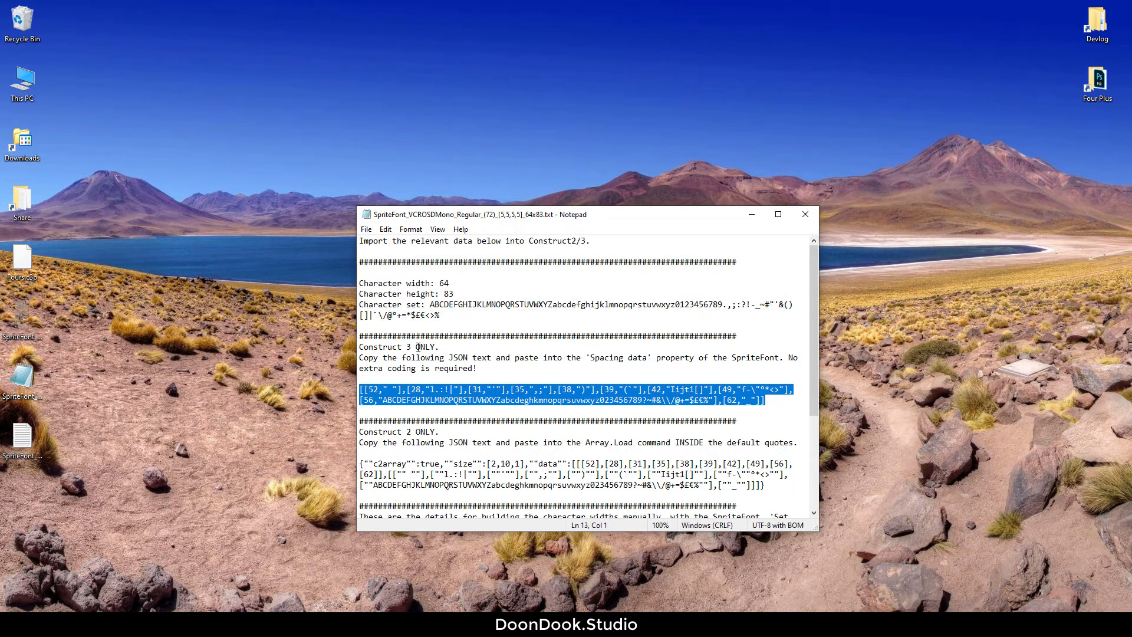
pyautogui.moveTo(523, 363)
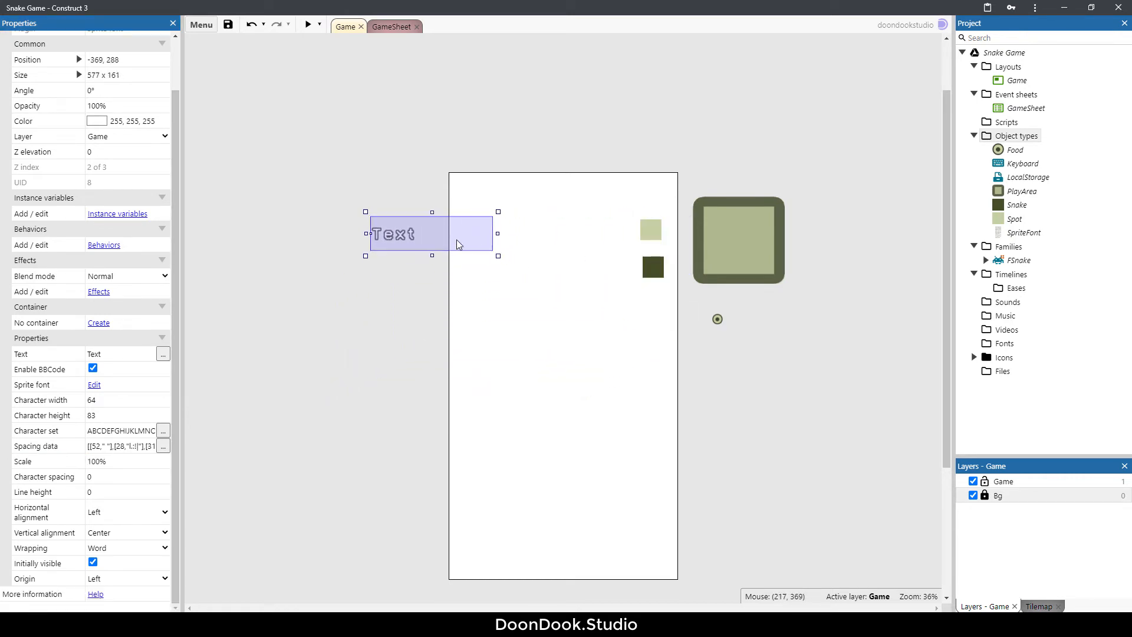
# Move the SpriteFont 'Text' object inside the layout, left of centre.
pyautogui.moveTo(431, 233); pyautogui.dragTo(561, 373)
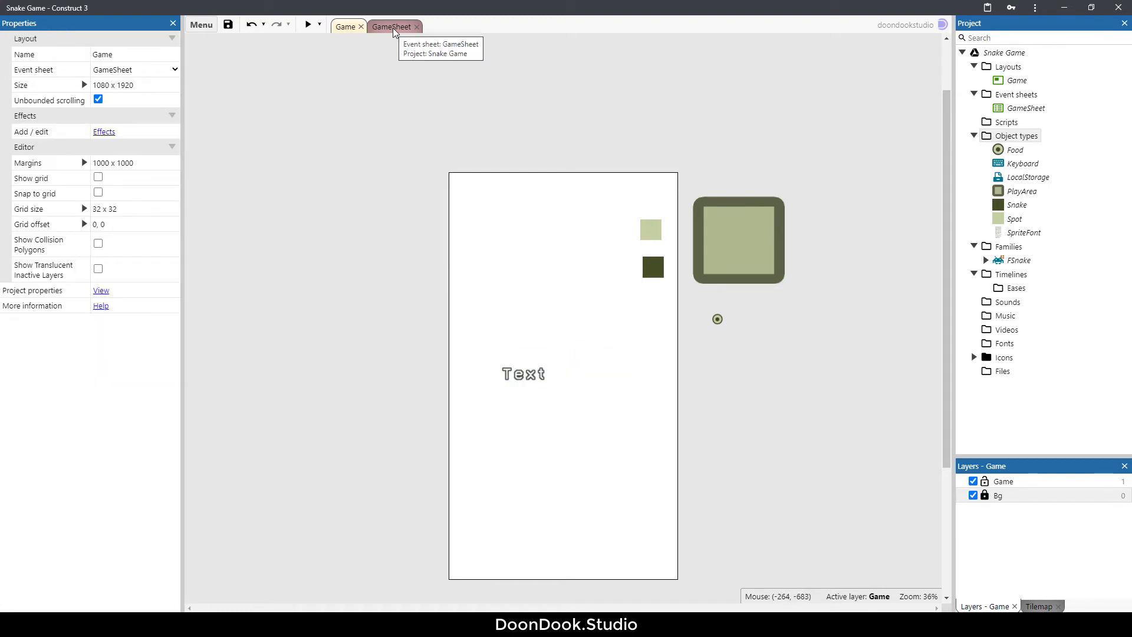
pyautogui.moveTo(390, 37)
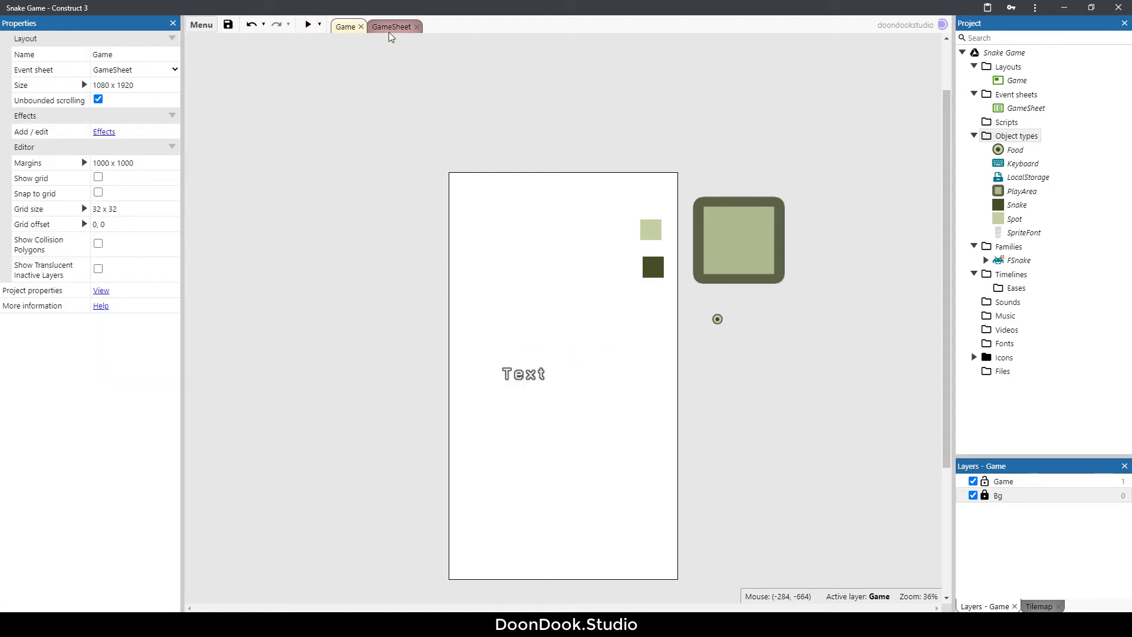
# Add a SpriteFont Set text action in GameSheet with text "Score: " & Score.
pyautogui.click(395, 27)
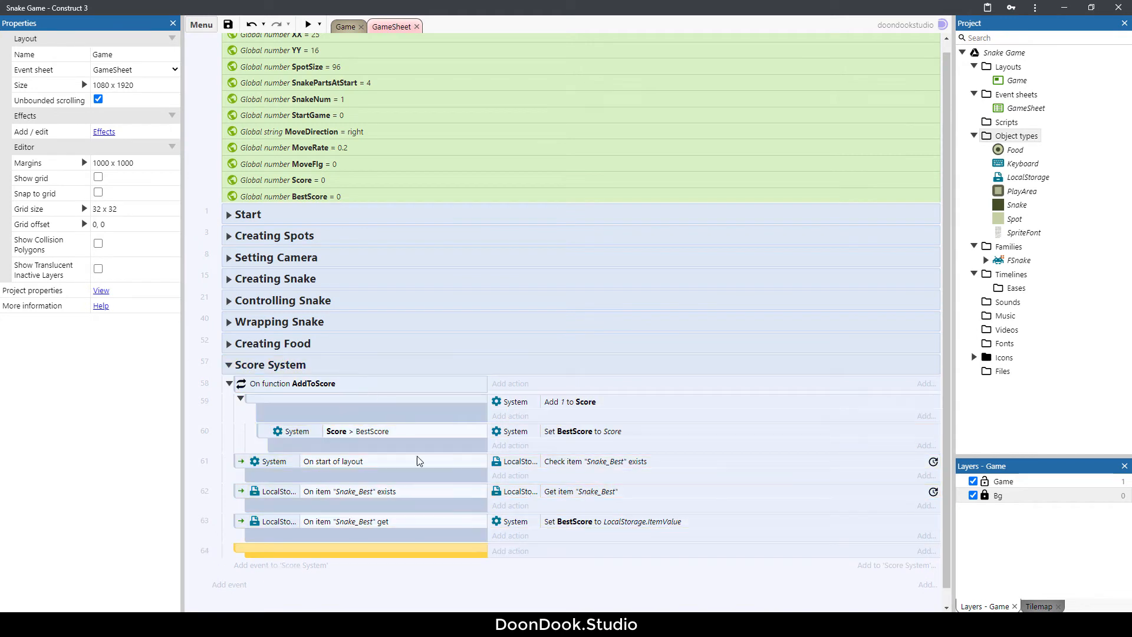
pyautogui.moveTo(456, 591)
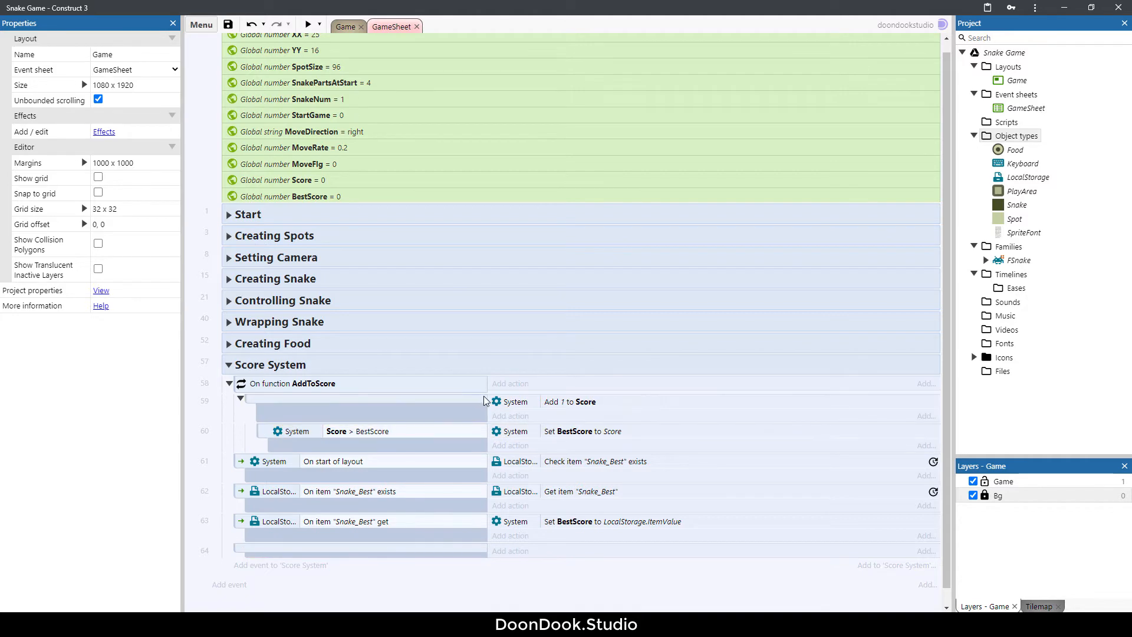
pyautogui.moveTo(643, 365)
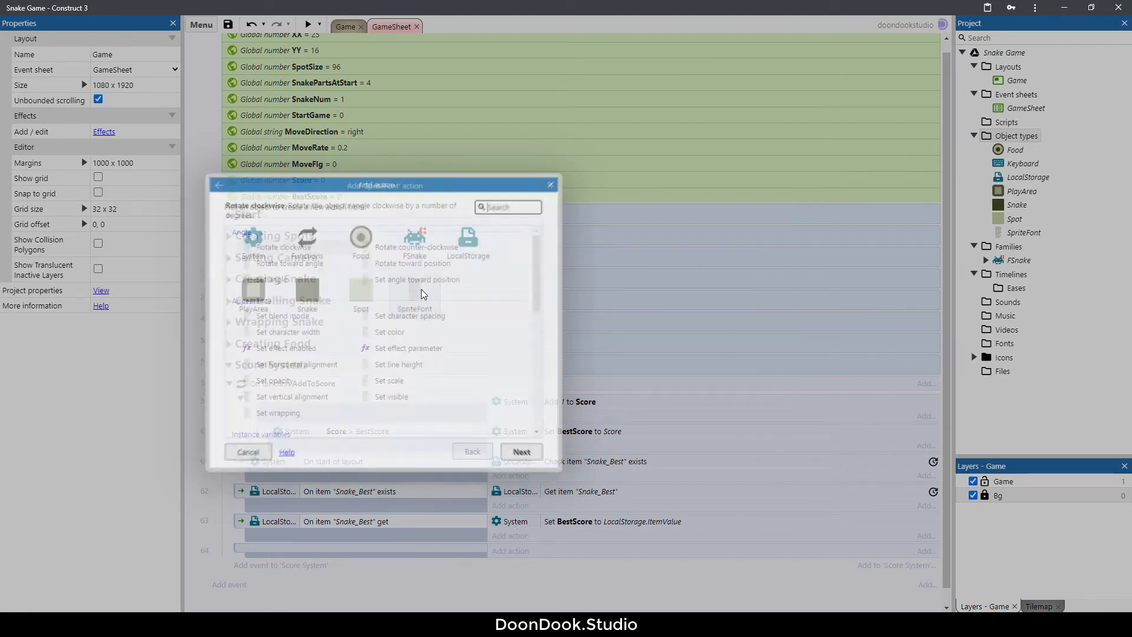
pyautogui.click(414, 308)
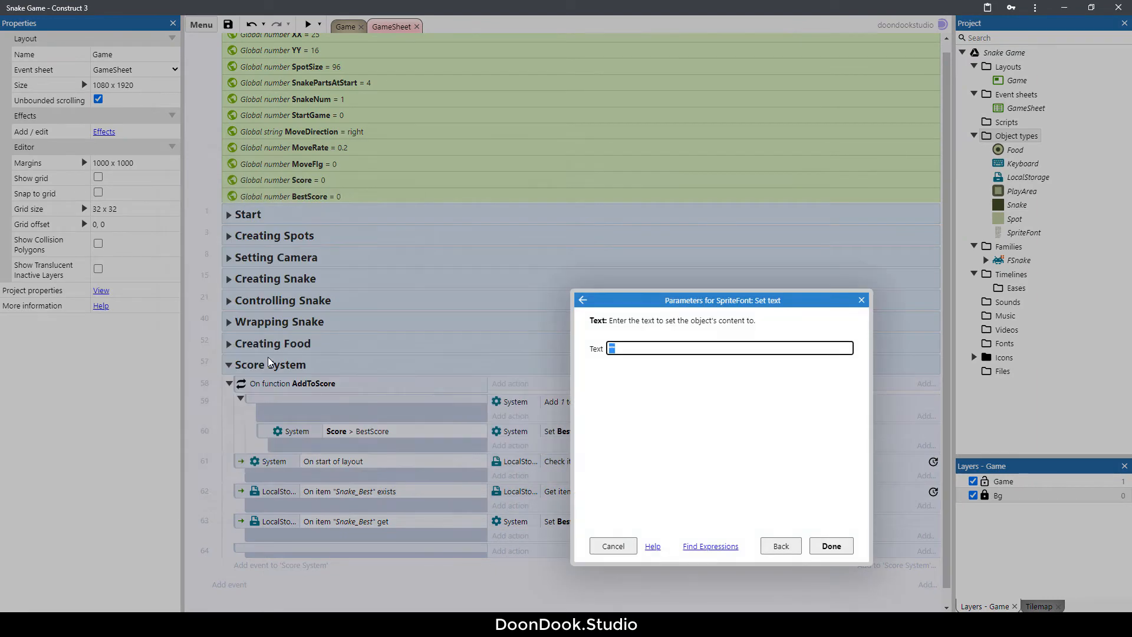
pyautogui.write('"Score:"')
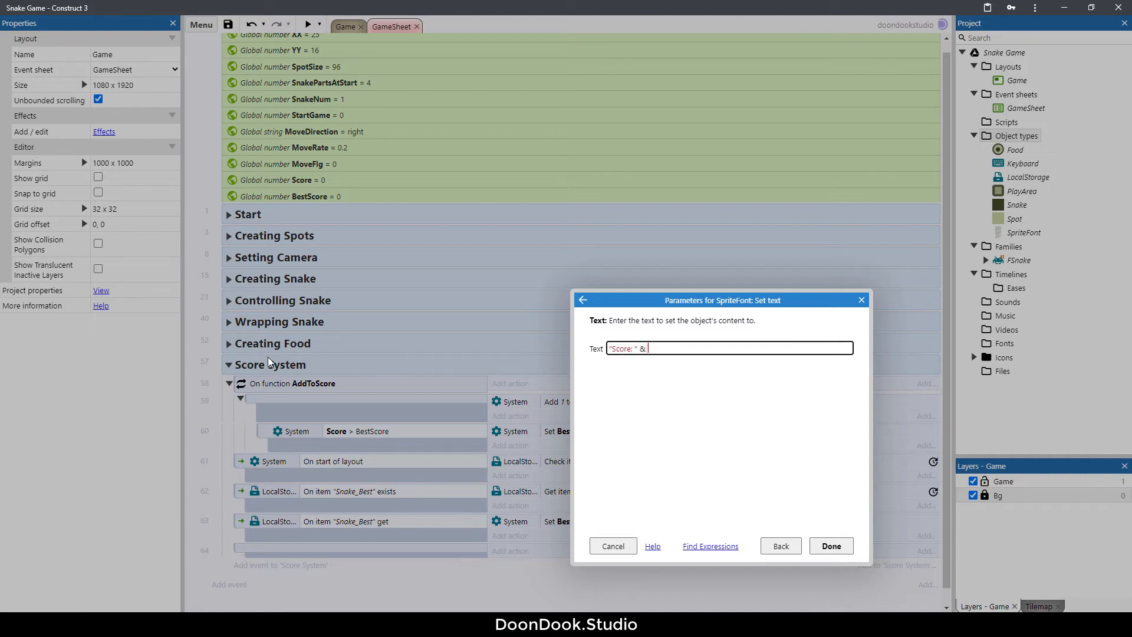
pyautogui.write('Score')
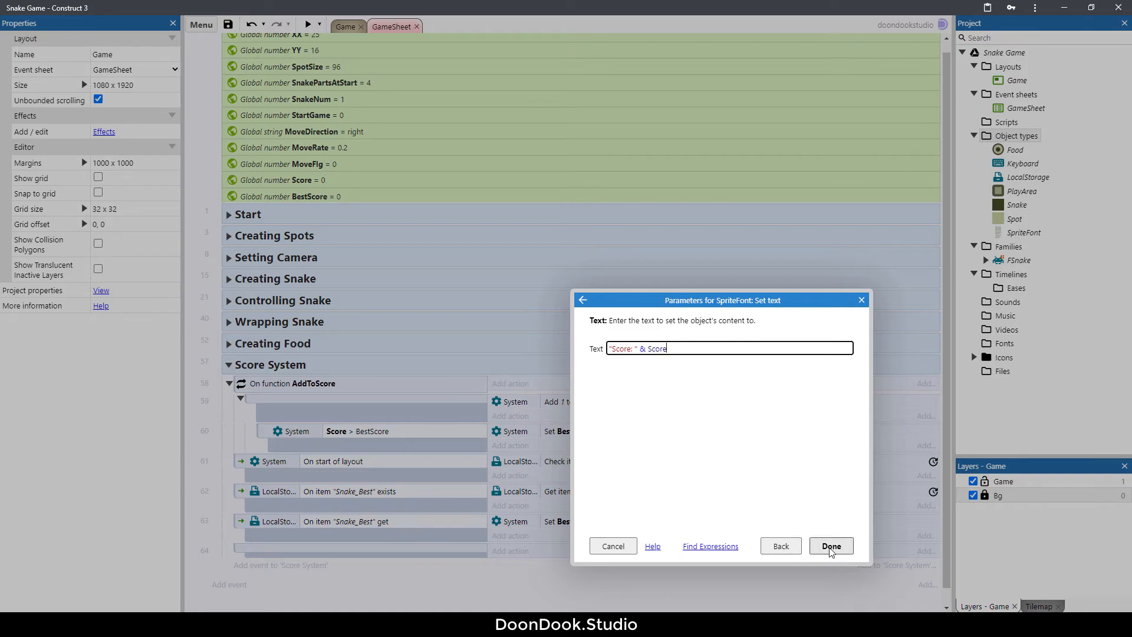
pyautogui.click(830, 546)
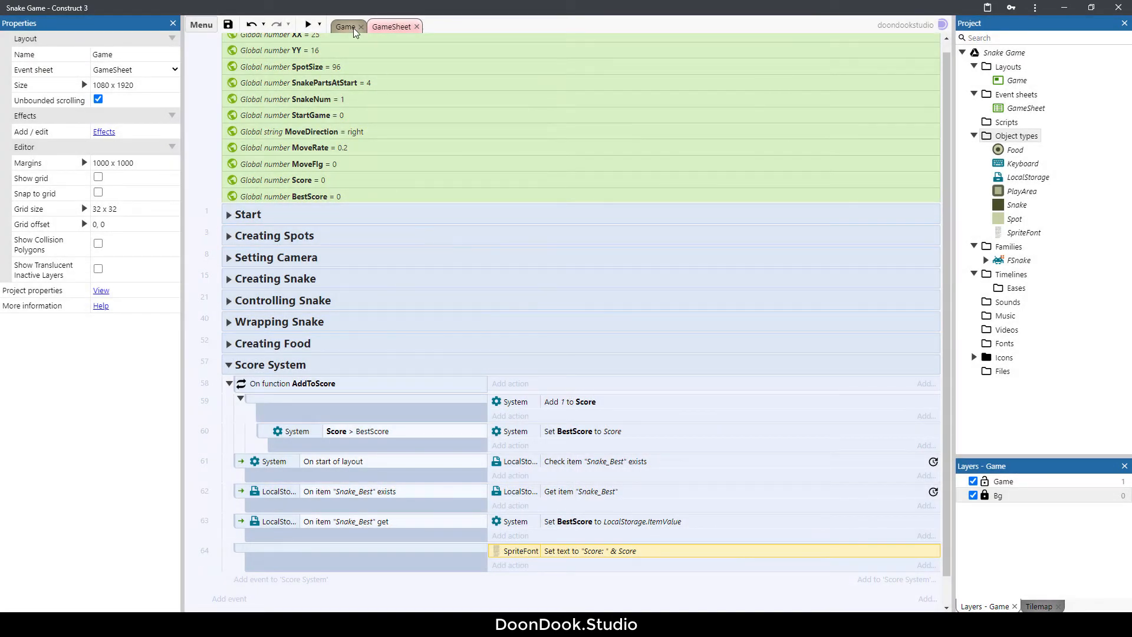
# Rename the SpriteFont object to txtScore and nudge it slightly higher in the Game layout.
pyautogui.click(343, 27)
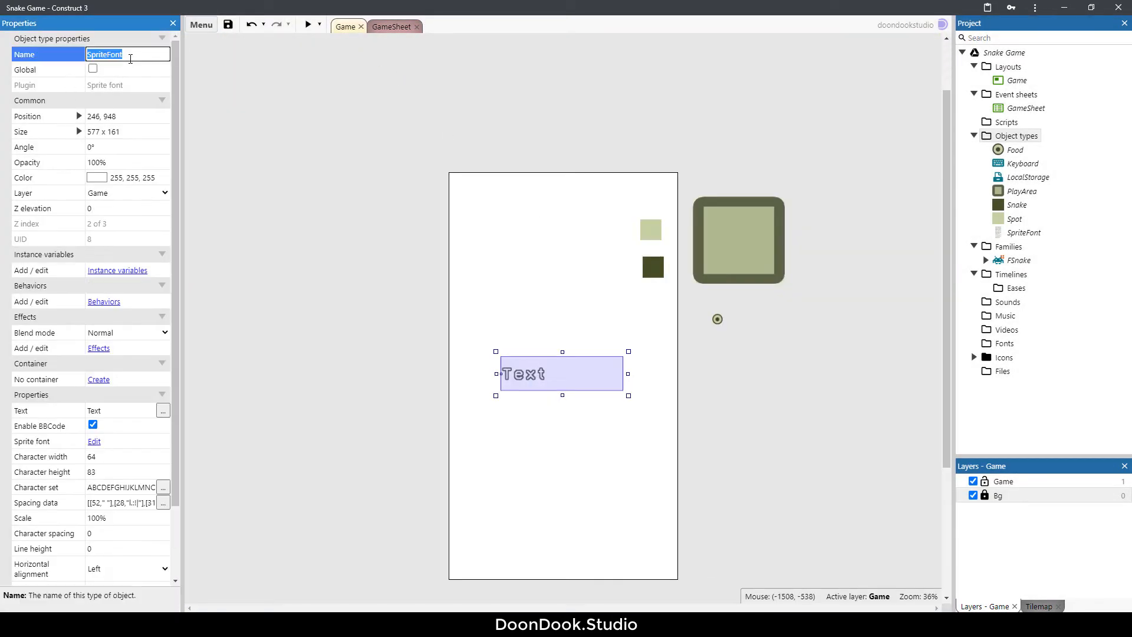
pyautogui.write('txtSvcore')
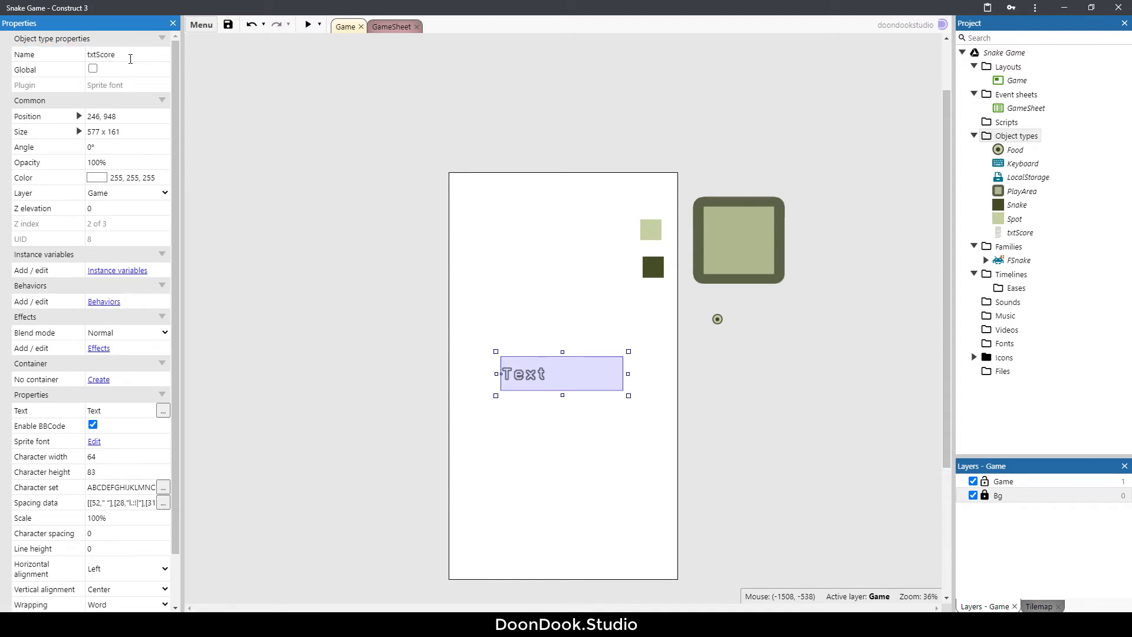
pyautogui.click(311, 25)
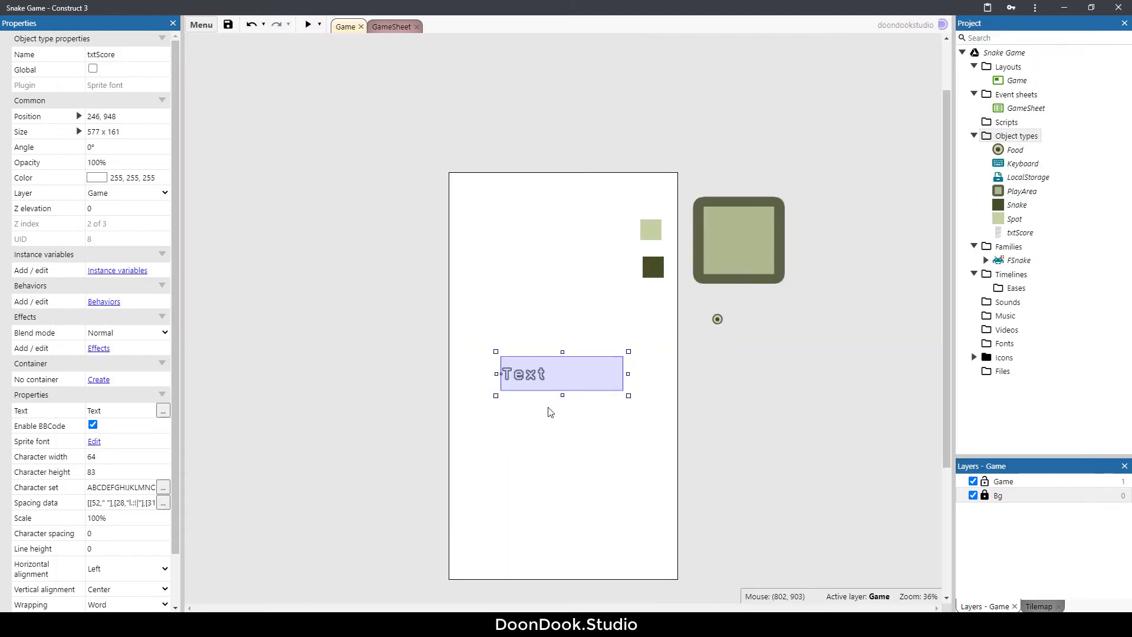
pyautogui.moveTo(562, 373); pyautogui.dragTo(559, 361)
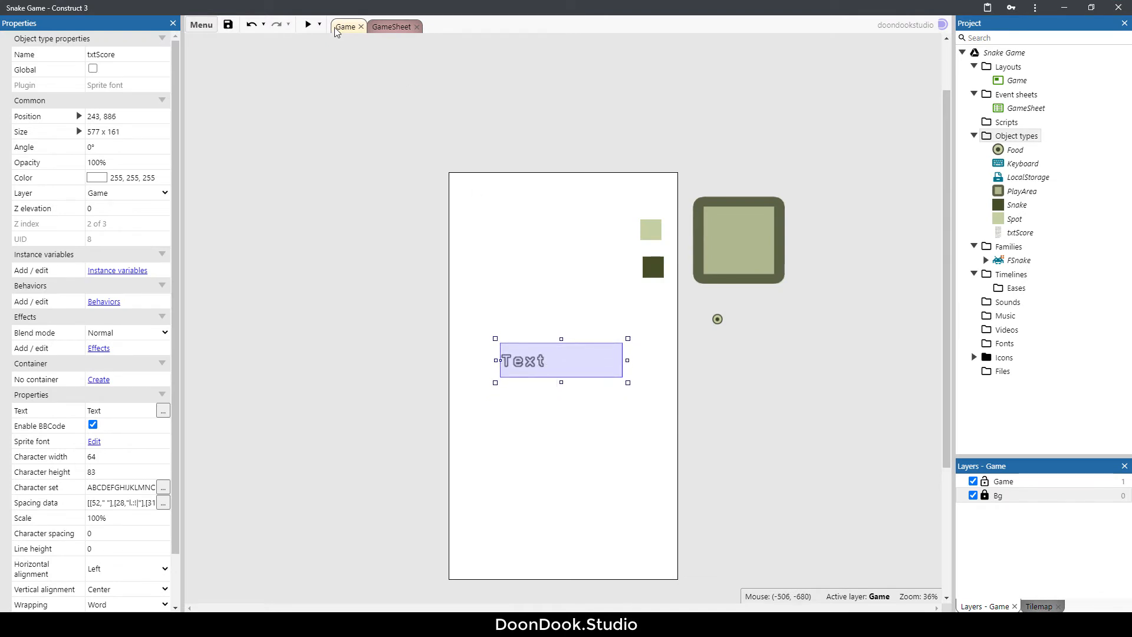
pyautogui.click(309, 24)
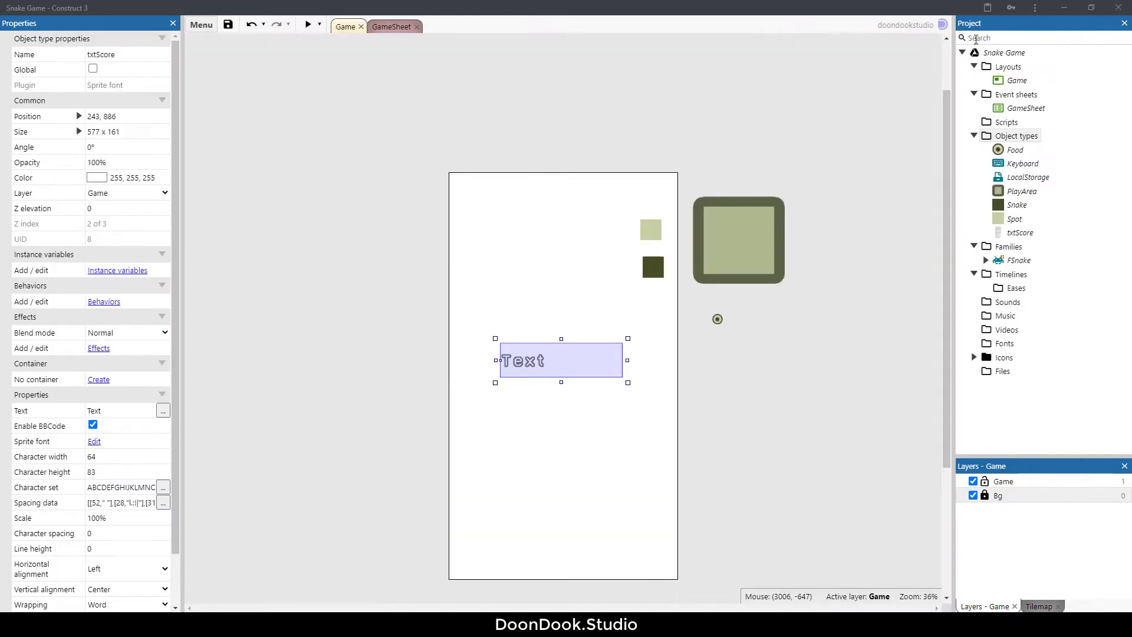
pyautogui.click(392, 27)
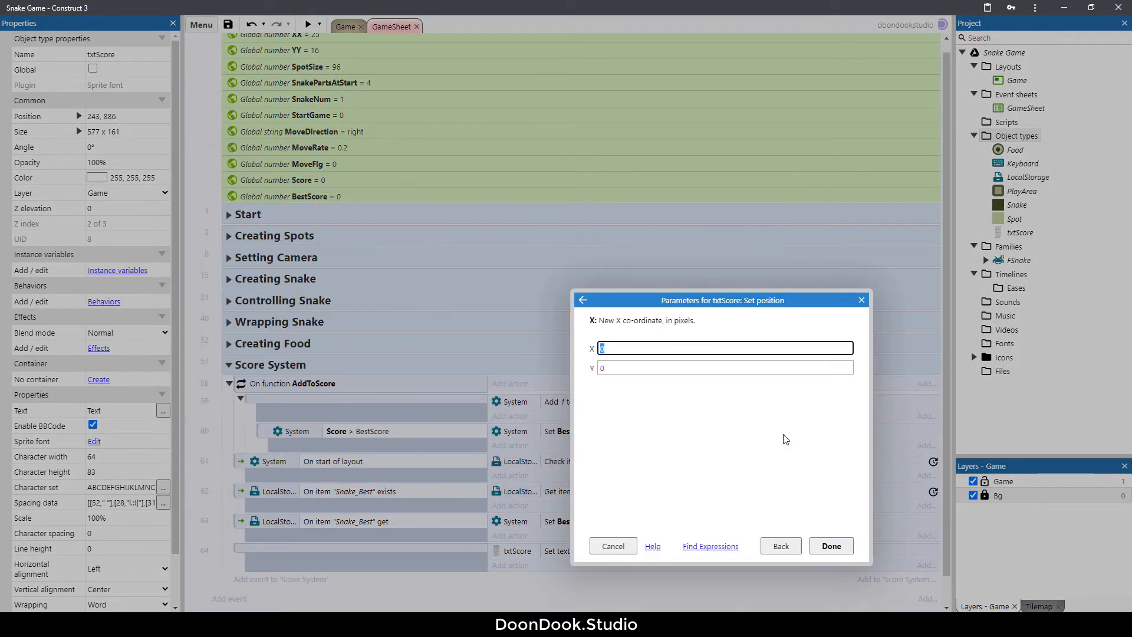
# Set txtScore's position to X = PlayArea.BBoxLeft, Y = PlayArea.BBoxTop - 50.
pyautogui.write('PlayArea.bb')
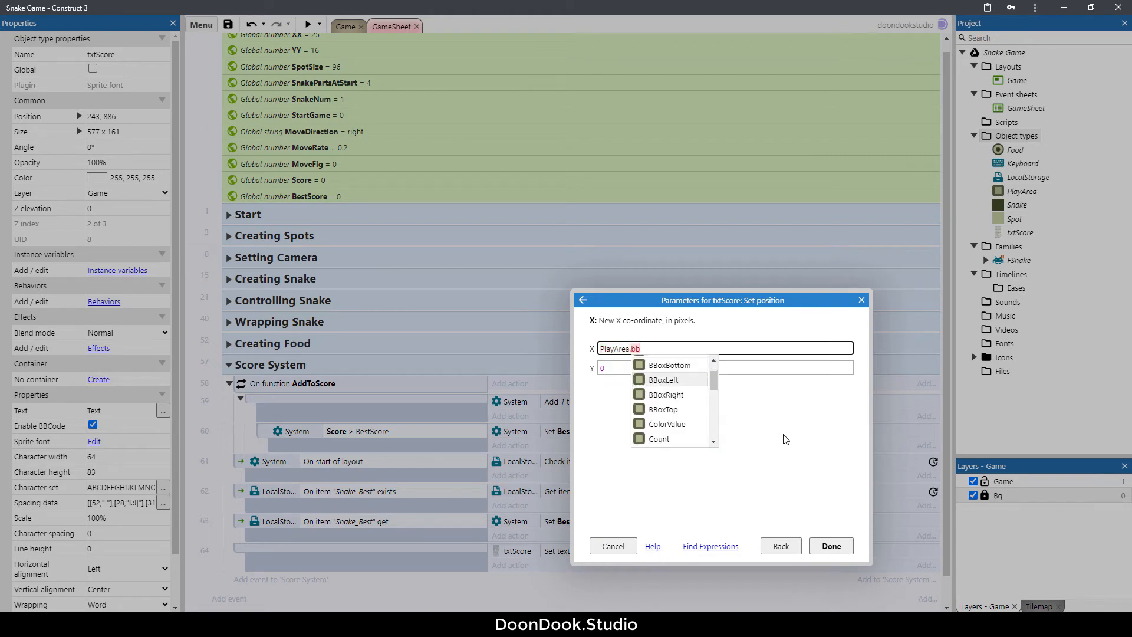
pyautogui.click(664, 380)
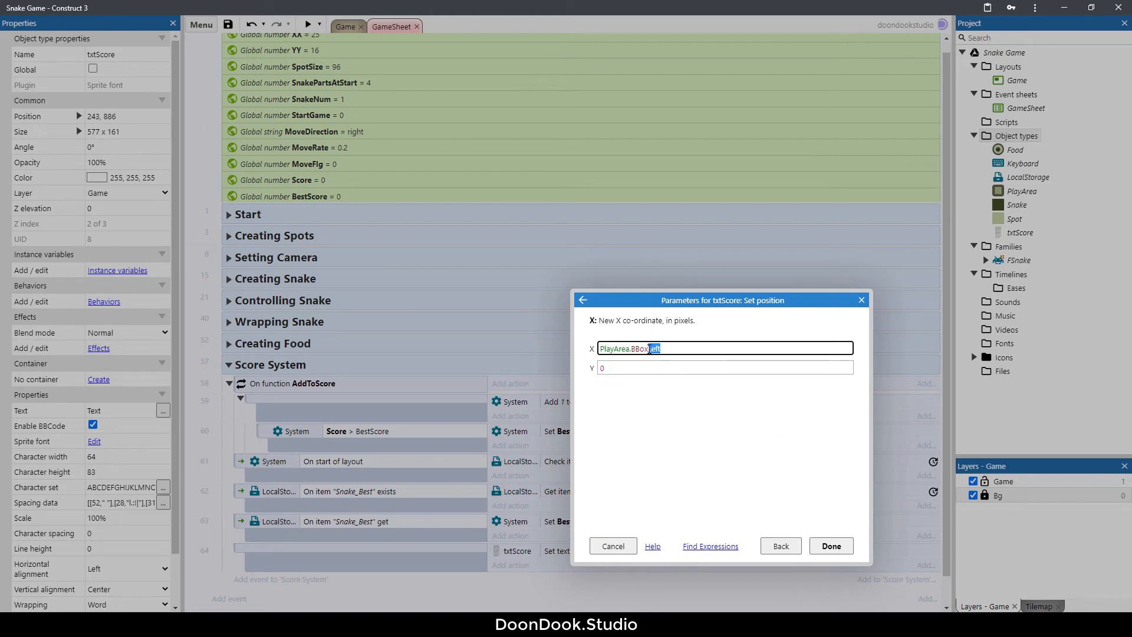
pyautogui.click(726, 367)
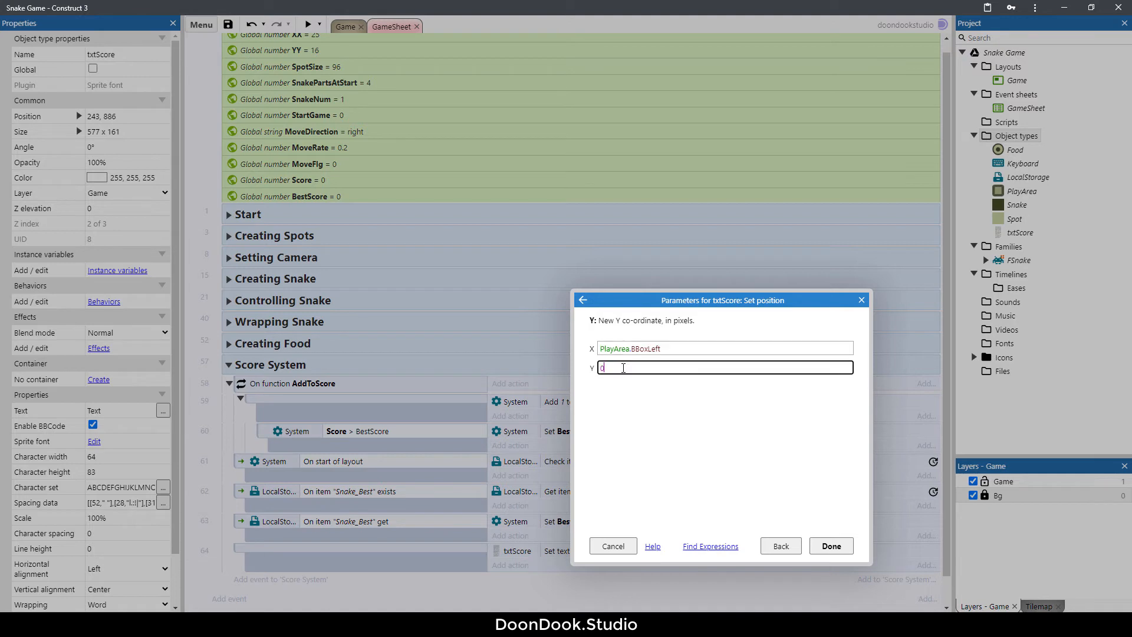
pyautogui.write('PlayArea.BBoxTop - 58')
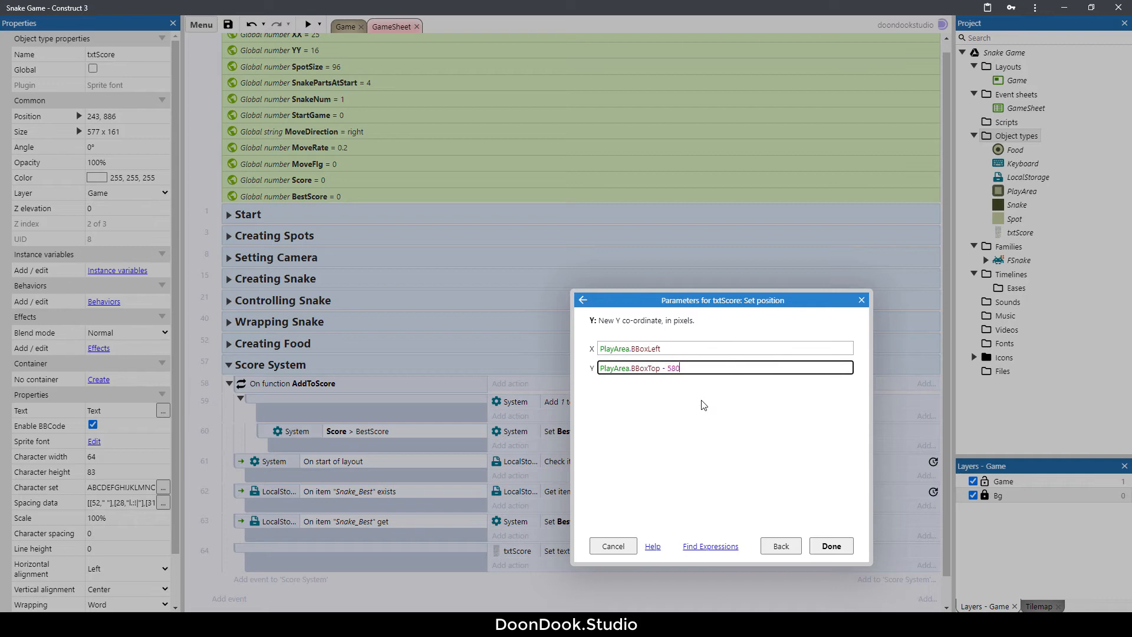
pyautogui.click(831, 545)
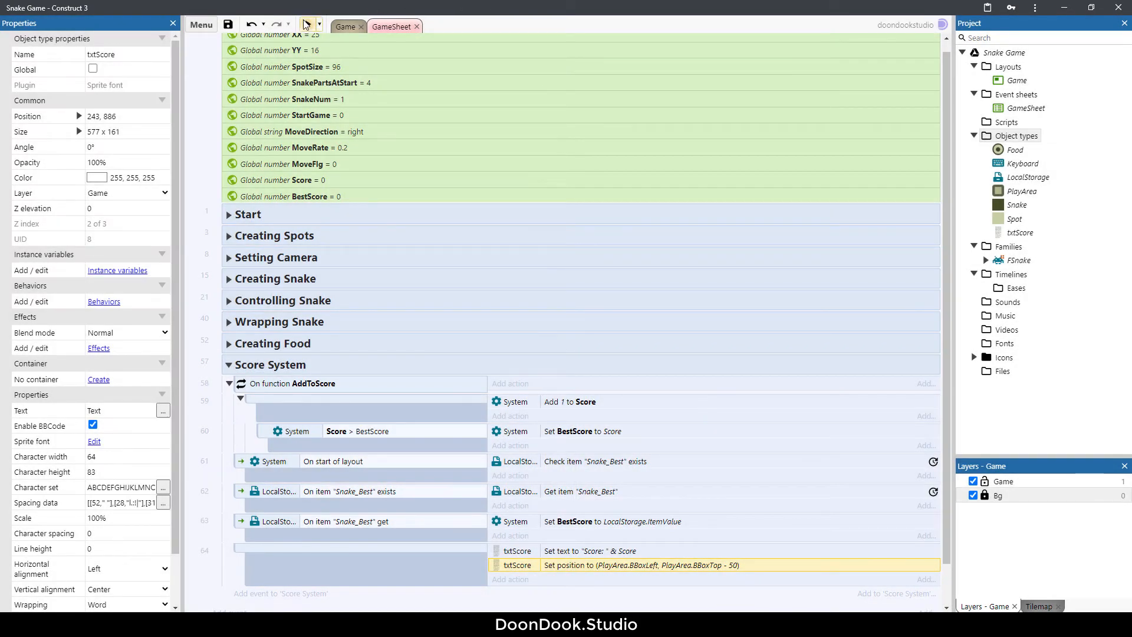
pyautogui.click(307, 24)
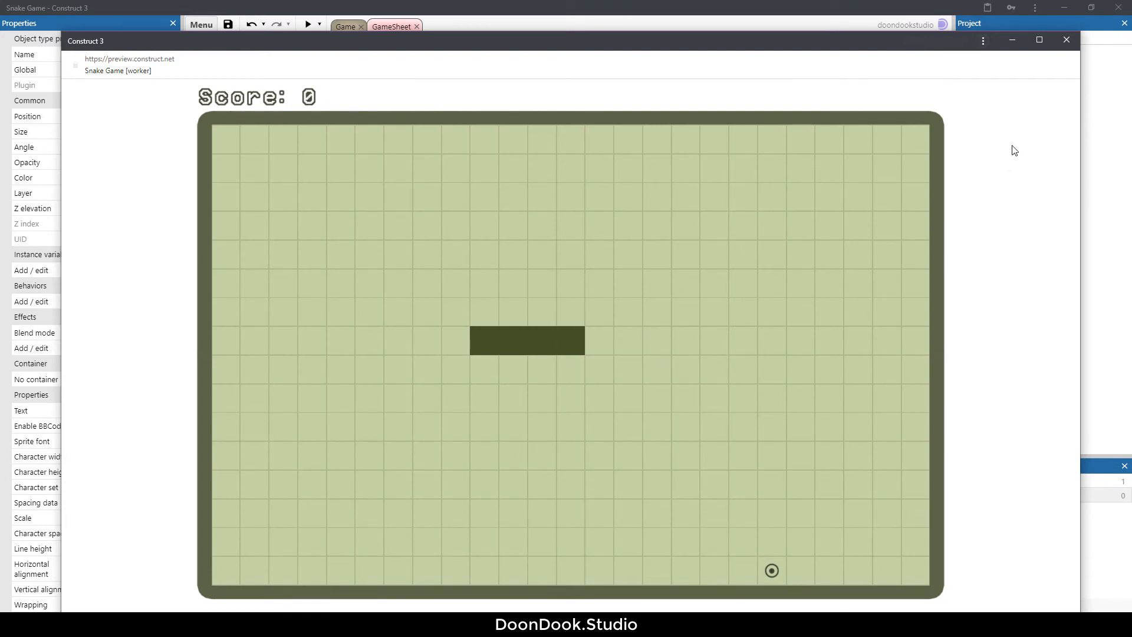
pyautogui.moveTo(391, 178)
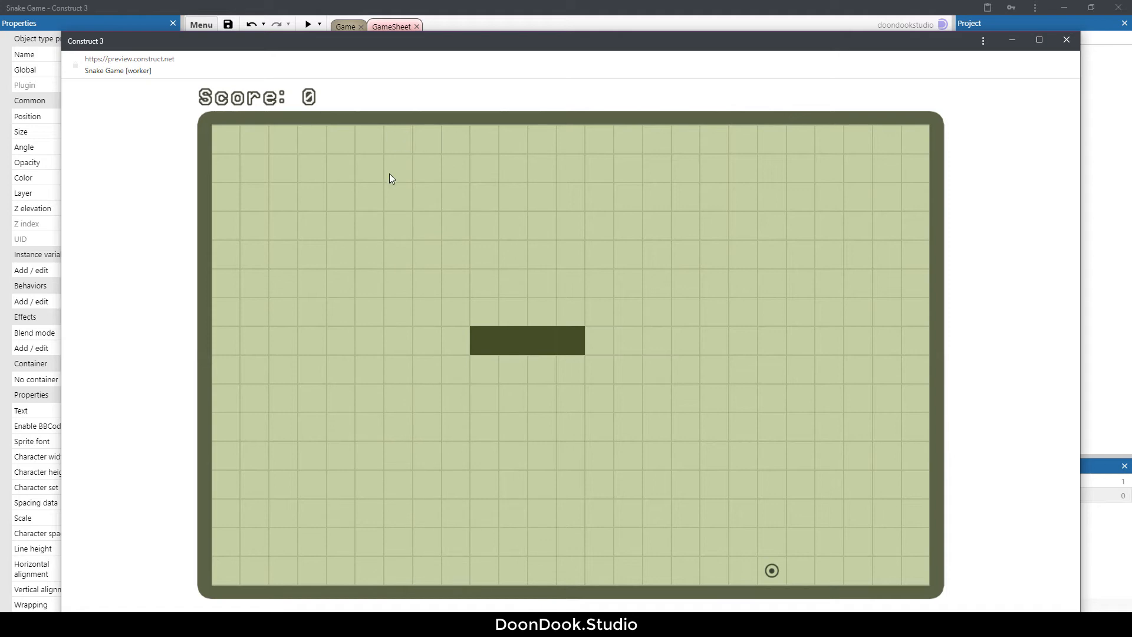
pyautogui.moveTo(645, 449)
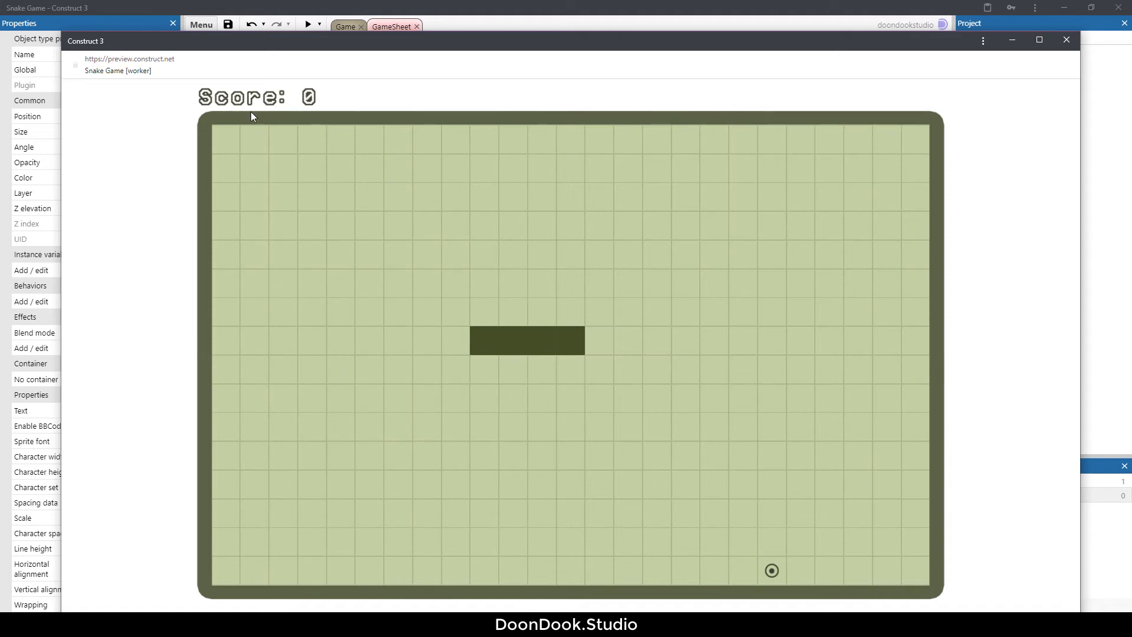
pyautogui.moveTo(262, 111)
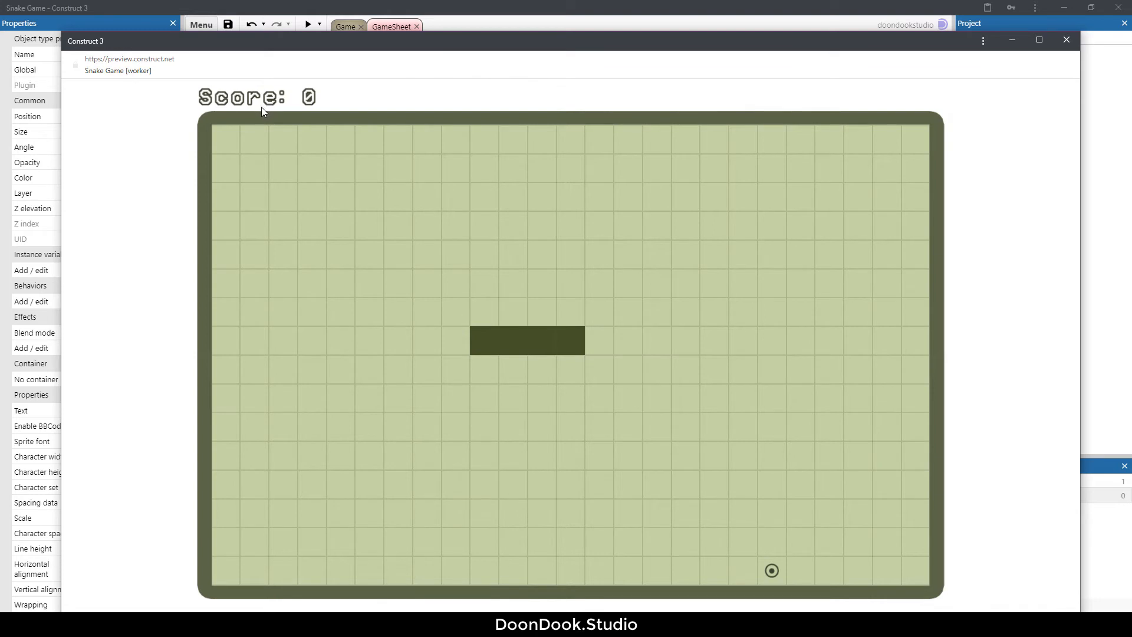
pyautogui.moveTo(280, 109)
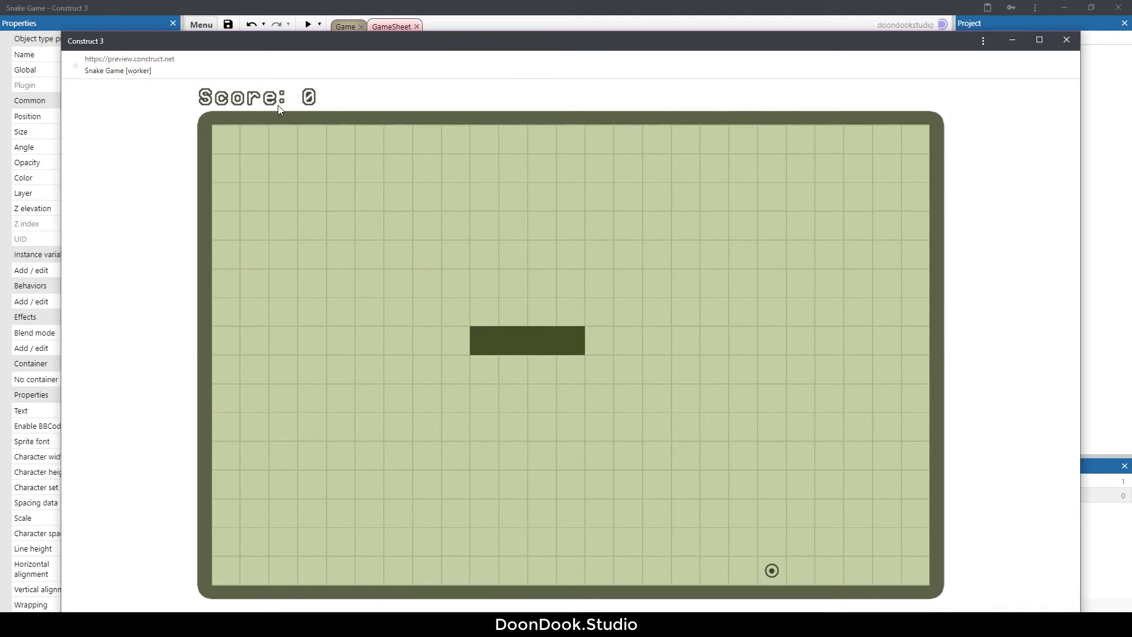
pyautogui.moveTo(586, 336)
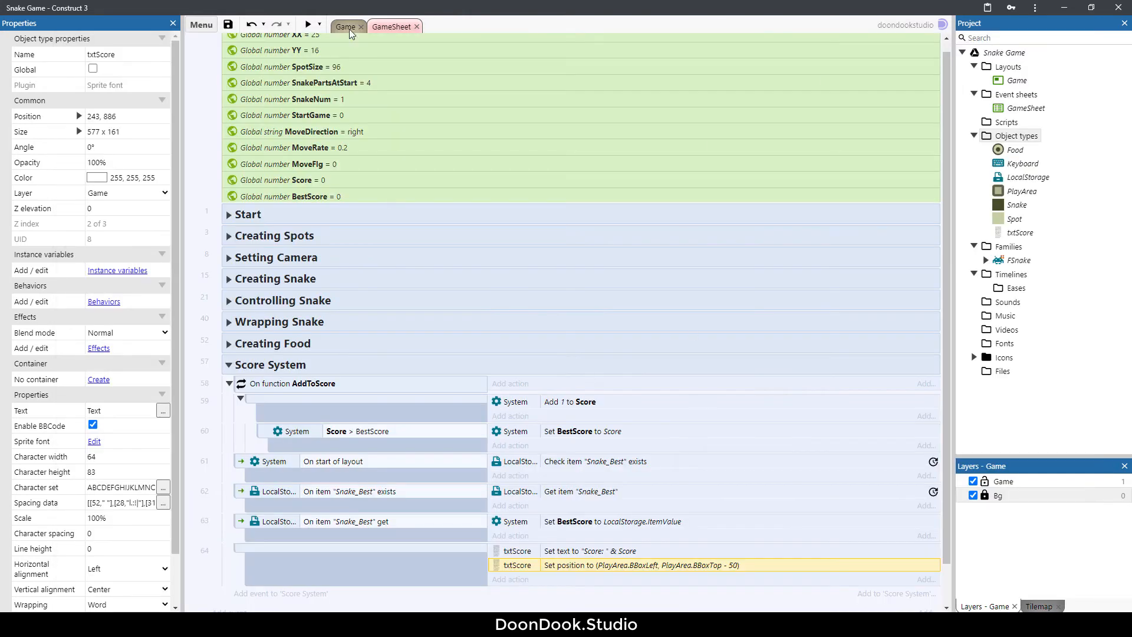
# Clone txtScore as a new object type named txtBestScore.
pyautogui.click(344, 27)
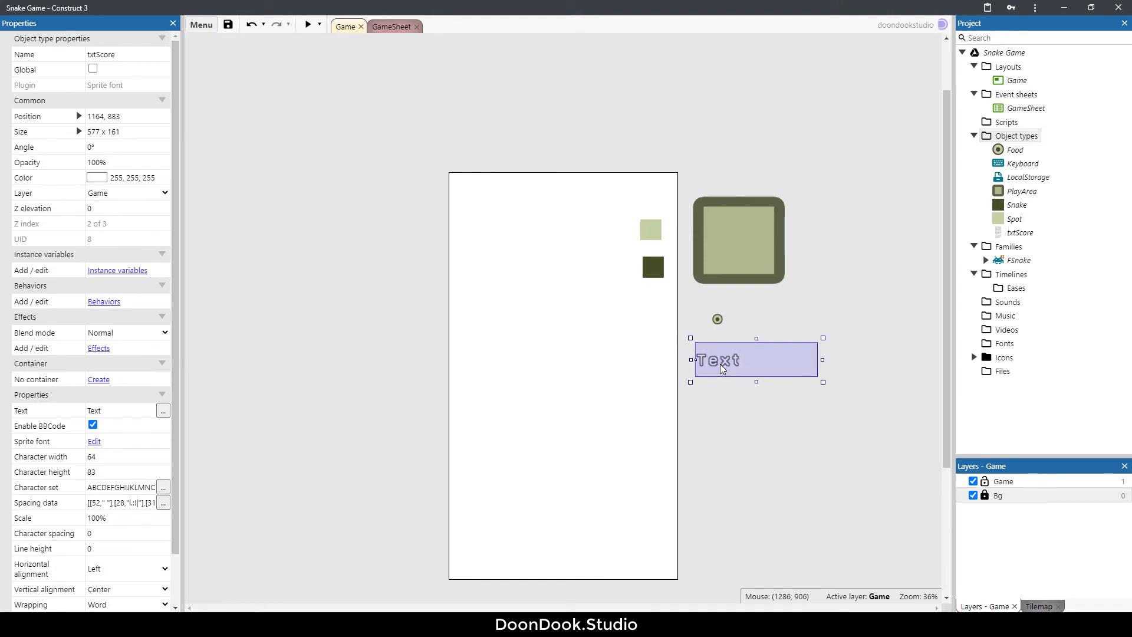
pyautogui.rightClick(724, 366)
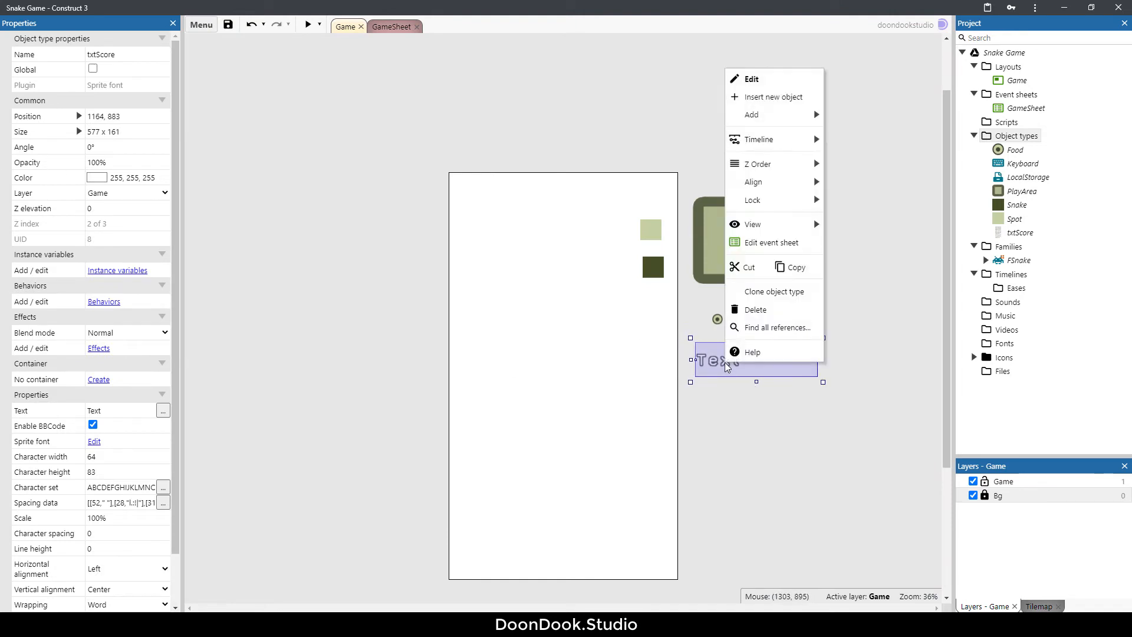
pyautogui.moveTo(756, 291)
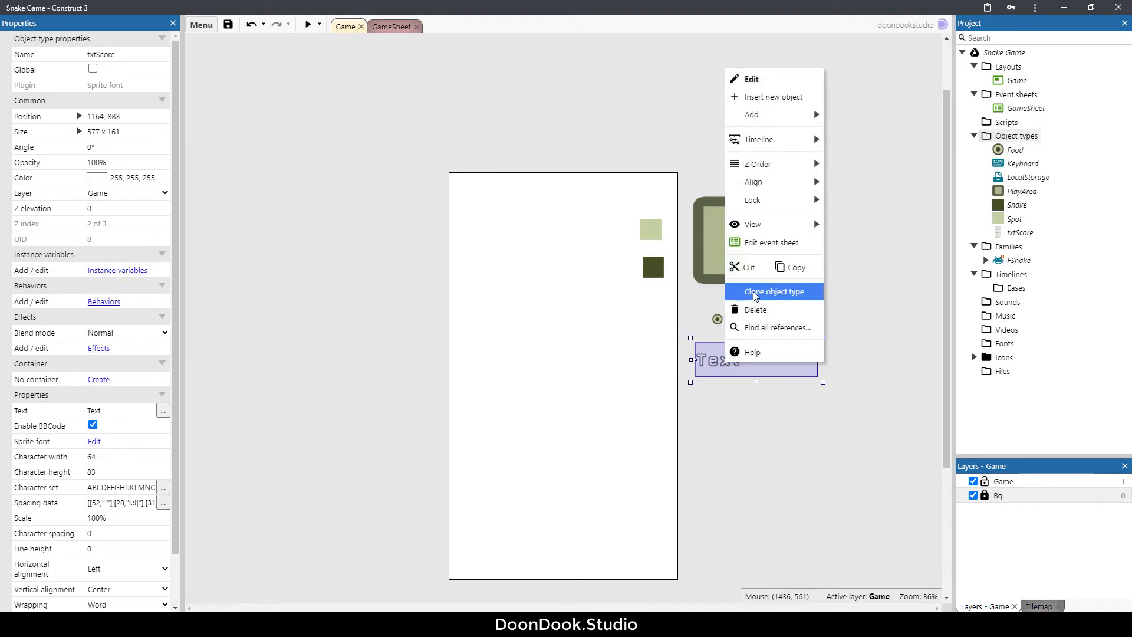
pyautogui.click(774, 291)
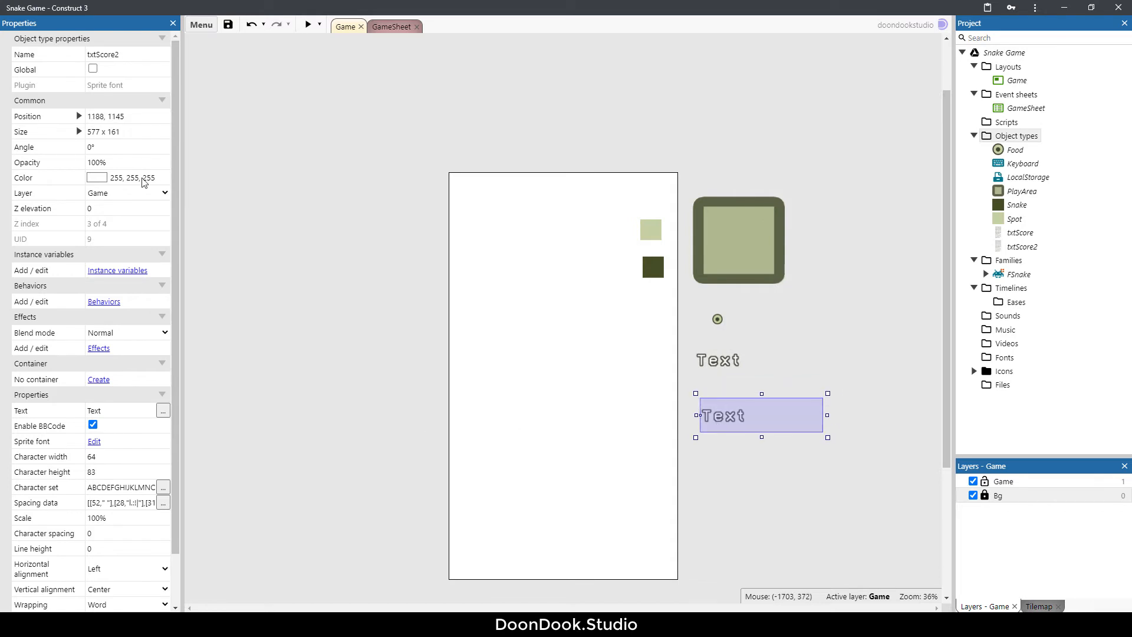
pyautogui.click(126, 54)
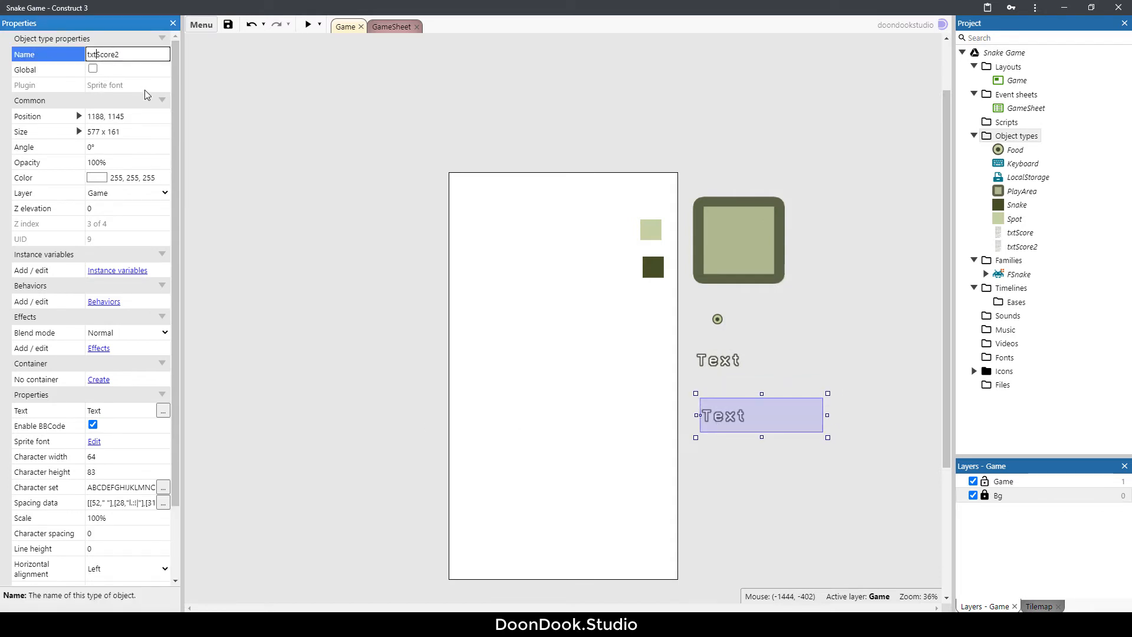
pyautogui.write('txtBestScore2')
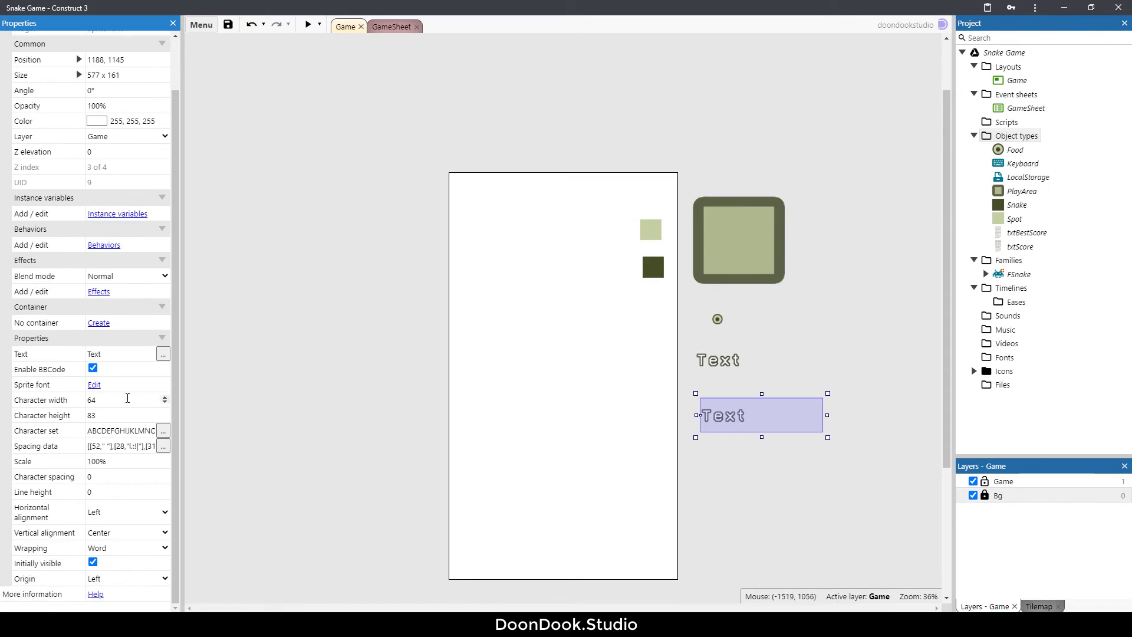
# Right-align txtBestScore and move it beside the score text.
pyautogui.click(124, 512)
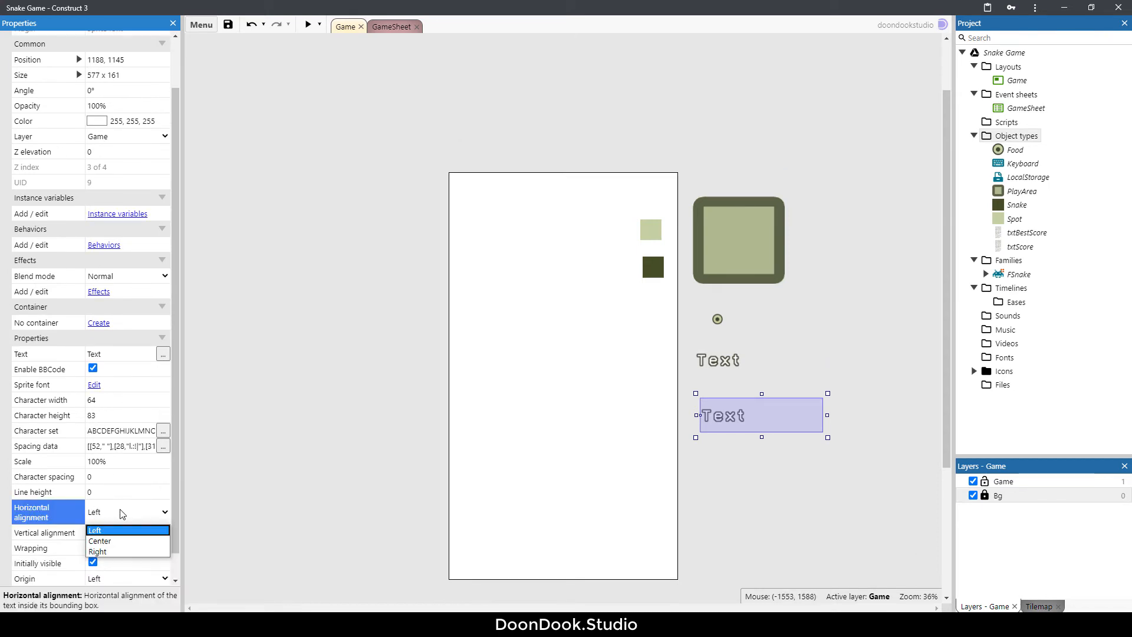
pyautogui.click(98, 551)
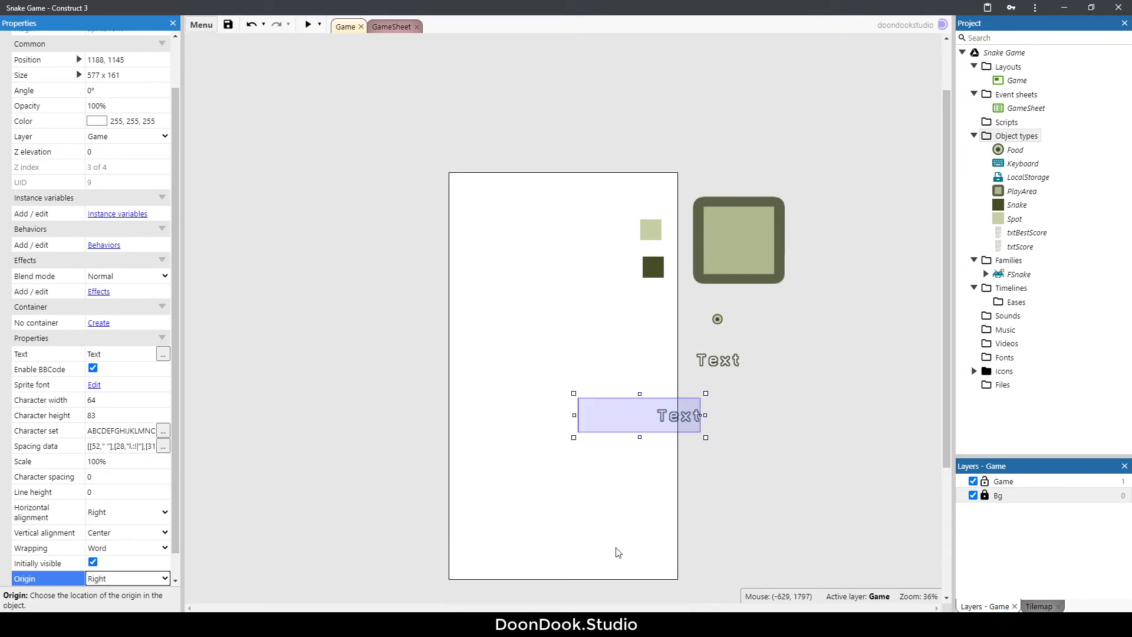
pyautogui.moveTo(640, 415); pyautogui.dragTo(763, 399)
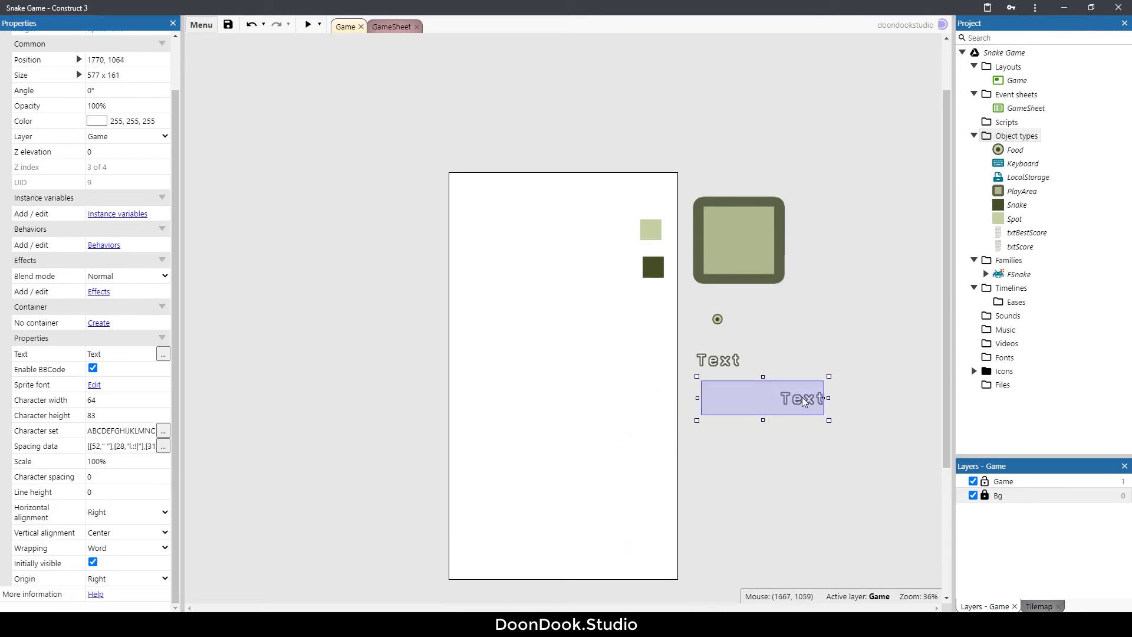
pyautogui.click(393, 27)
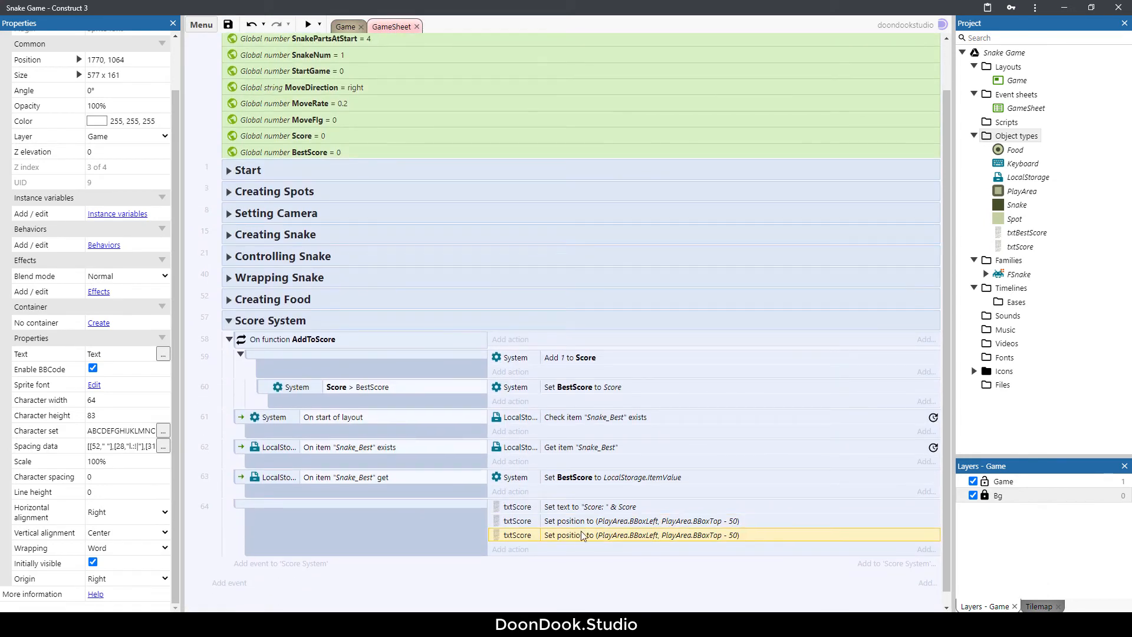
pyautogui.moveTo(570, 511)
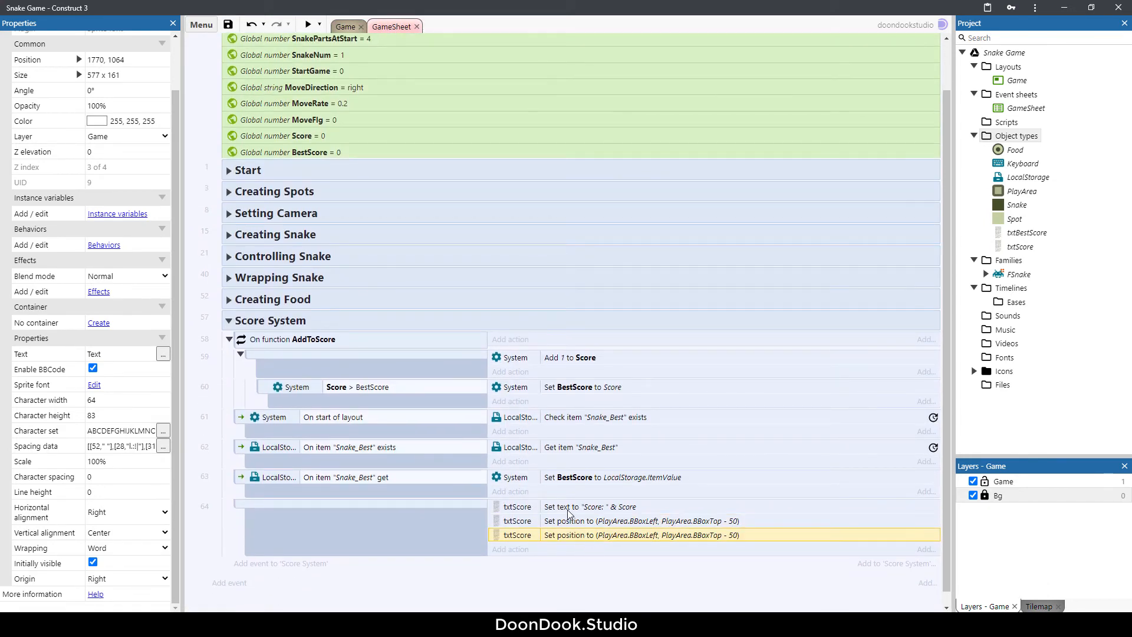
pyautogui.moveTo(606, 554)
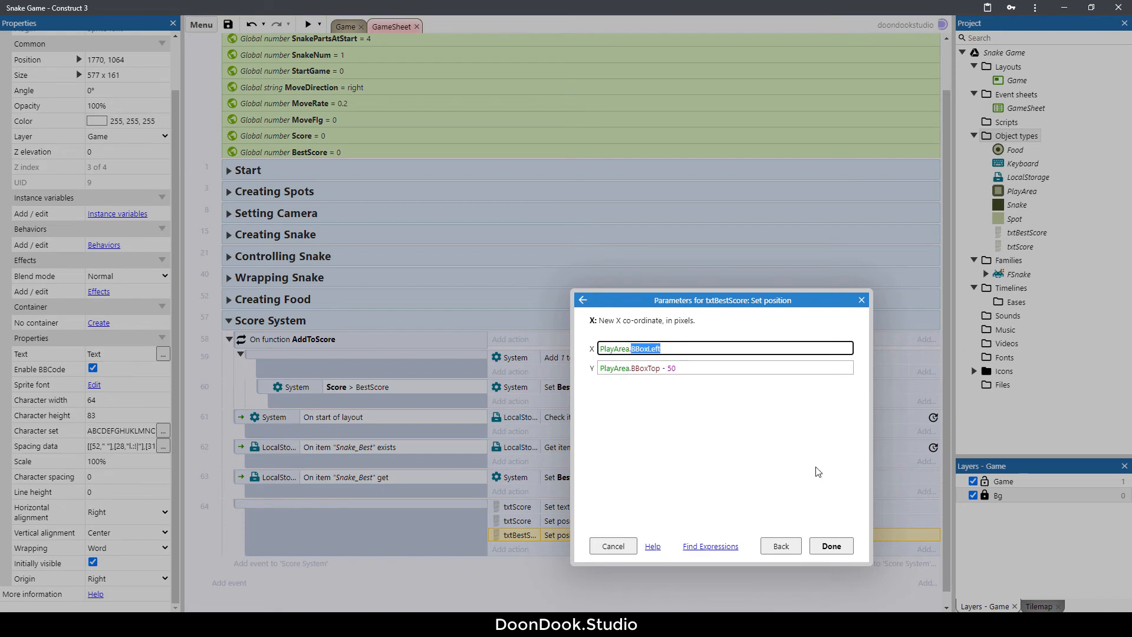
# Position txtBestScore at PlayArea.BBoxRight, PlayArea.BBoxTop - 50.
pyautogui.click(725, 348)
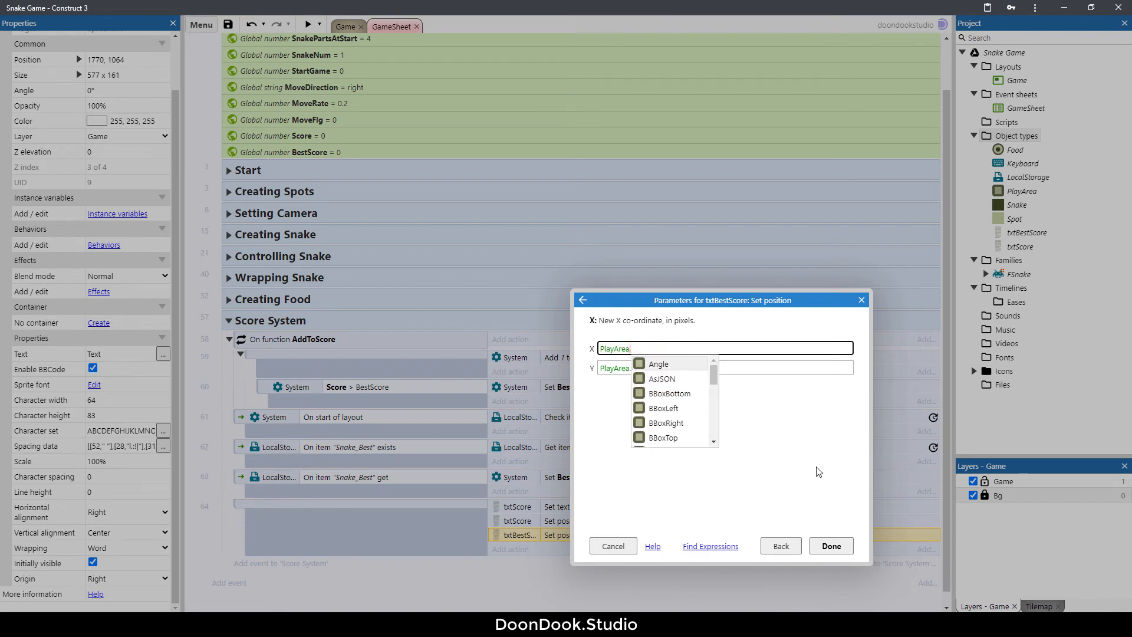
pyautogui.write('bb')
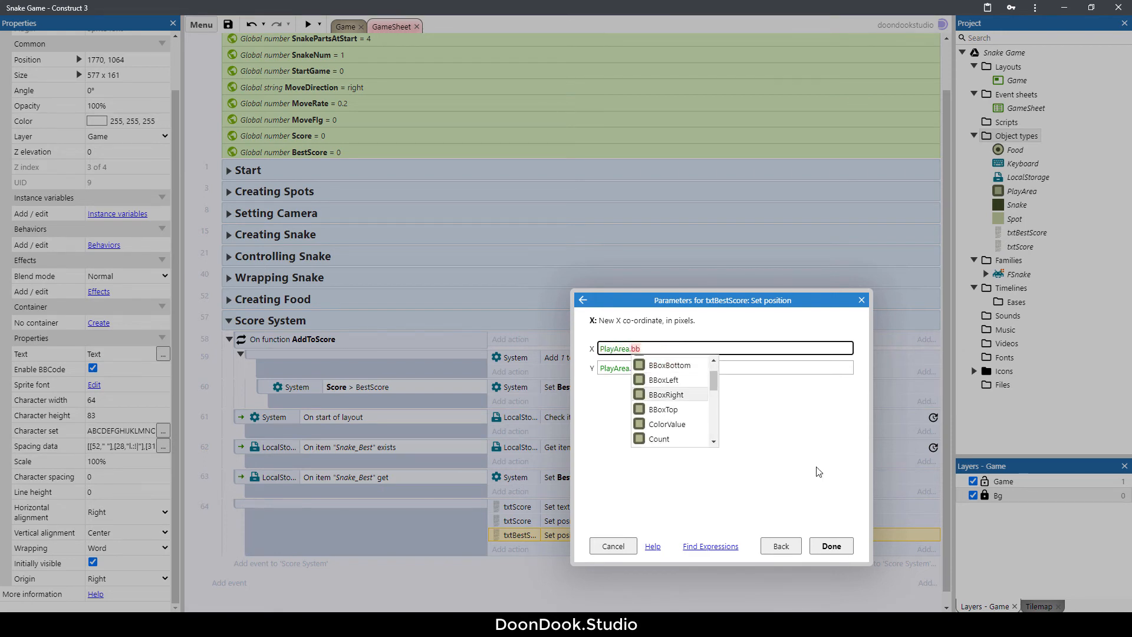
pyautogui.click(666, 395)
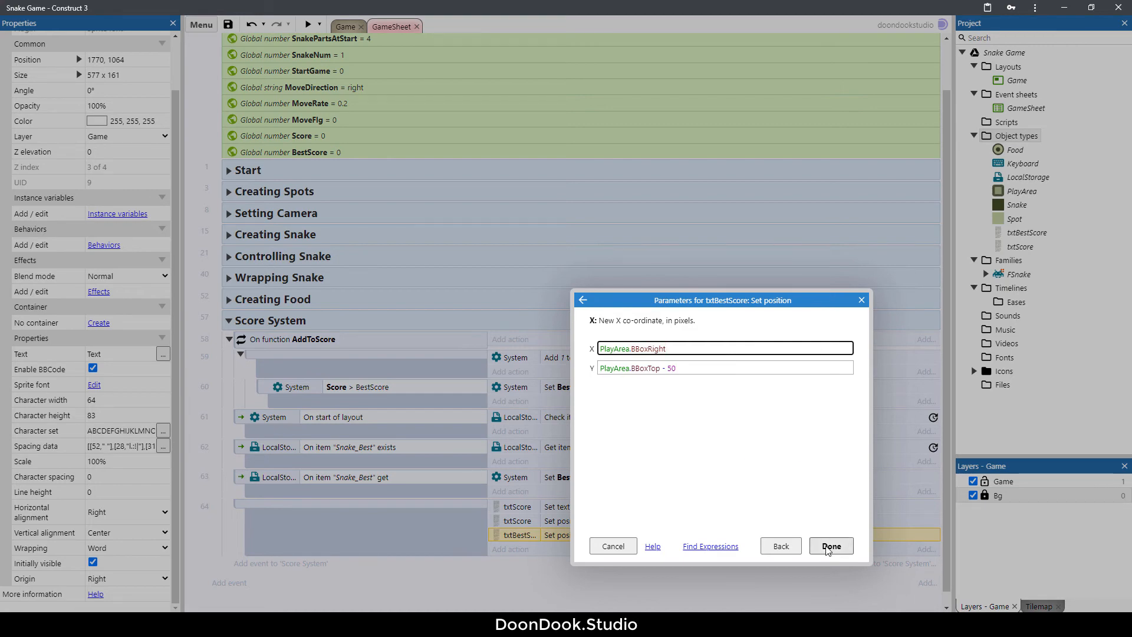
# Make the copied Set text action show "Best: " & BestScore on txtBestScore, then preview.
pyautogui.click(830, 546)
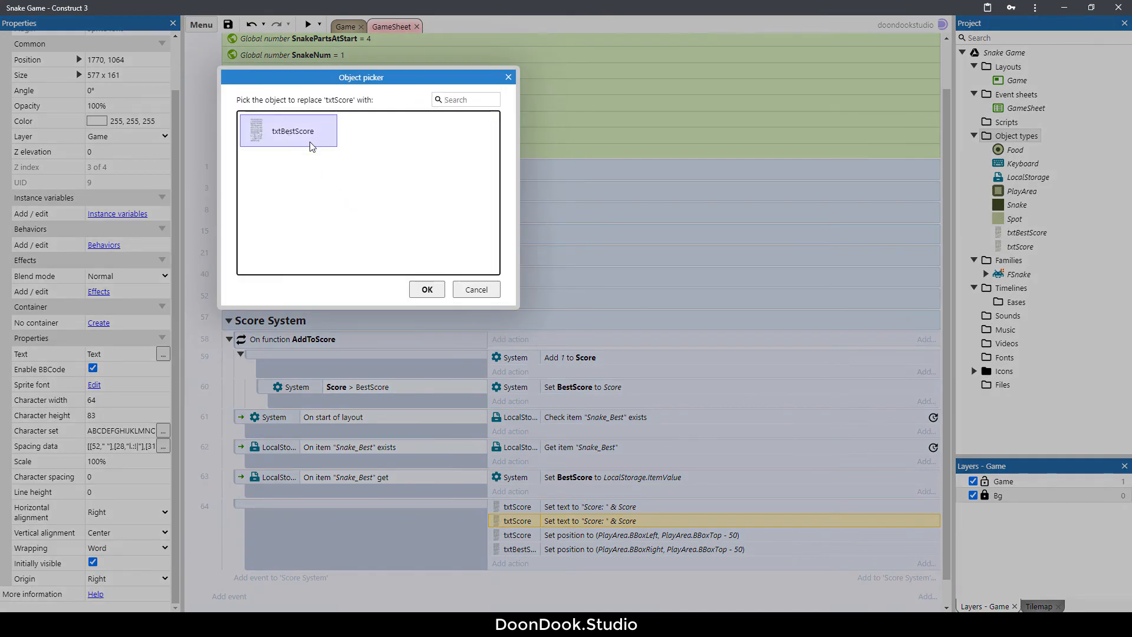
pyautogui.moveTo(314, 135)
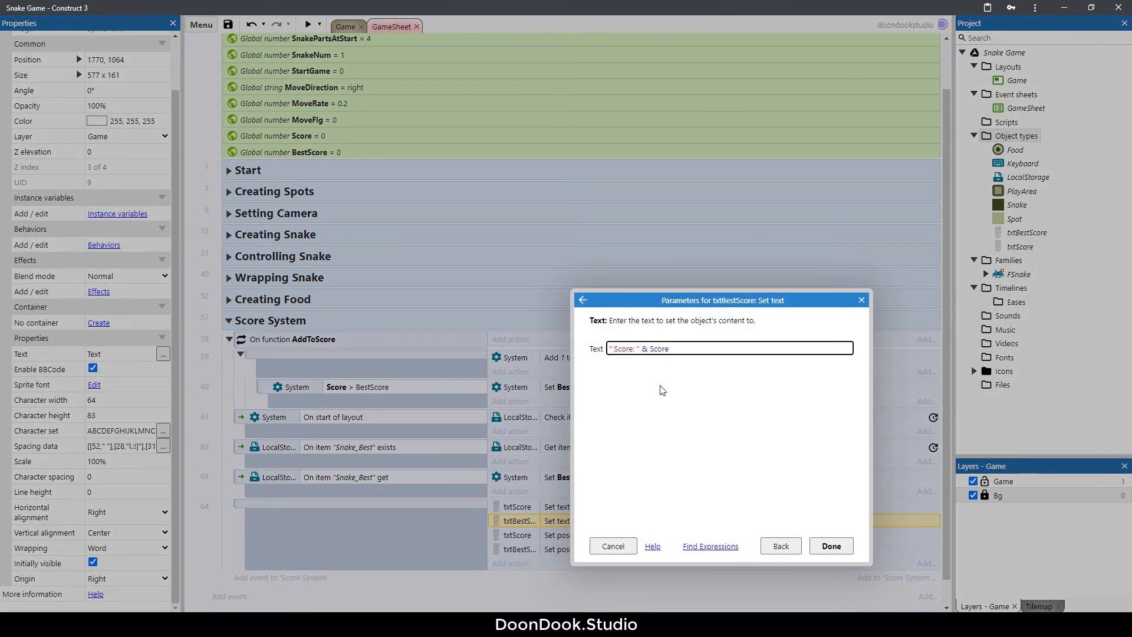
pyautogui.write('B')
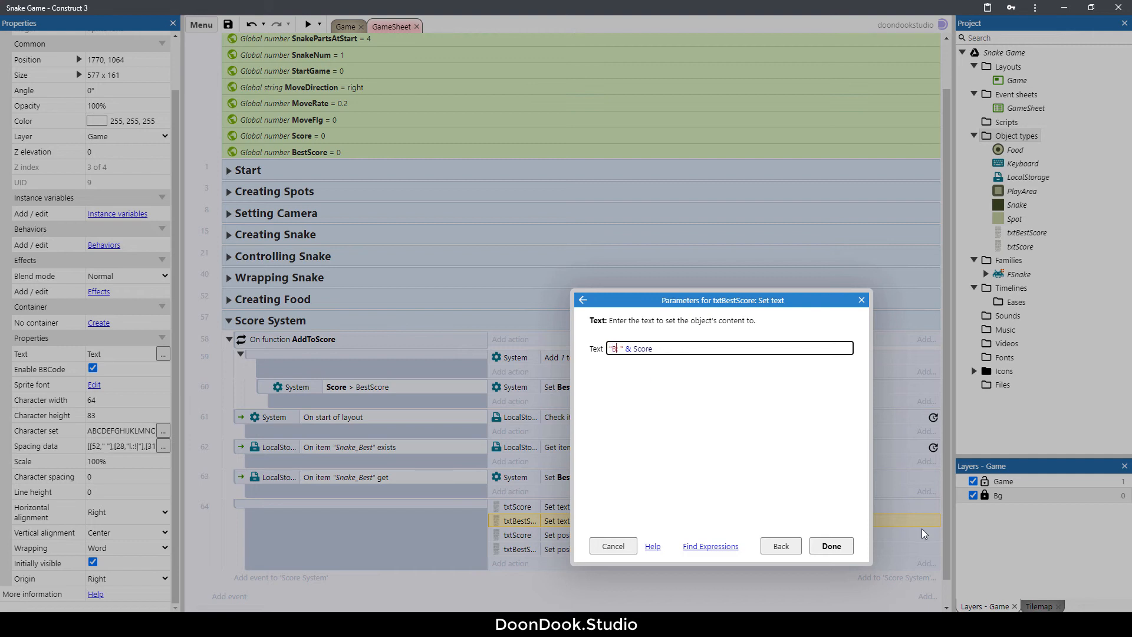
pyautogui.write('Best')
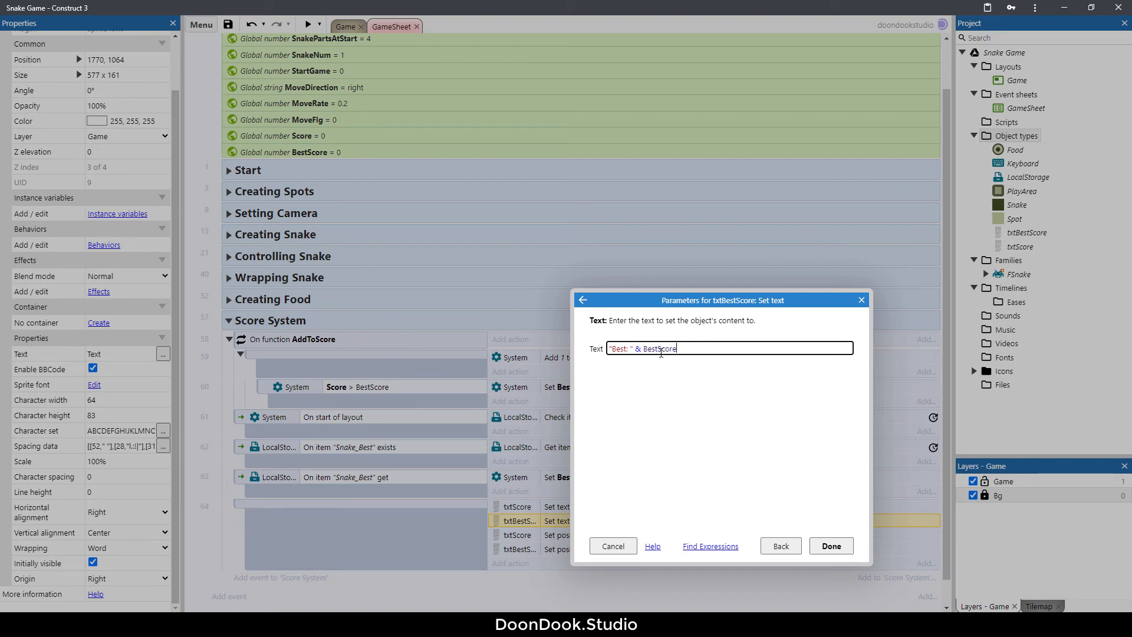
pyautogui.click(830, 546)
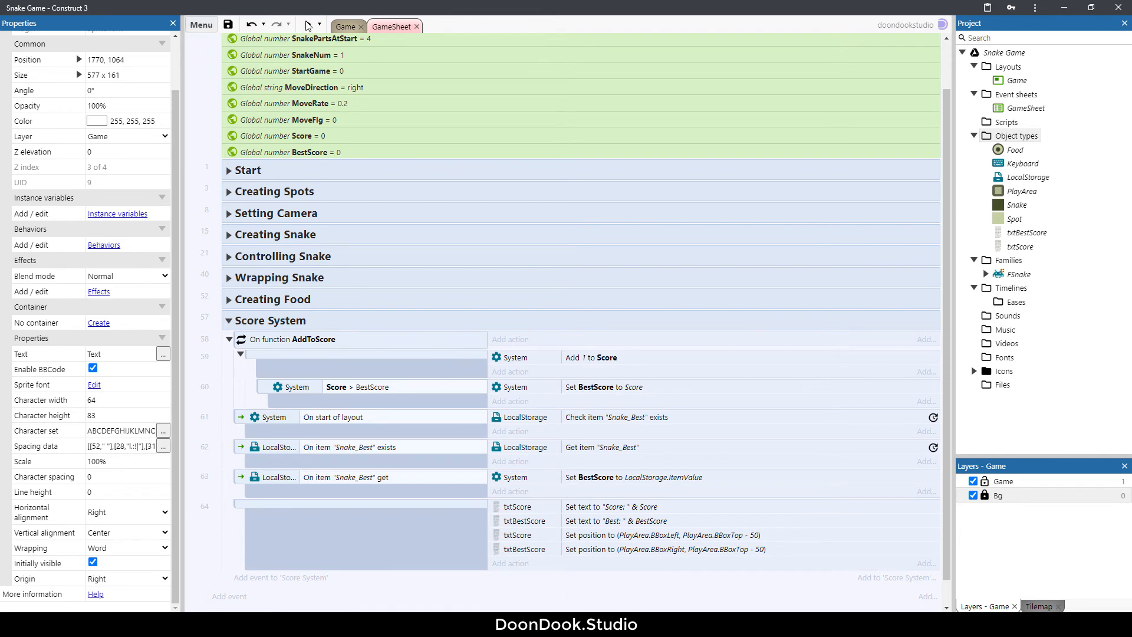
pyautogui.click(308, 24)
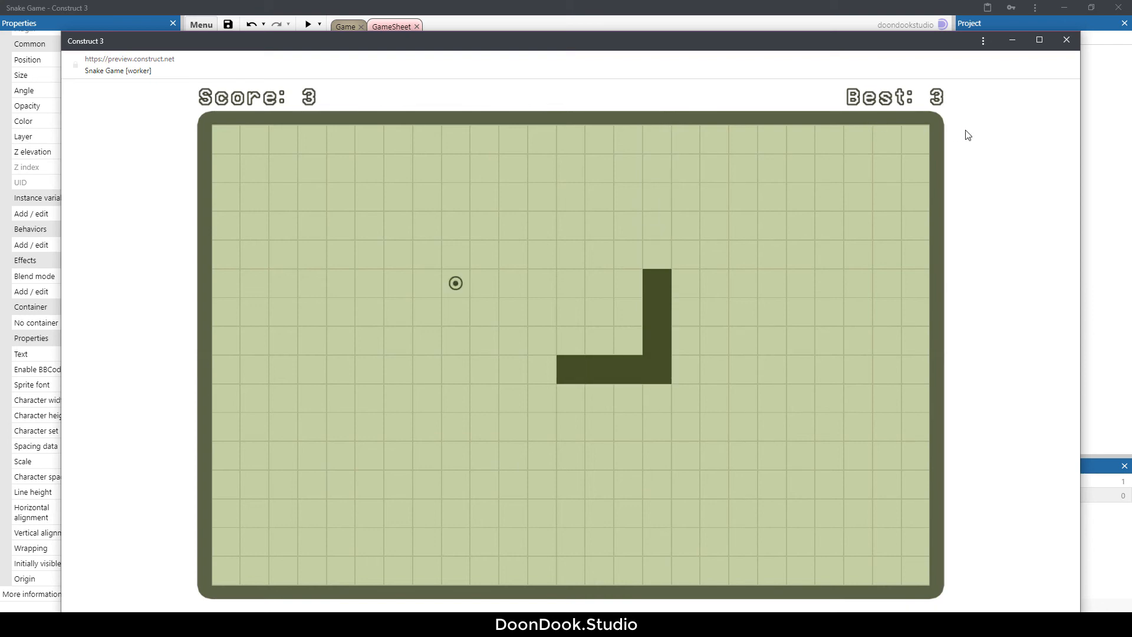
pyautogui.click(1066, 39)
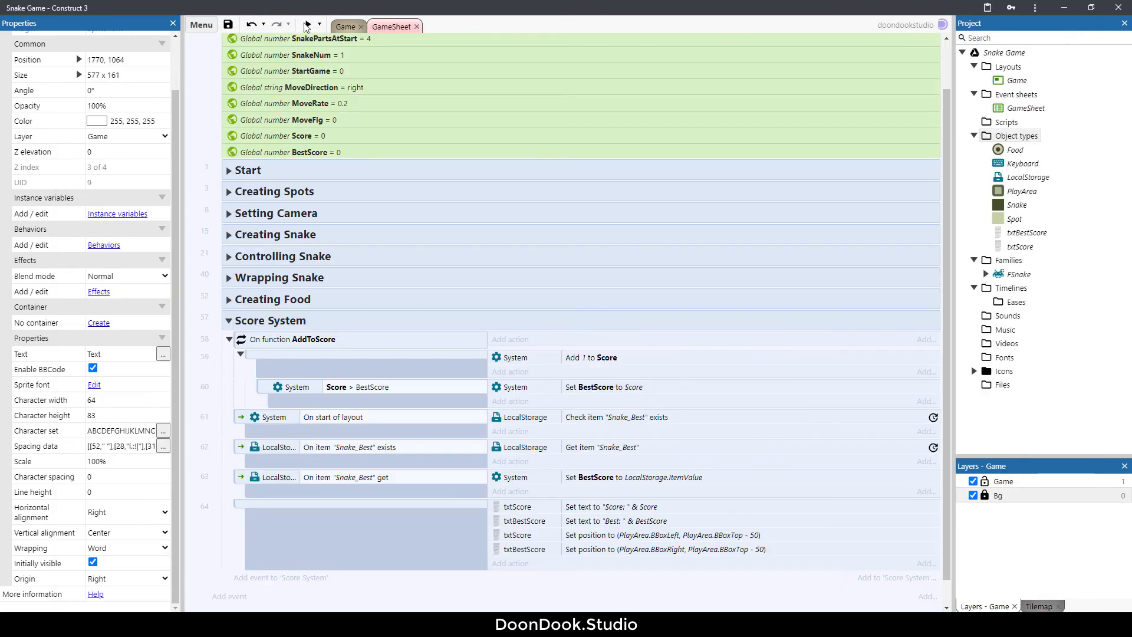
pyautogui.click(308, 24)
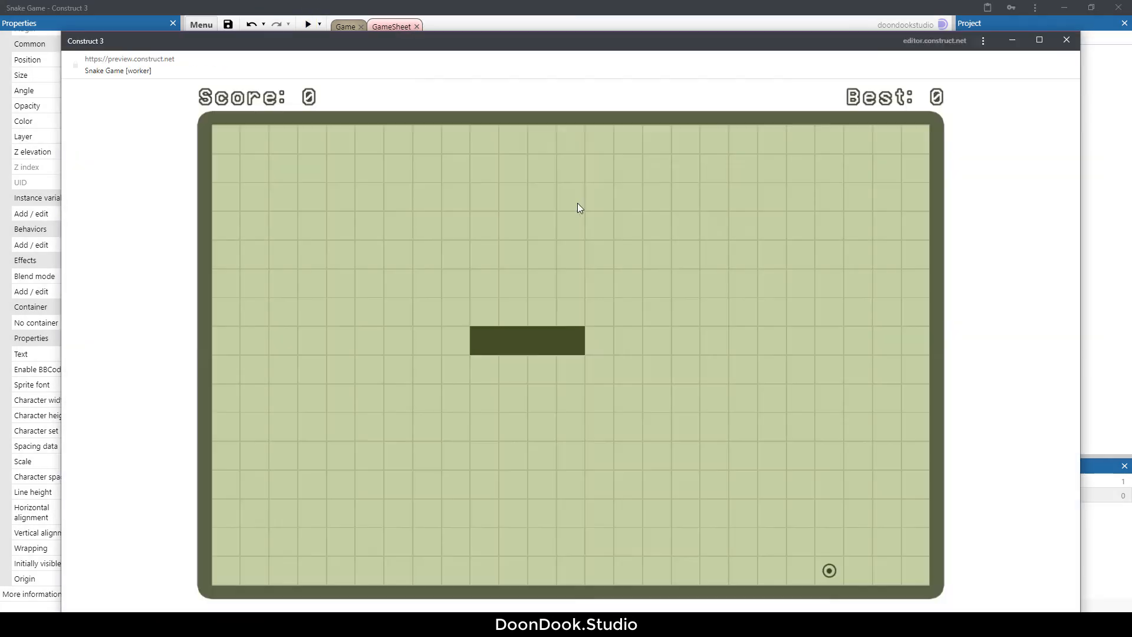
pyautogui.moveTo(918, 104)
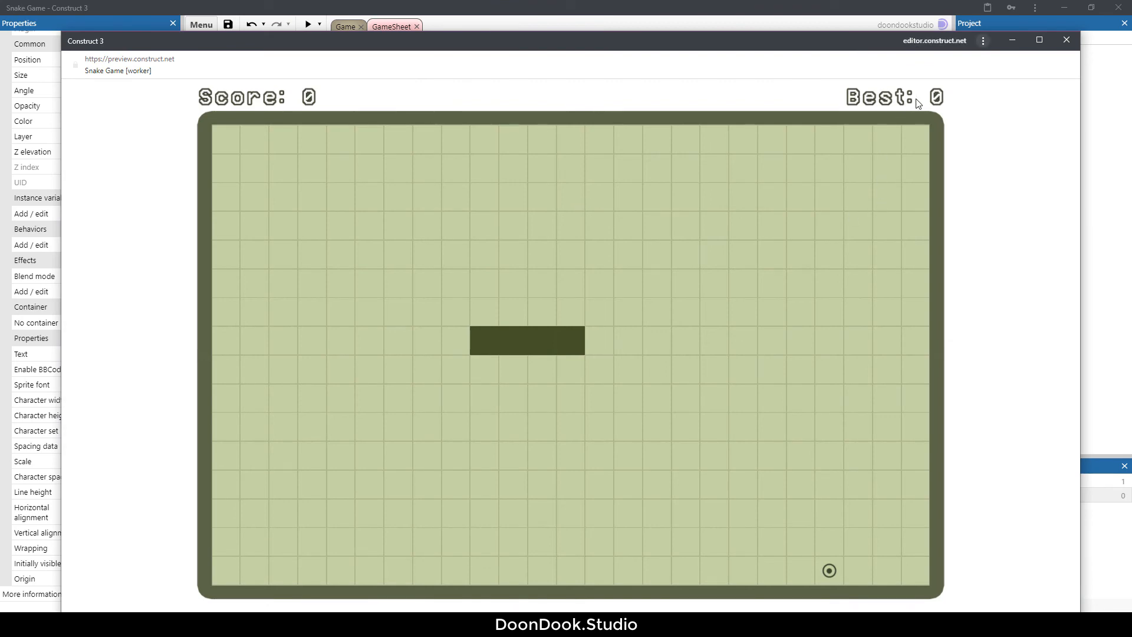
pyautogui.click(1065, 39)
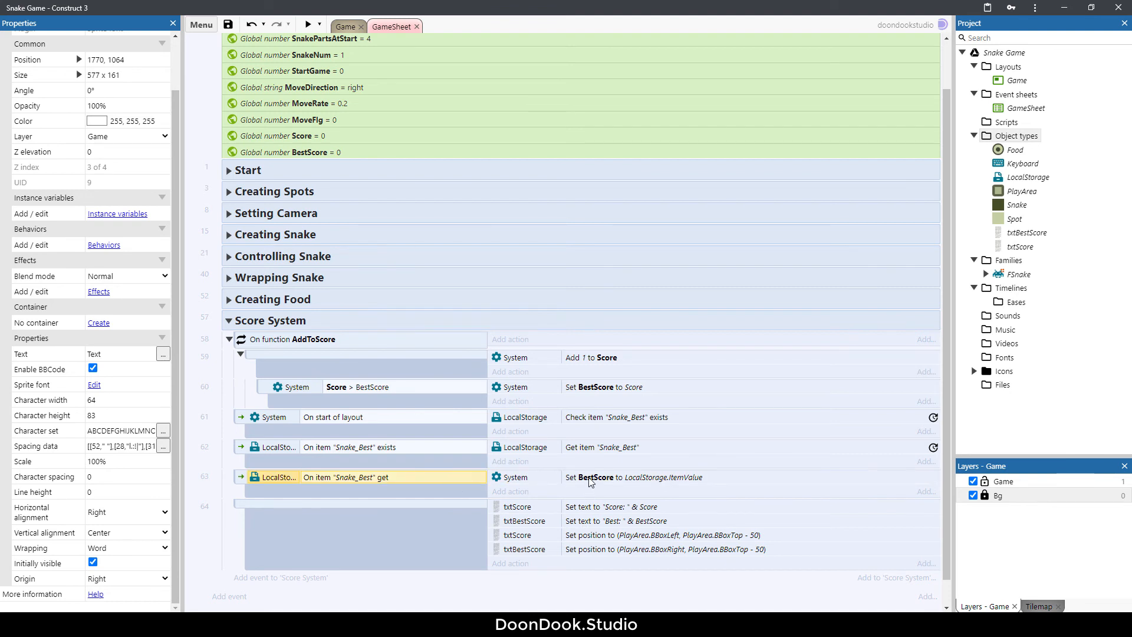
# Add a LocalStorage Set item action saving BestScore under key Snake_Best, then preview.
pyautogui.click(591, 477)
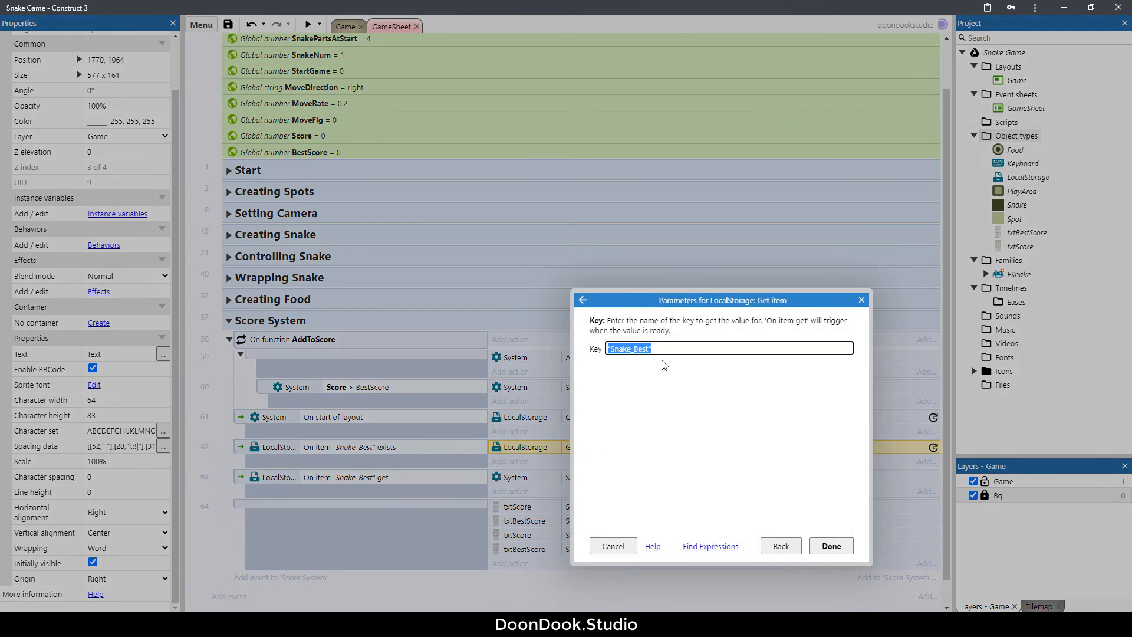
pyautogui.click(831, 546)
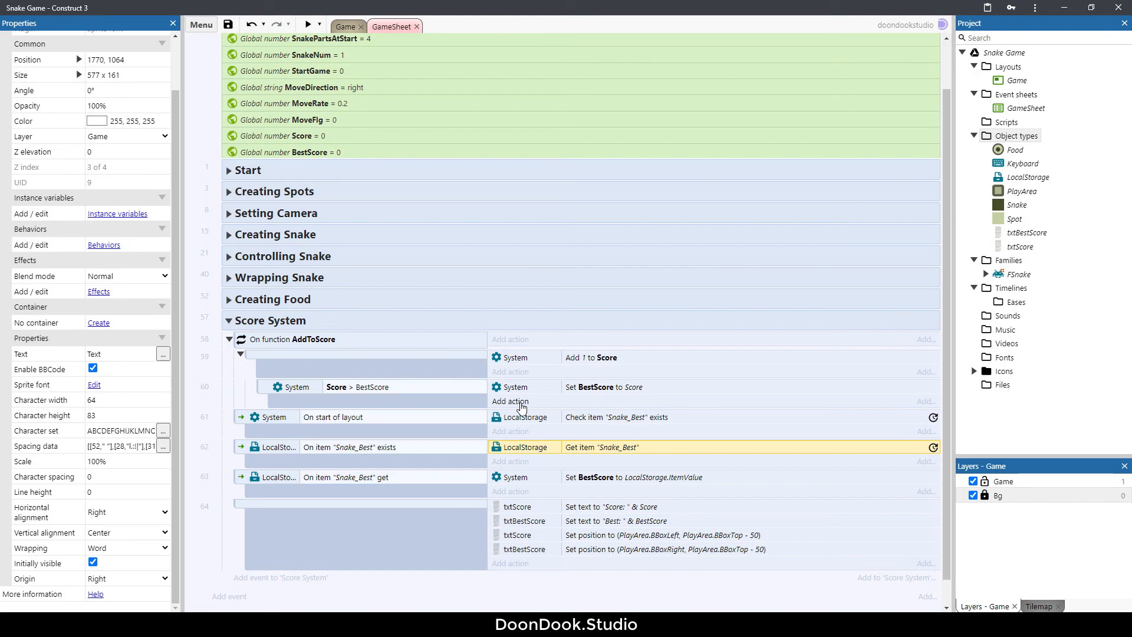
pyautogui.click(509, 402)
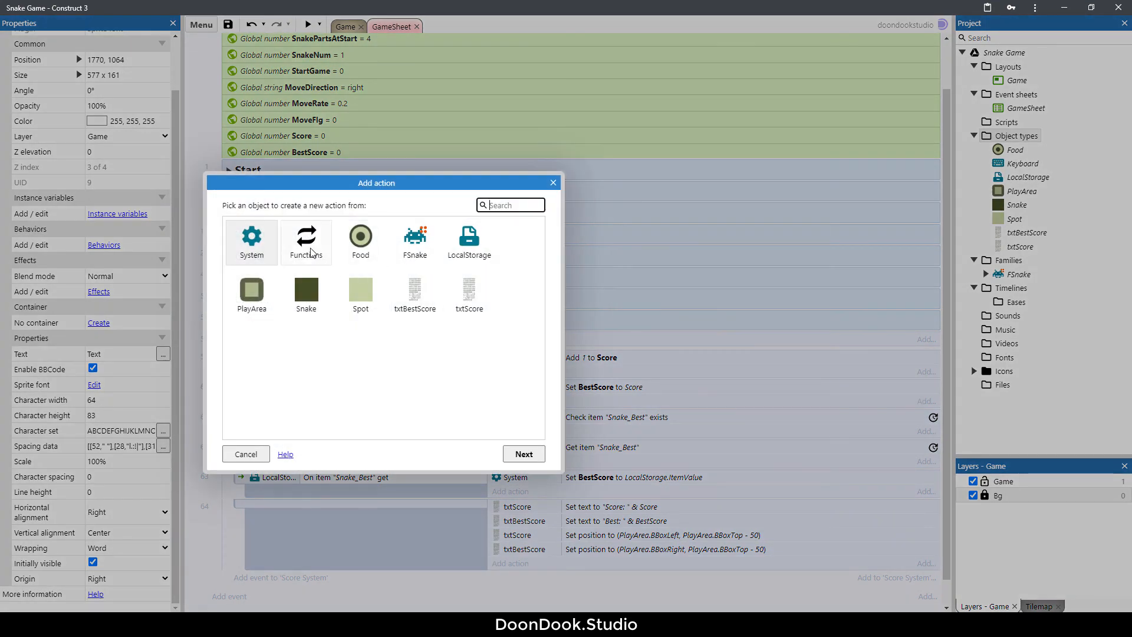
pyautogui.click(468, 239)
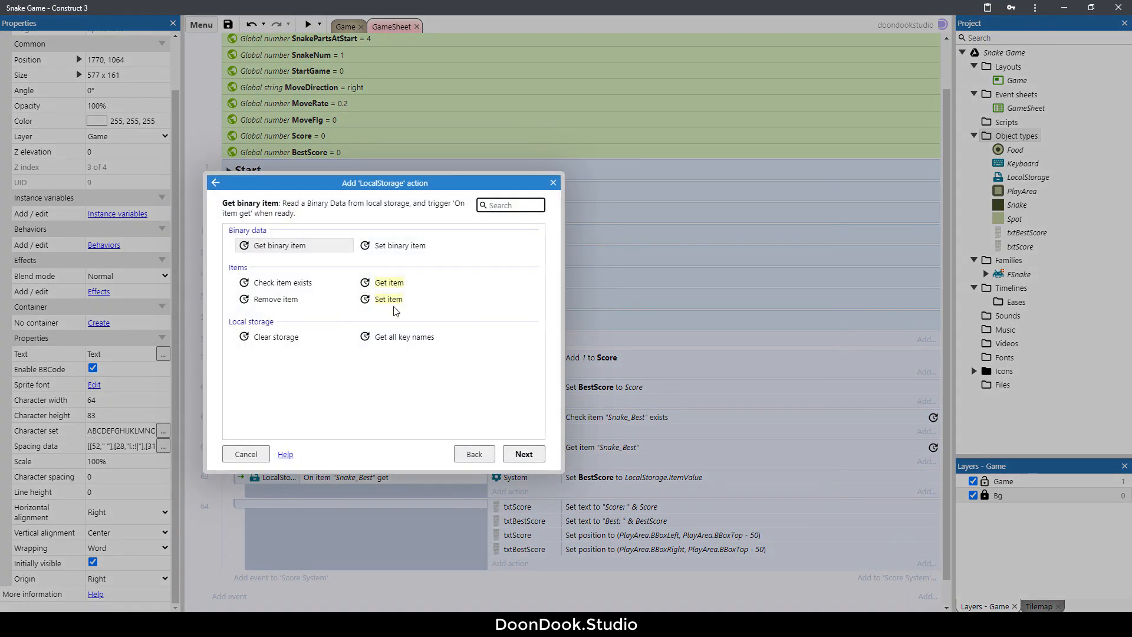
pyautogui.click(389, 299)
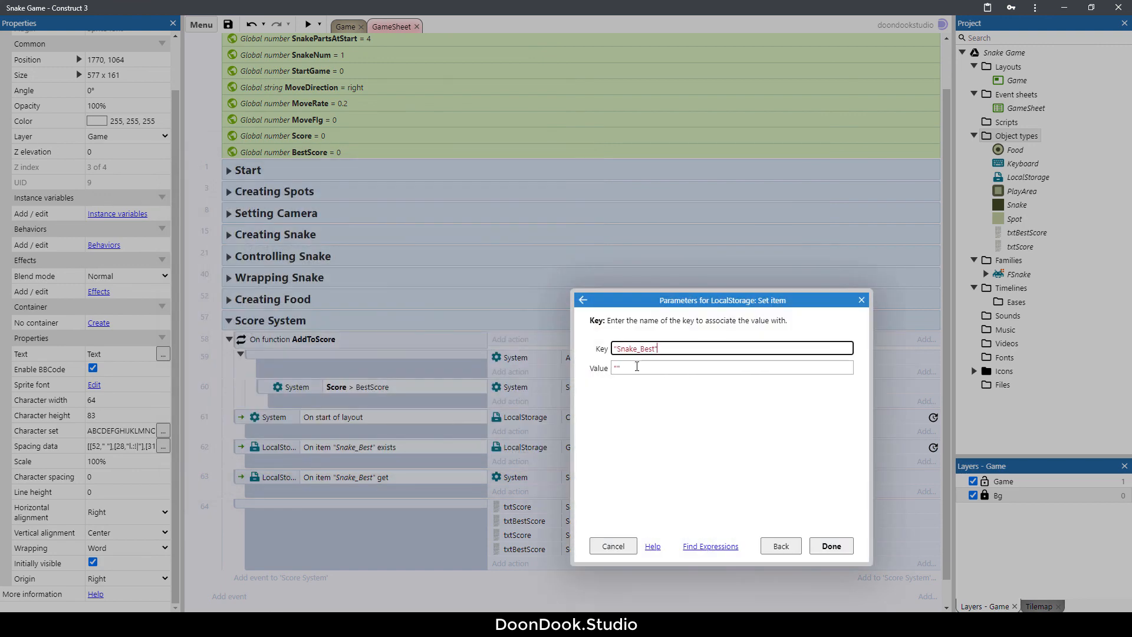
pyautogui.write('best')
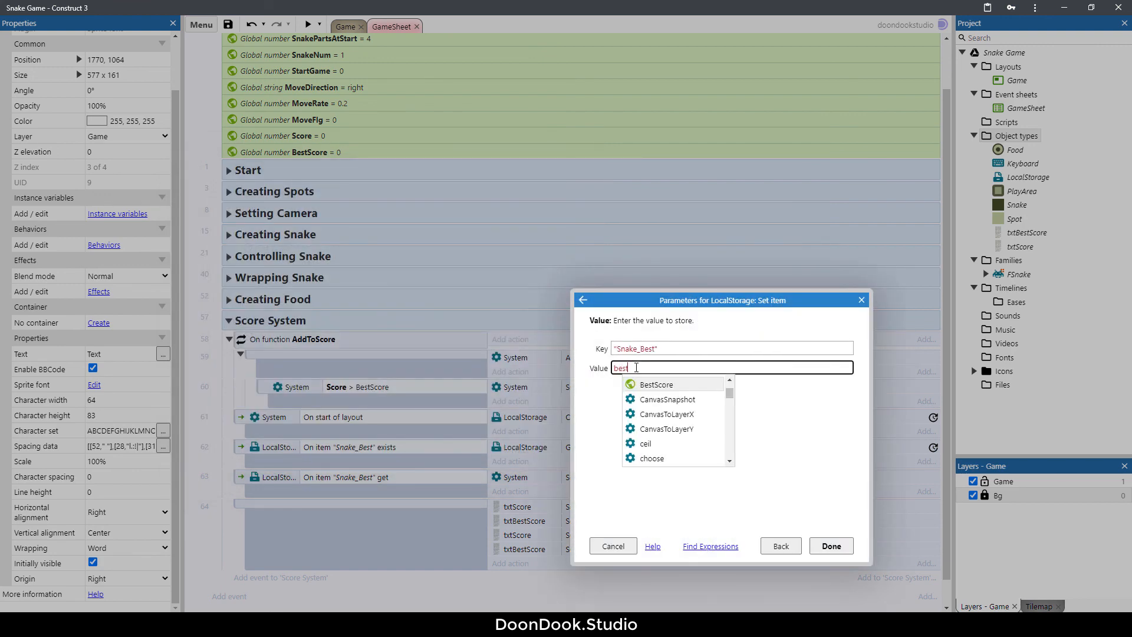
pyautogui.click(830, 546)
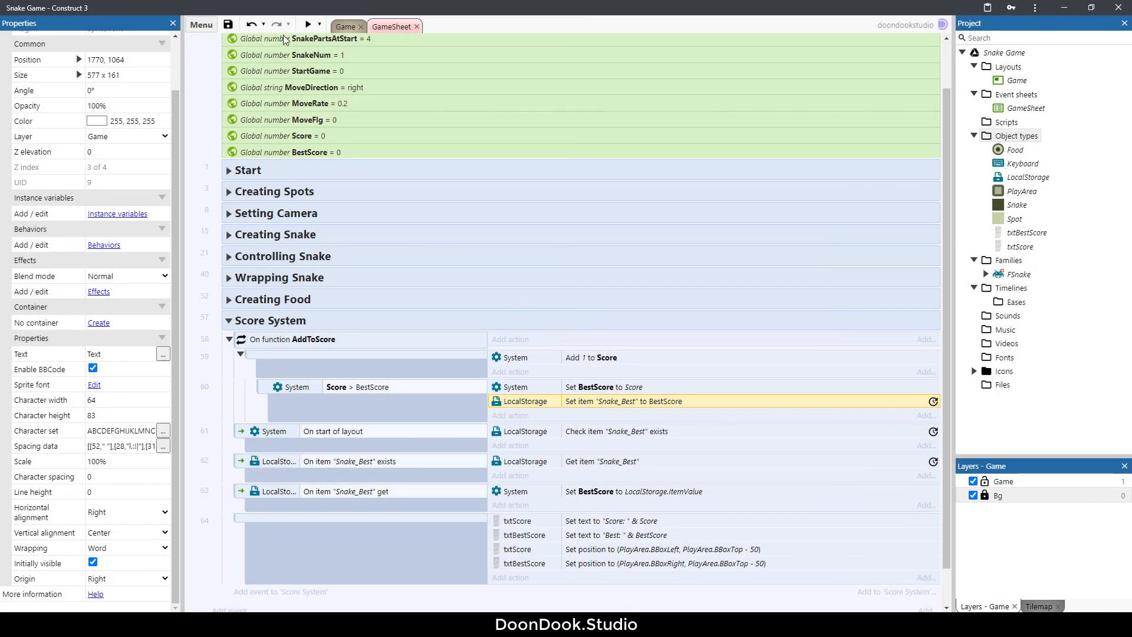
pyautogui.click(310, 24)
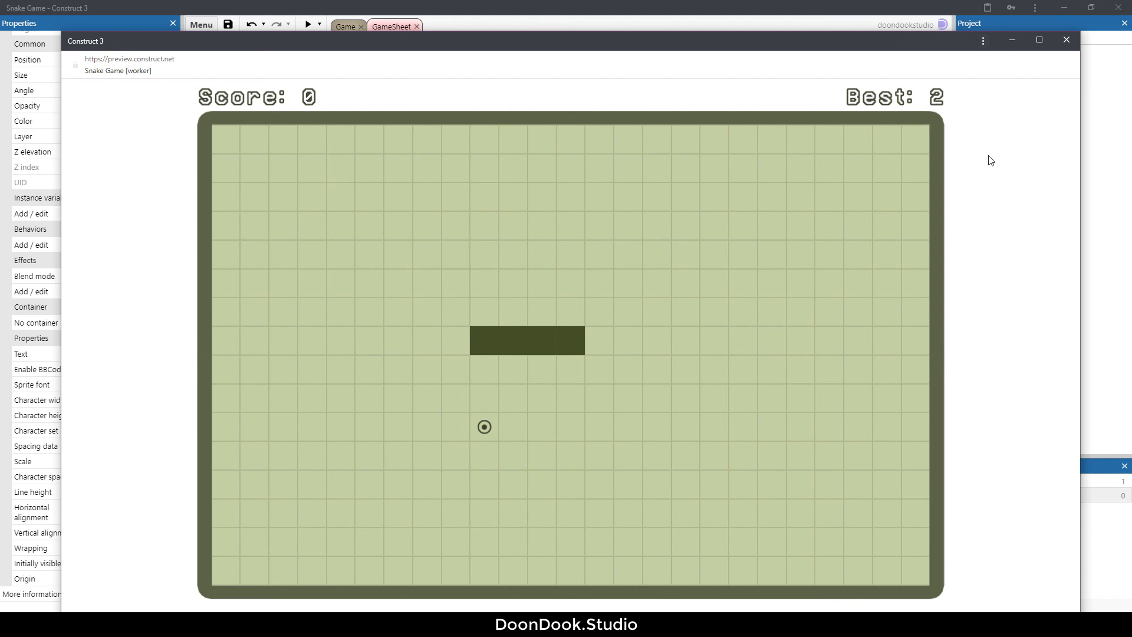
pyautogui.moveTo(758, 381)
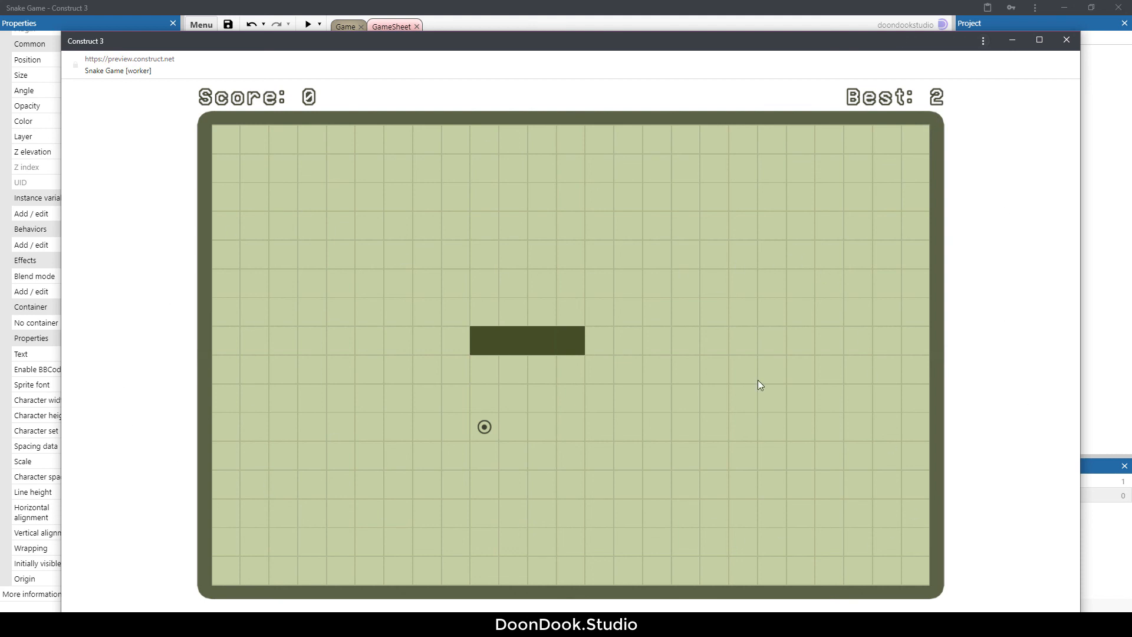
pyautogui.click(1064, 39)
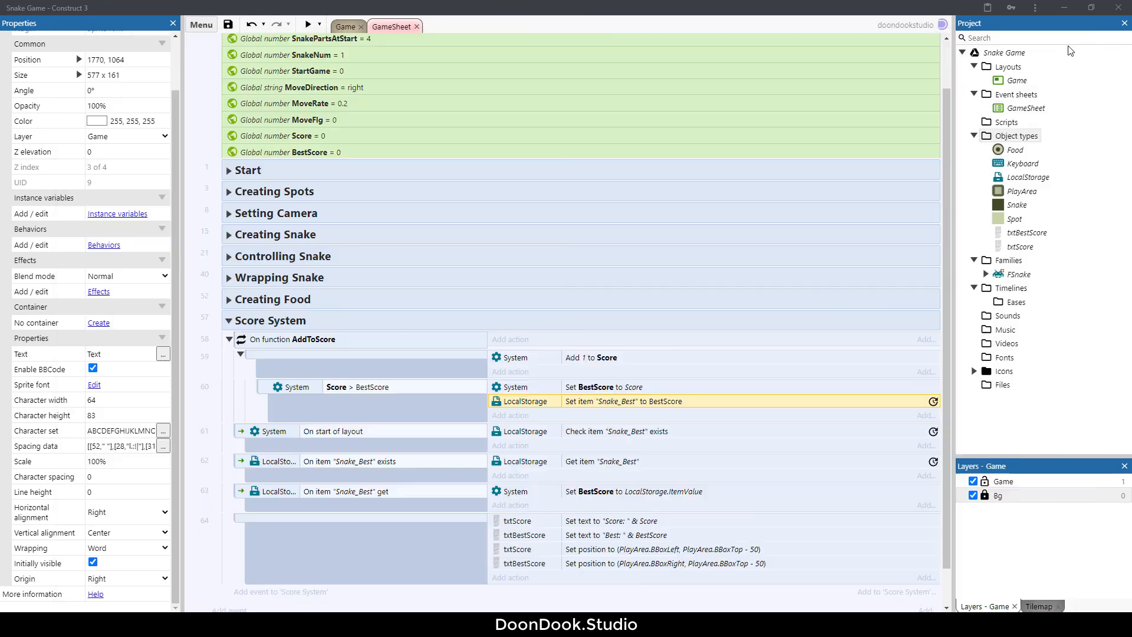
# Set the Bg layer background colour to 36, 36, 36 and preview the game maximized.
pyautogui.click(998, 495)
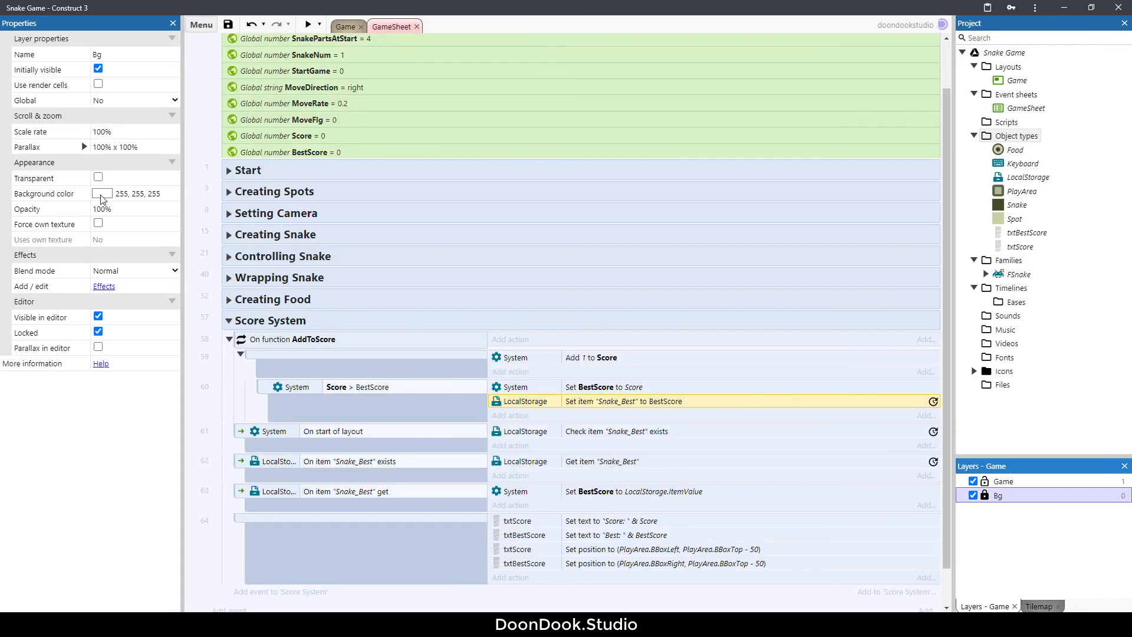
pyautogui.click(97, 193)
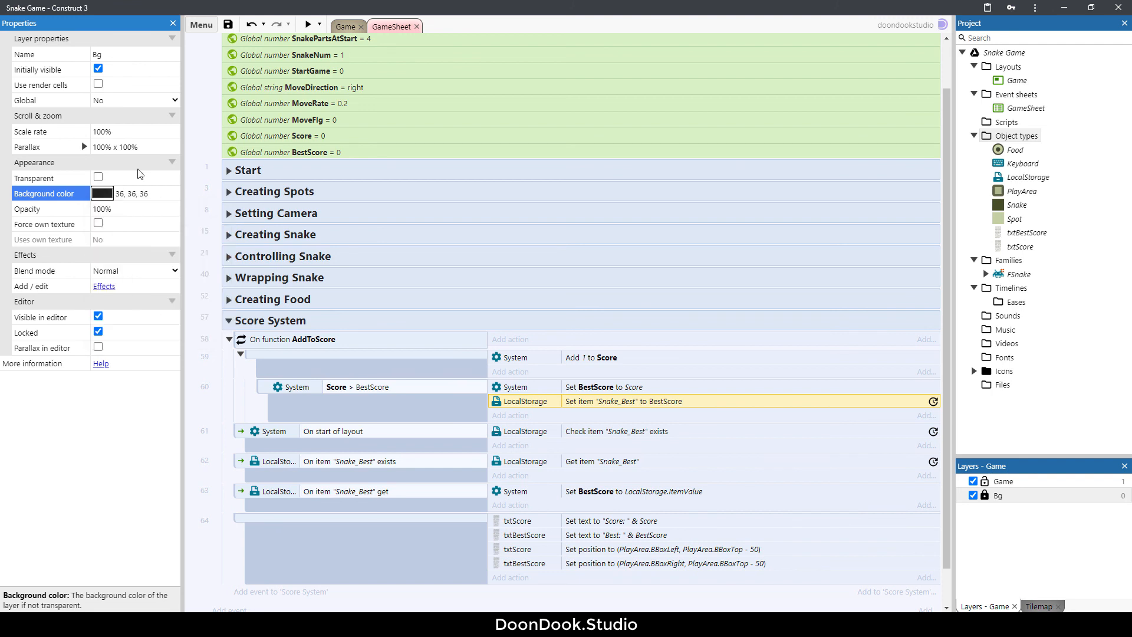
pyautogui.click(312, 24)
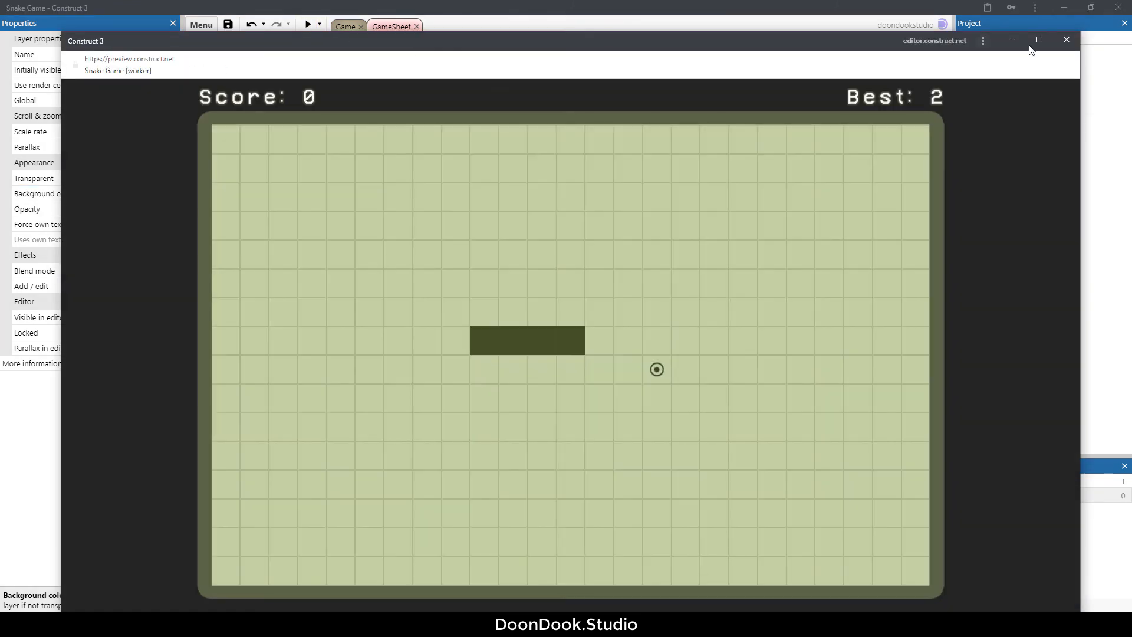
pyautogui.click(1038, 40)
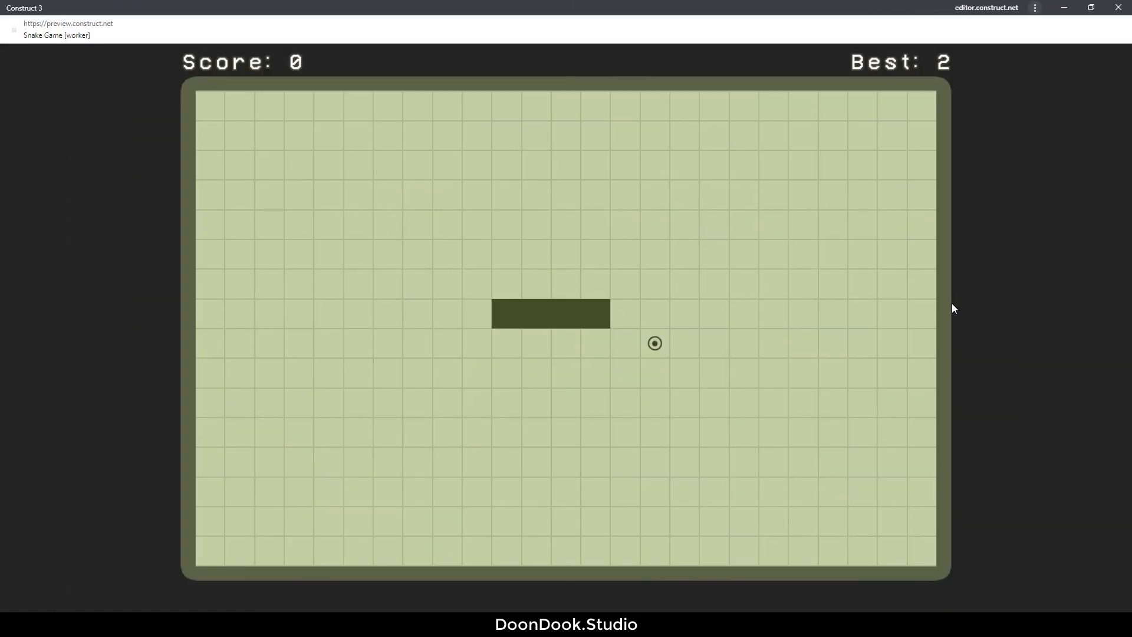